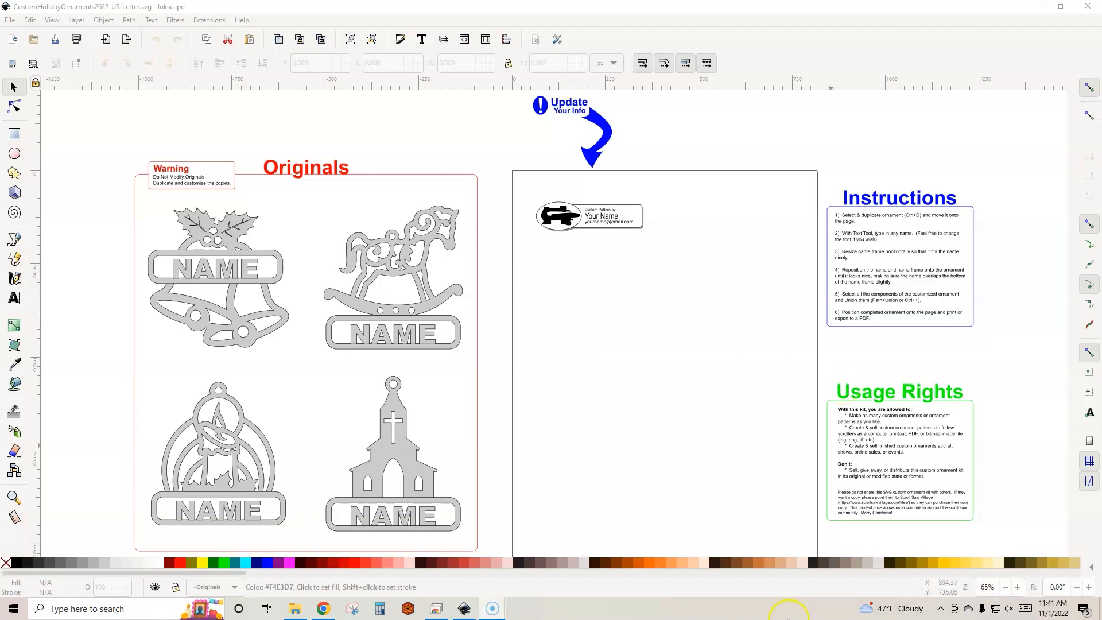
Step: Switch to the browser showing the inkscape.org website
click(321, 608)
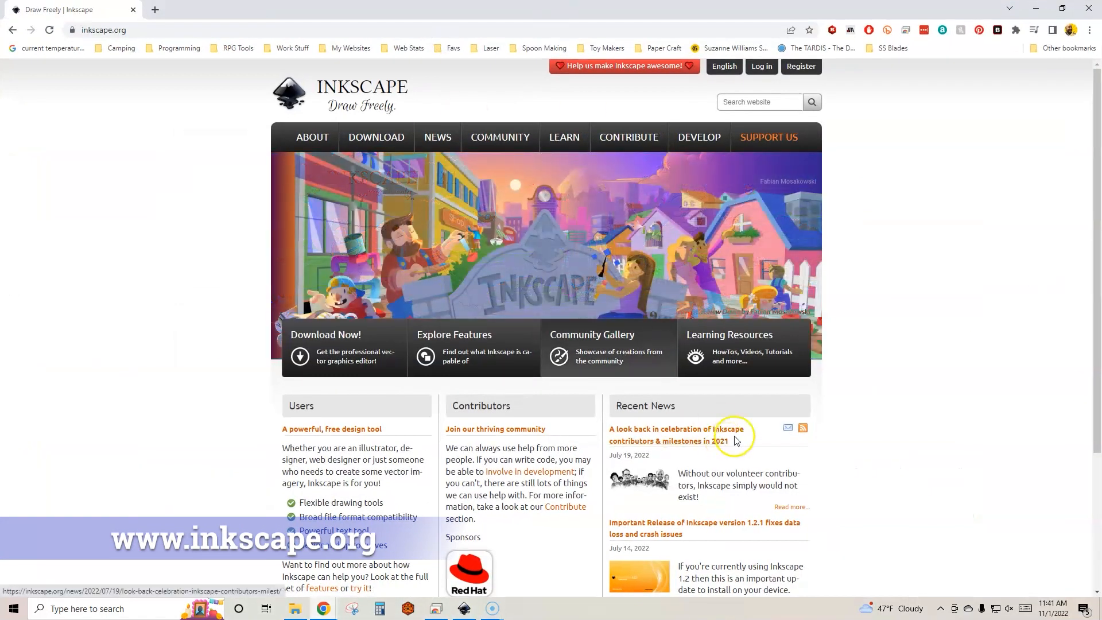
mouse_move(646, 17)
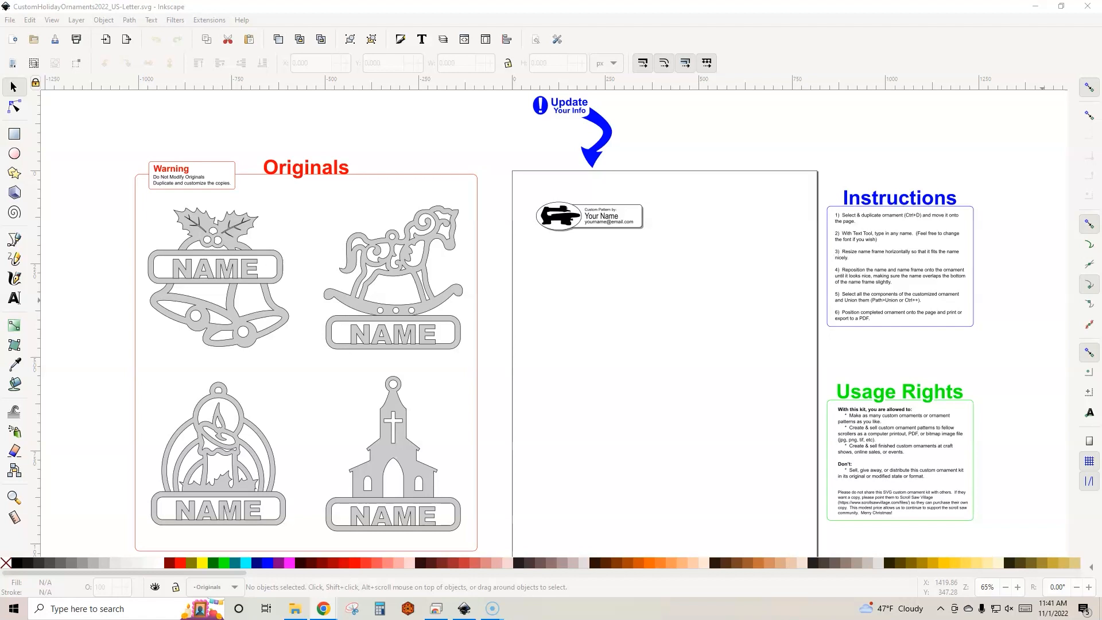
Step: Bring up the Scroll Saw Village course page and scroll through its eight lessons and downloads
click(321, 609)
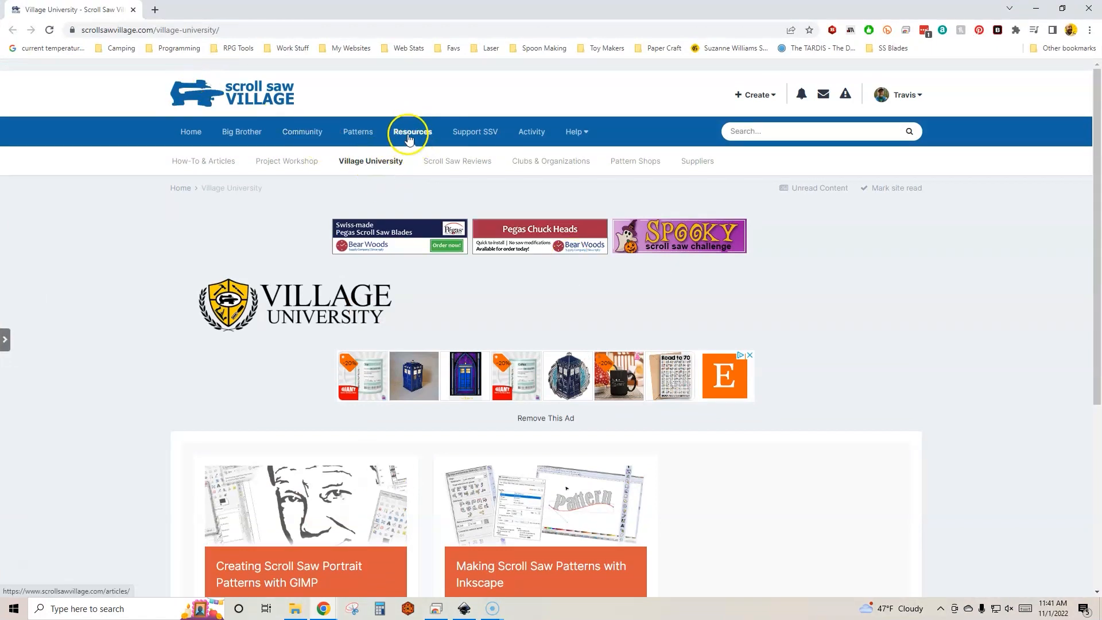
mouse_move(626, 202)
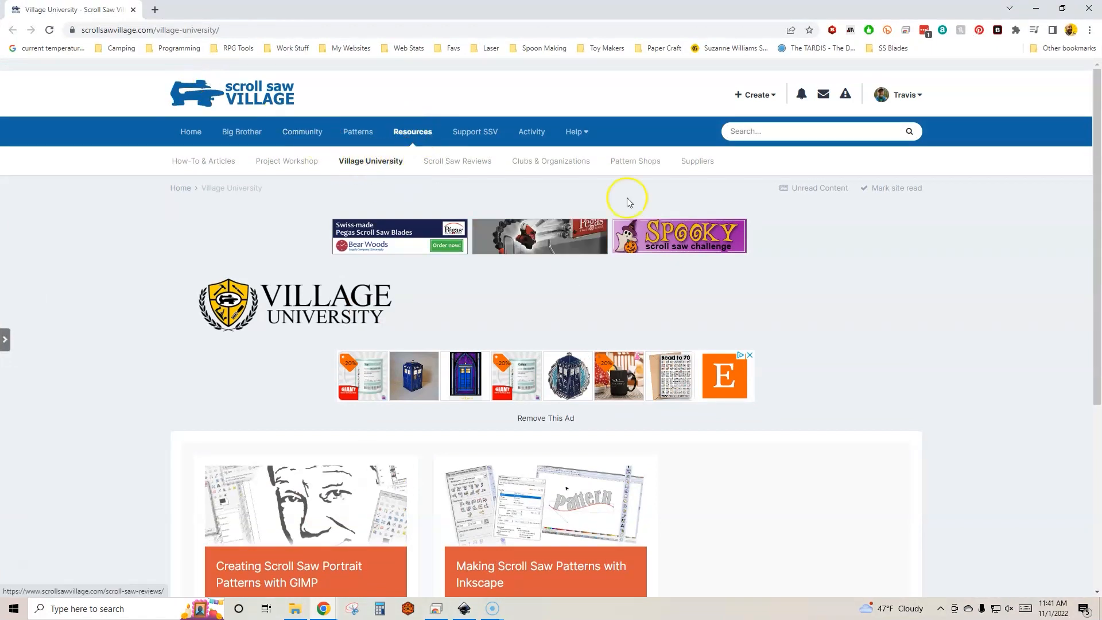
scroll(down, 3)
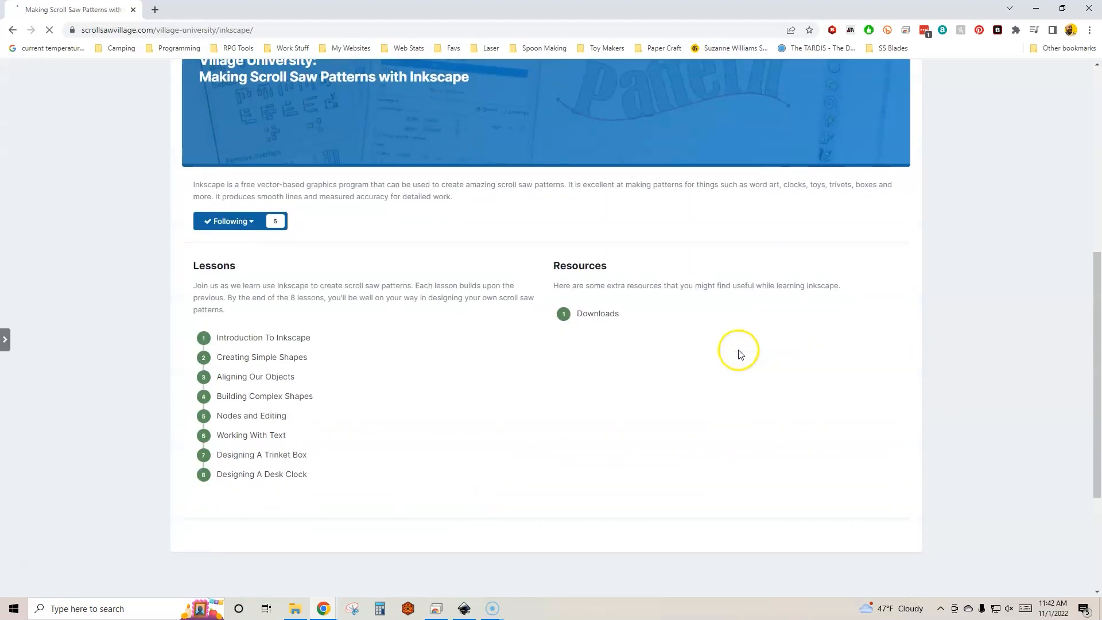
scroll(up, 3)
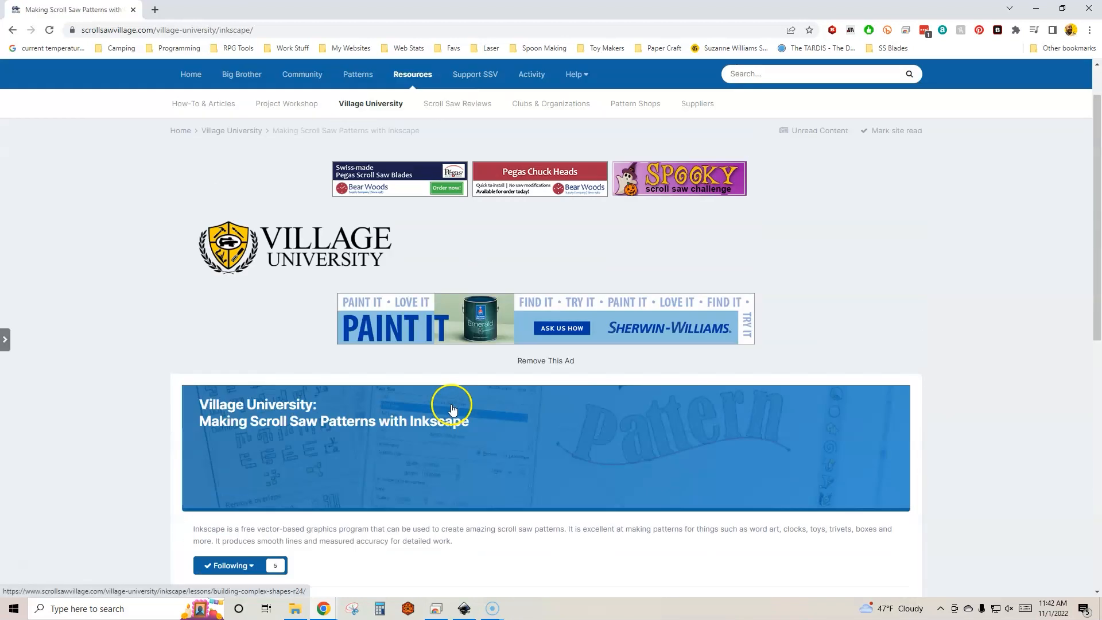
scroll(down, 3)
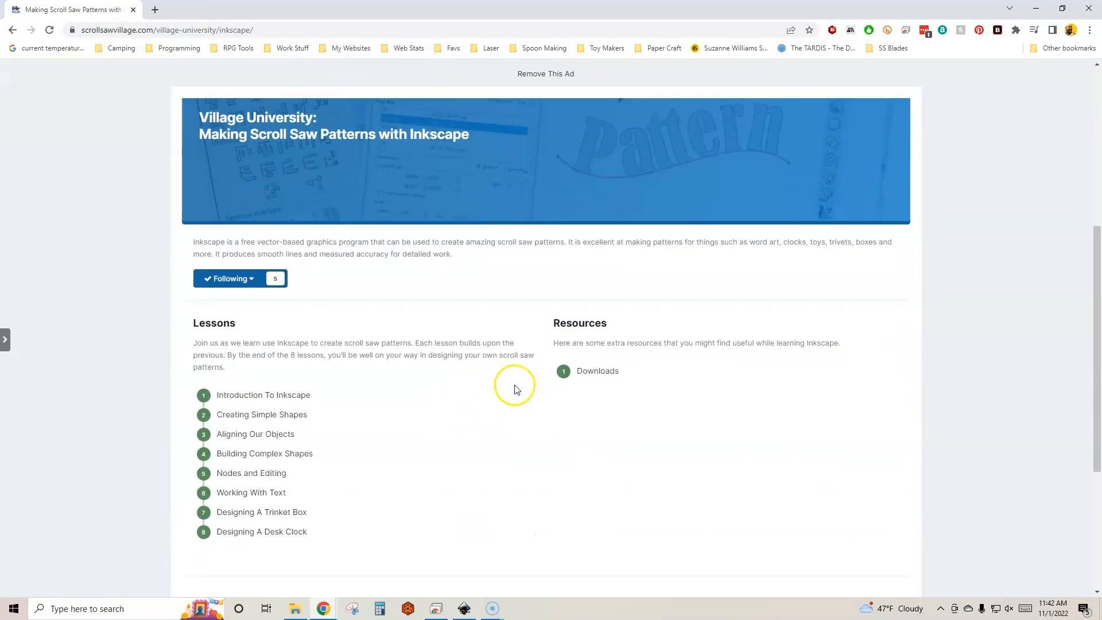
scroll(up, 3)
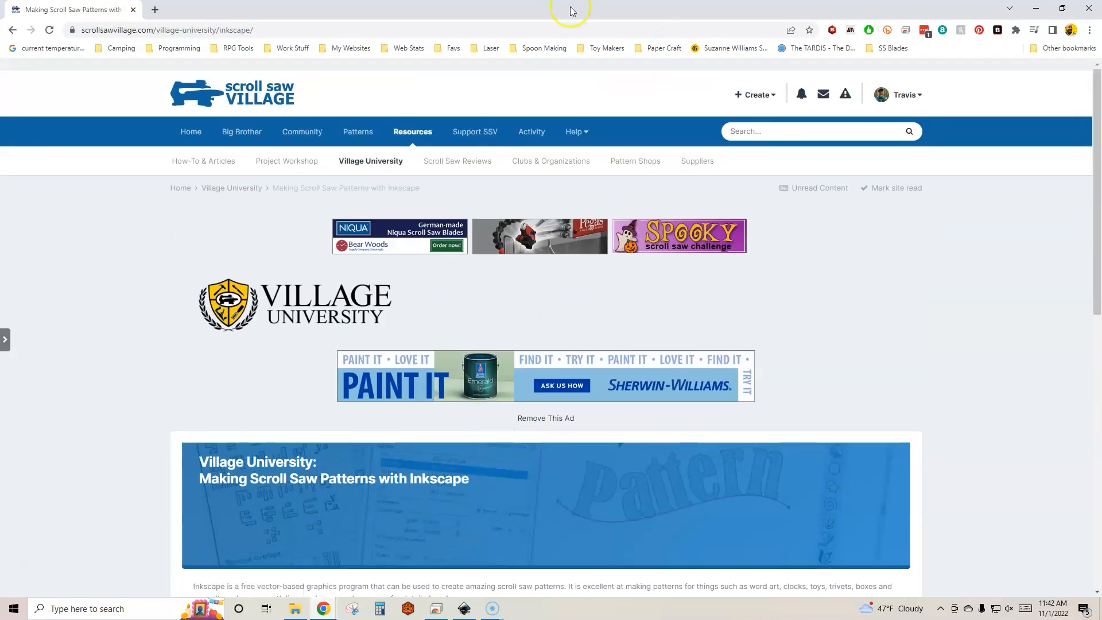
Step: Return to the ornament kit document with its Originals, Instructions and Usage Rights
click(463, 614)
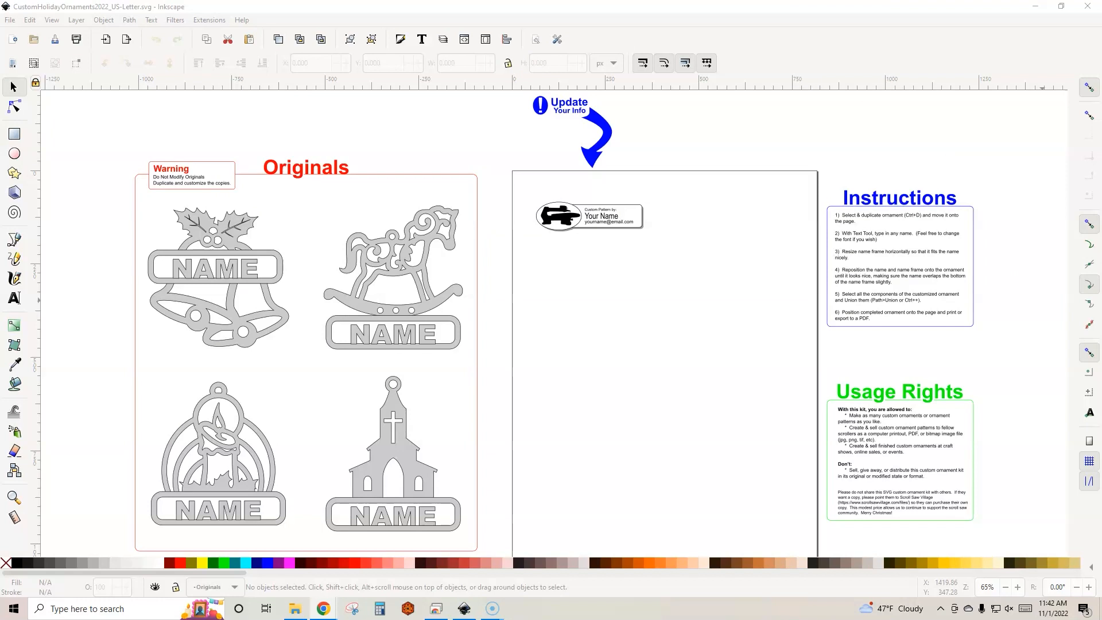
mouse_move(652, 153)
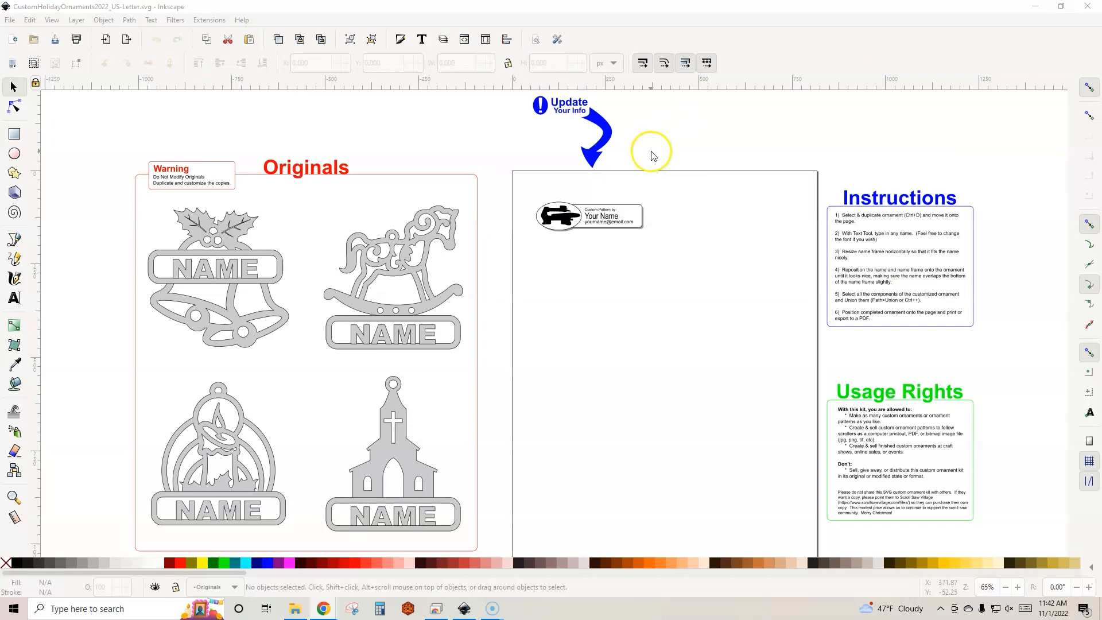
mouse_move(491, 337)
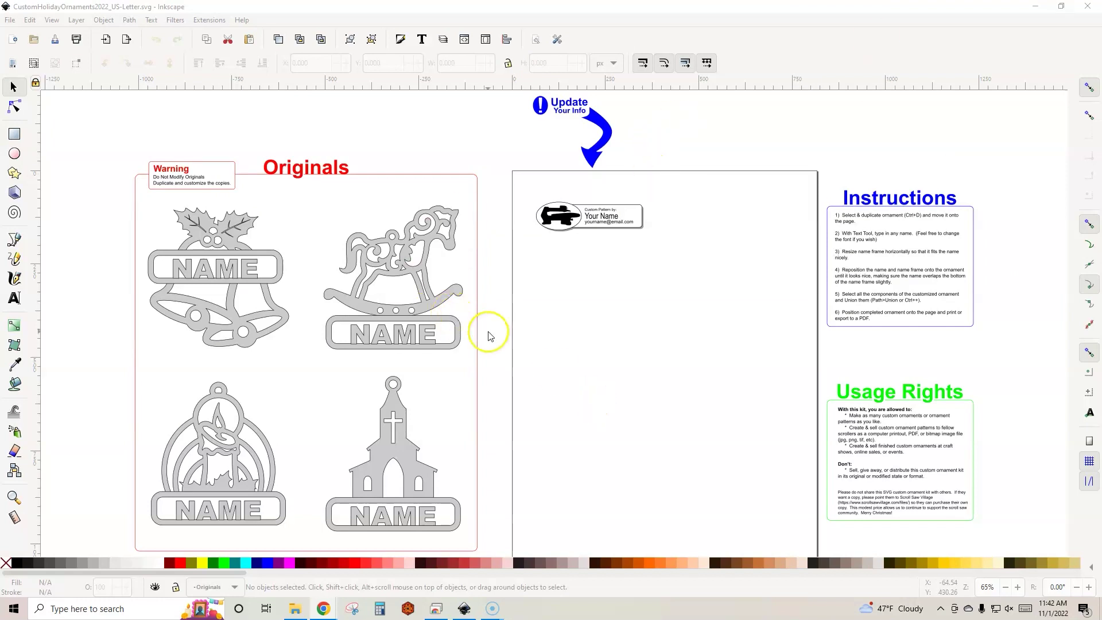
mouse_move(517, 192)
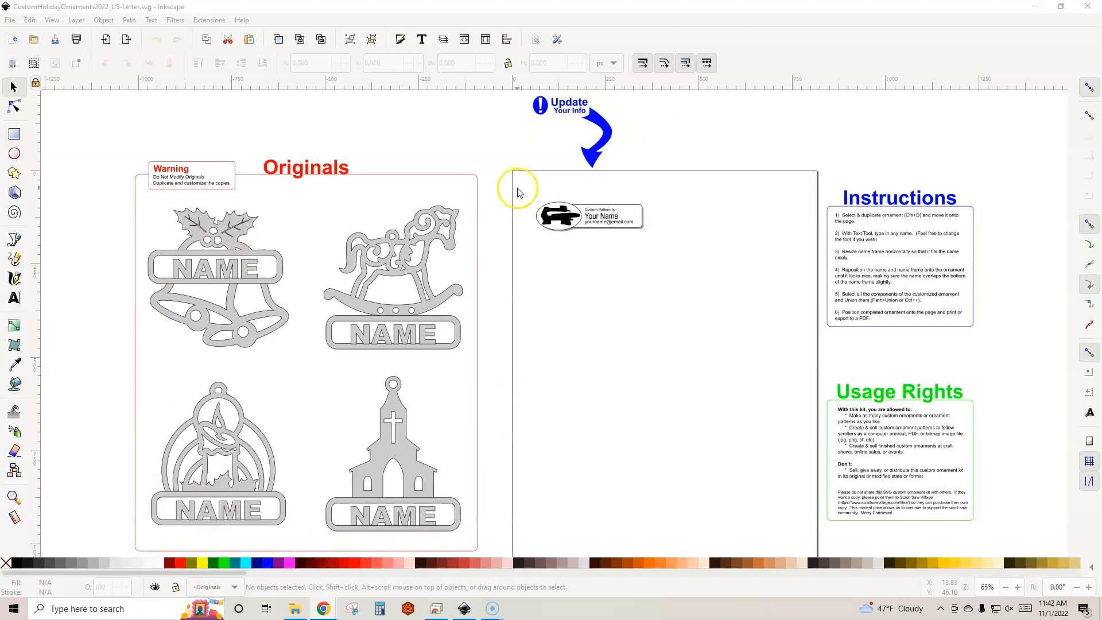
mouse_move(286, 332)
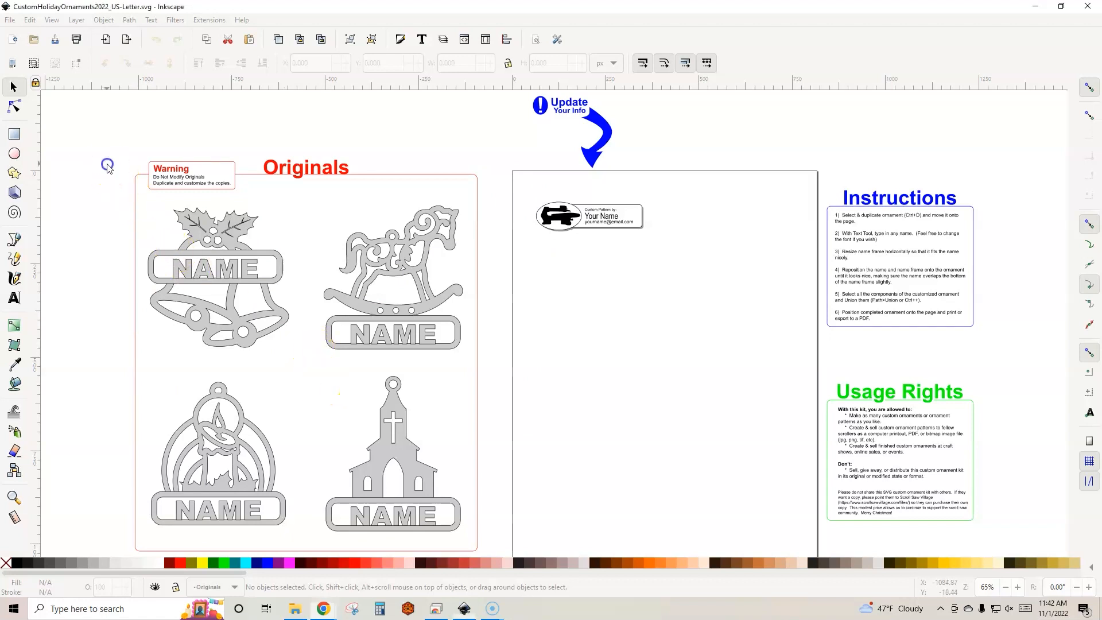
Step: Select the bells ornament with its name plate as a three-object group in Originals
click(214, 278)
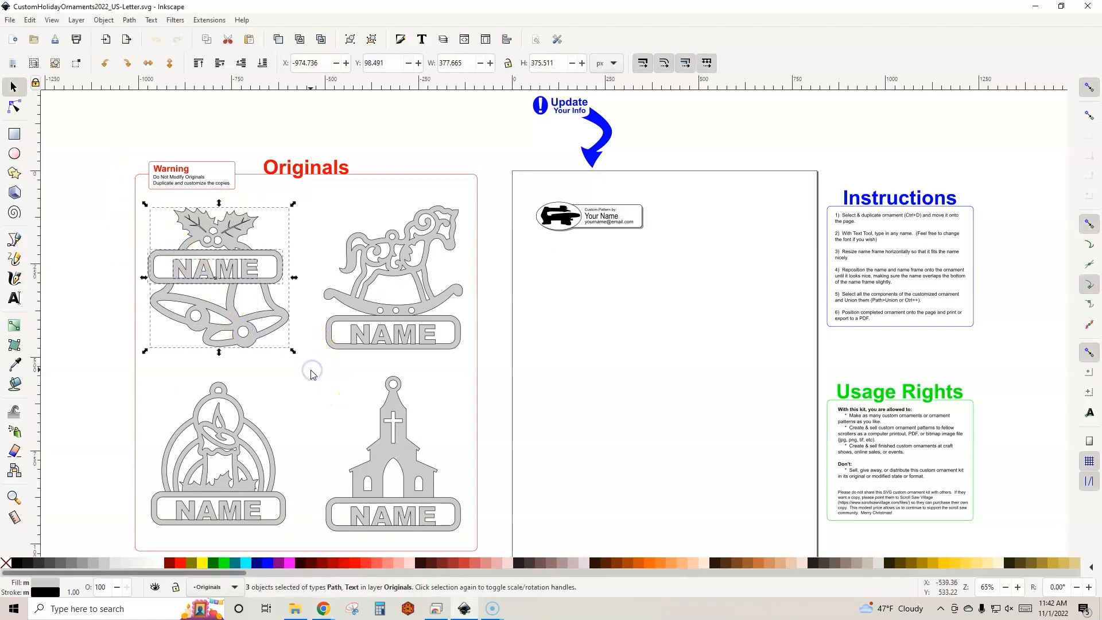
mouse_move(320, 175)
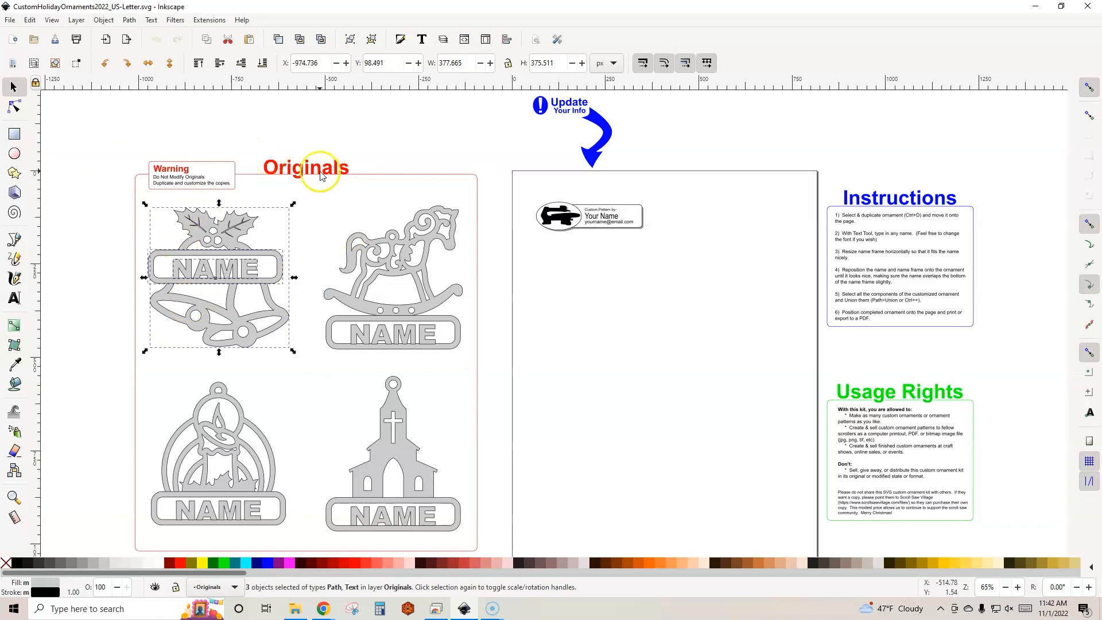
mouse_move(436, 371)
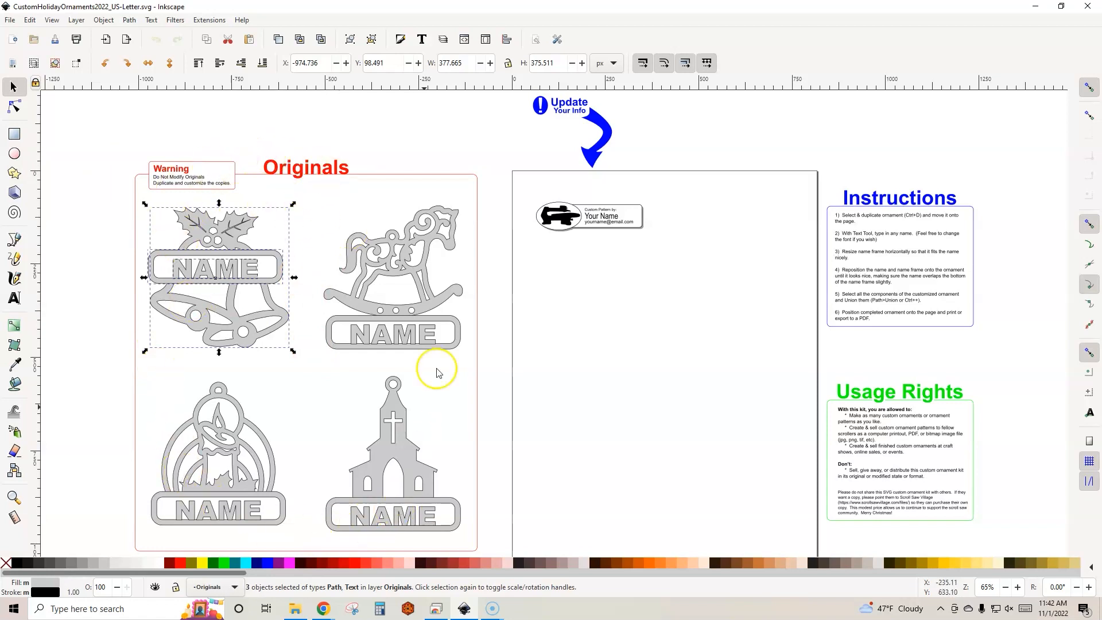
mouse_move(273, 261)
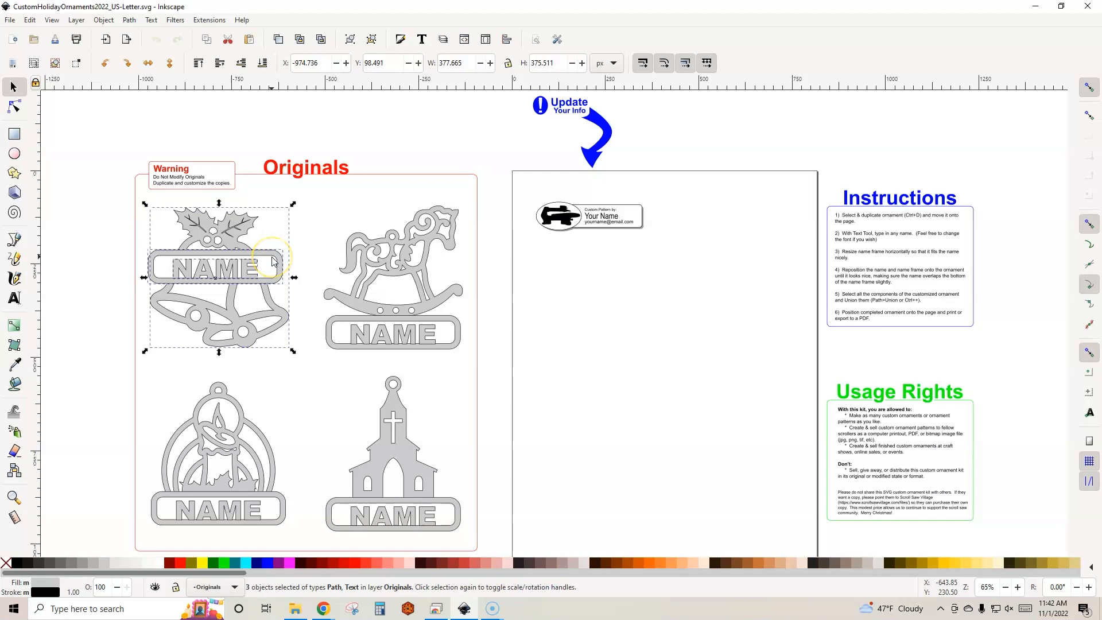
mouse_move(125, 174)
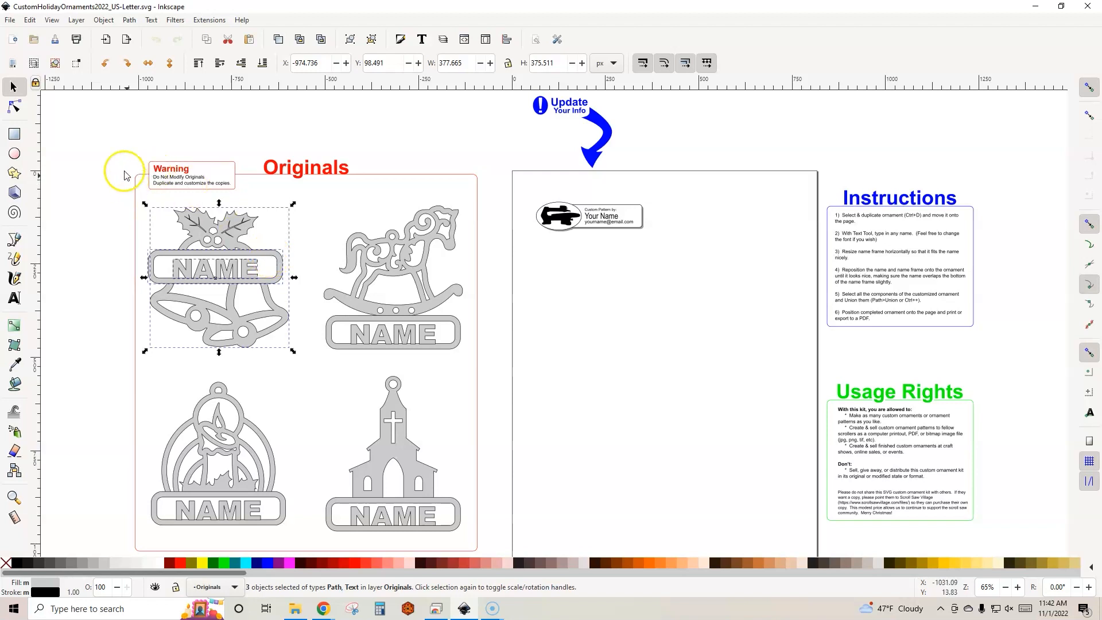
mouse_move(338, 364)
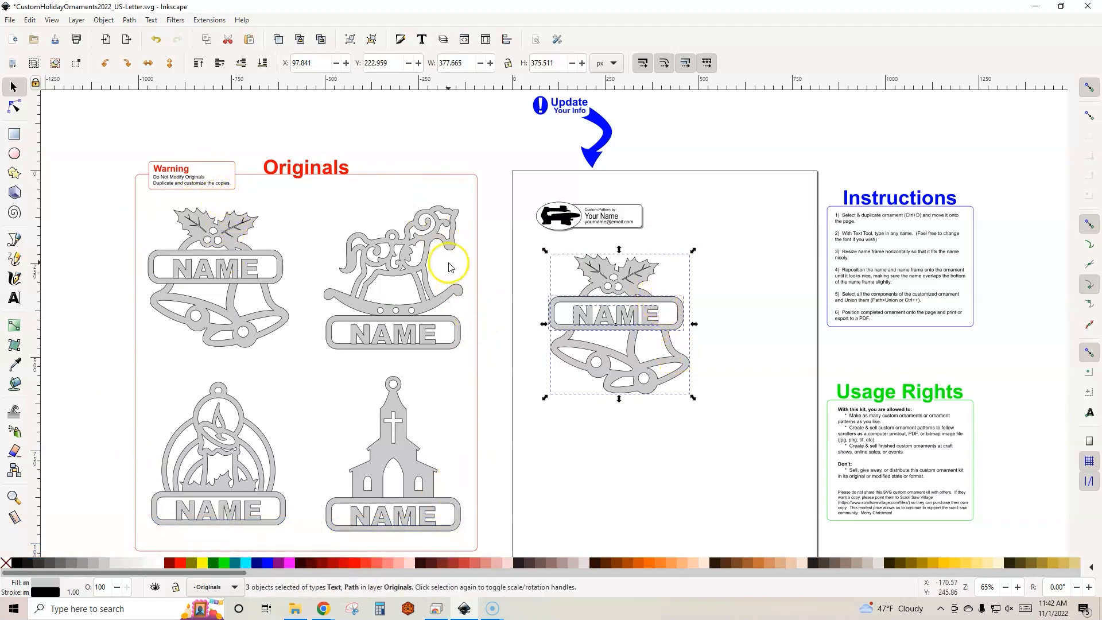
mouse_move(183, 288)
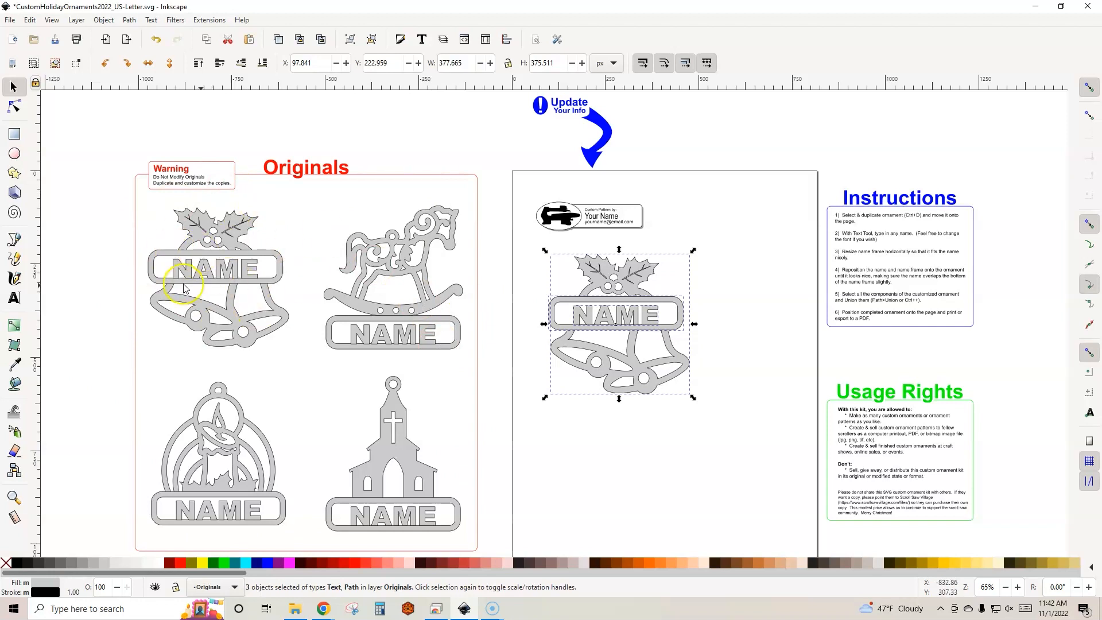
mouse_move(205, 287)
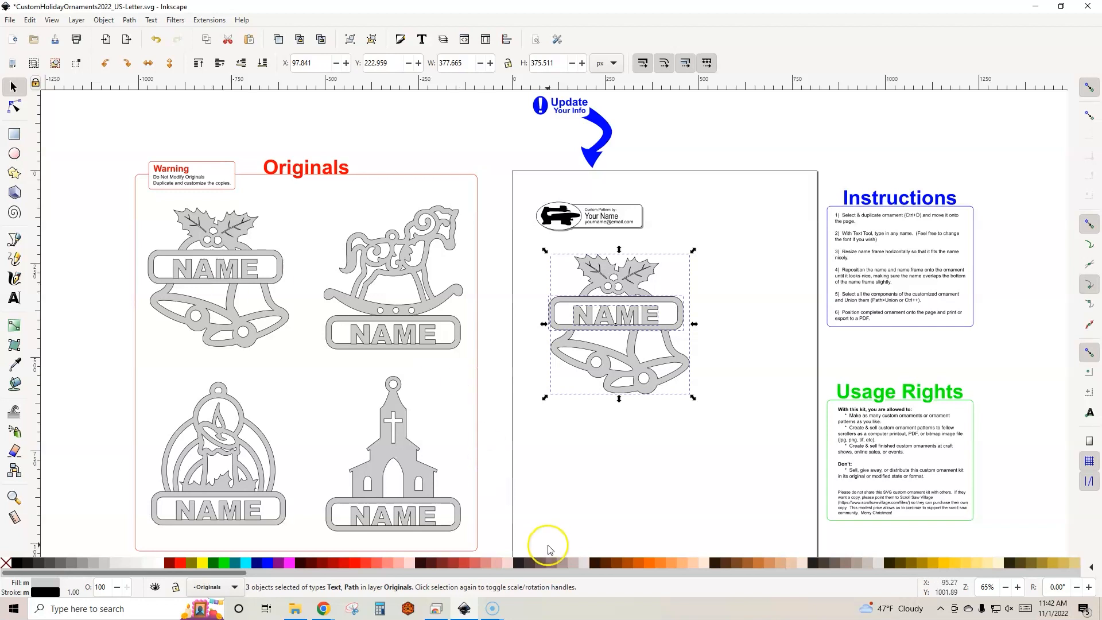
mouse_move(762, 527)
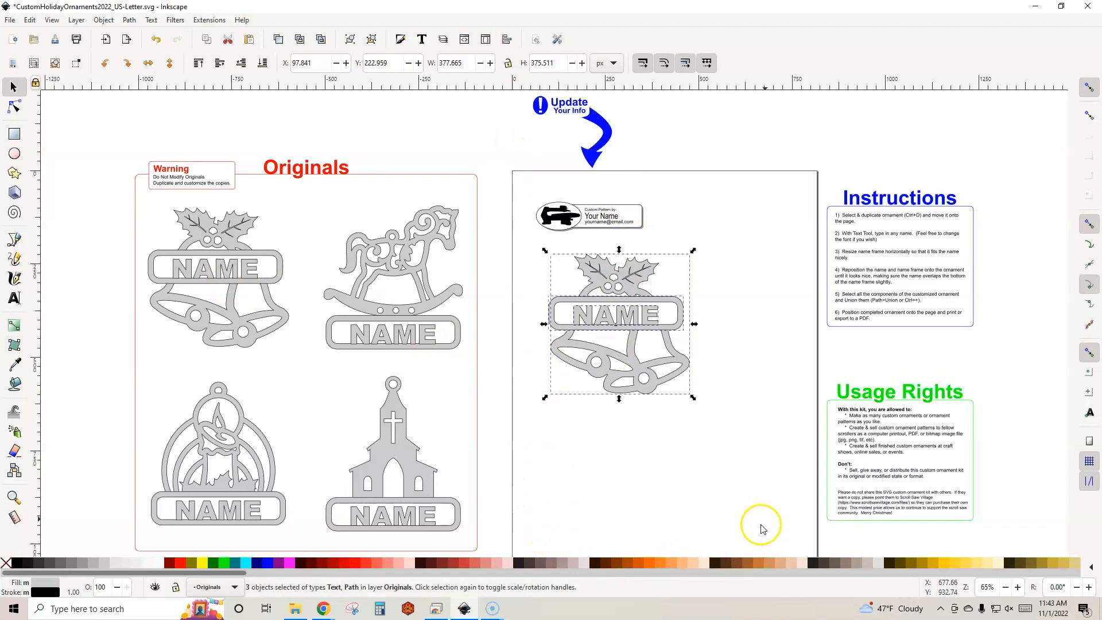
mouse_move(632, 437)
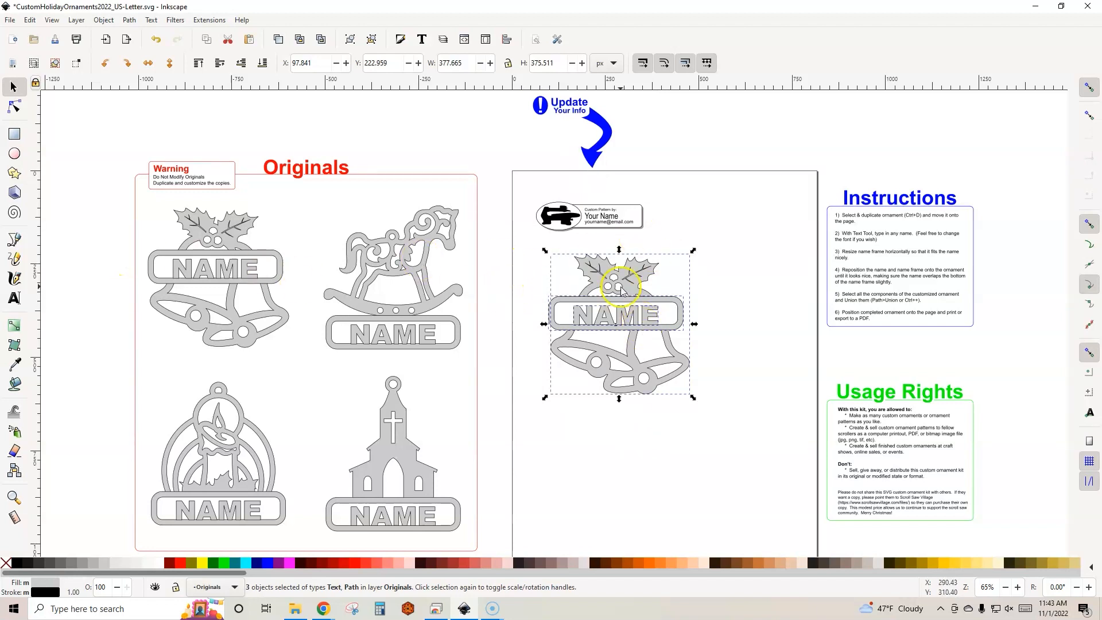
mouse_move(686, 318)
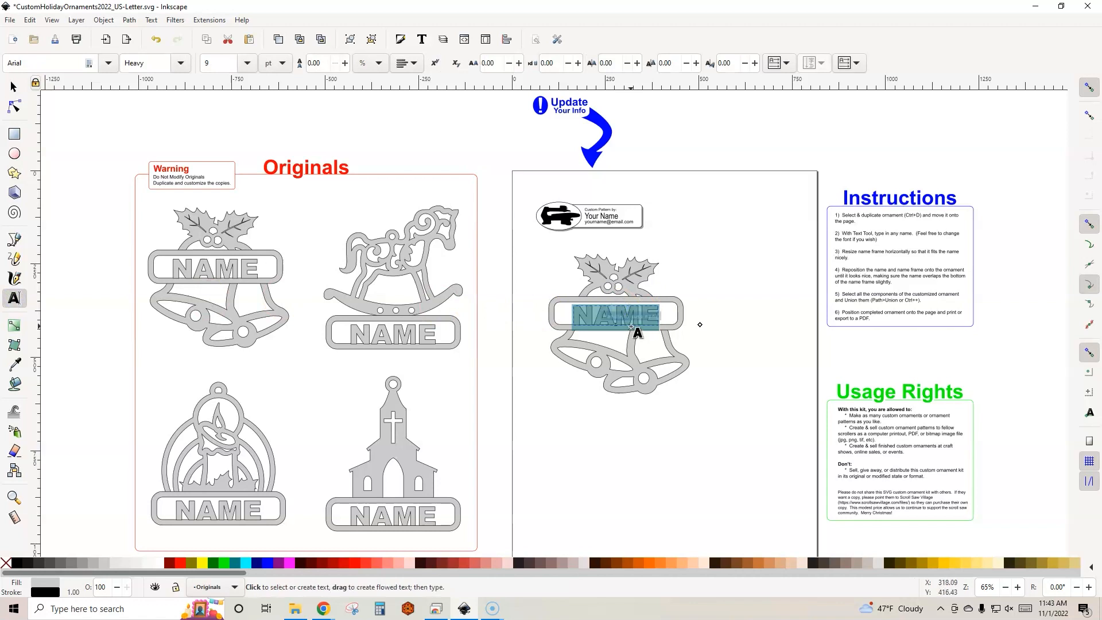
Step: Retype the NAME text on the copied bells ornament as TRAVIS
text(TRAVIS)
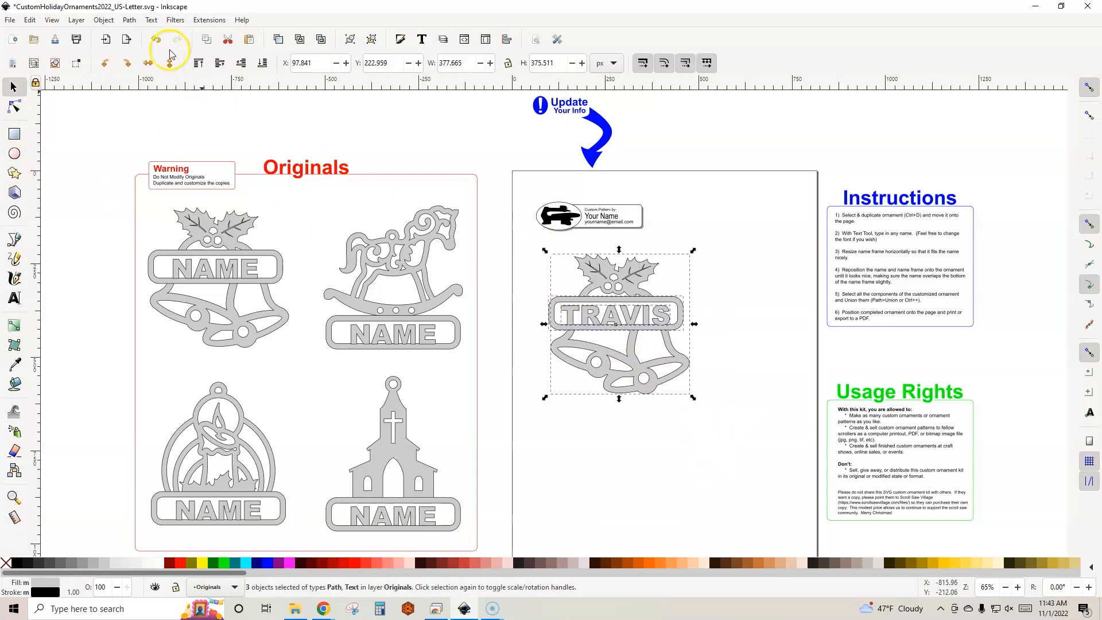
Step: Union the TRAVIS name and bells into one shape via Path > Union
click(129, 19)
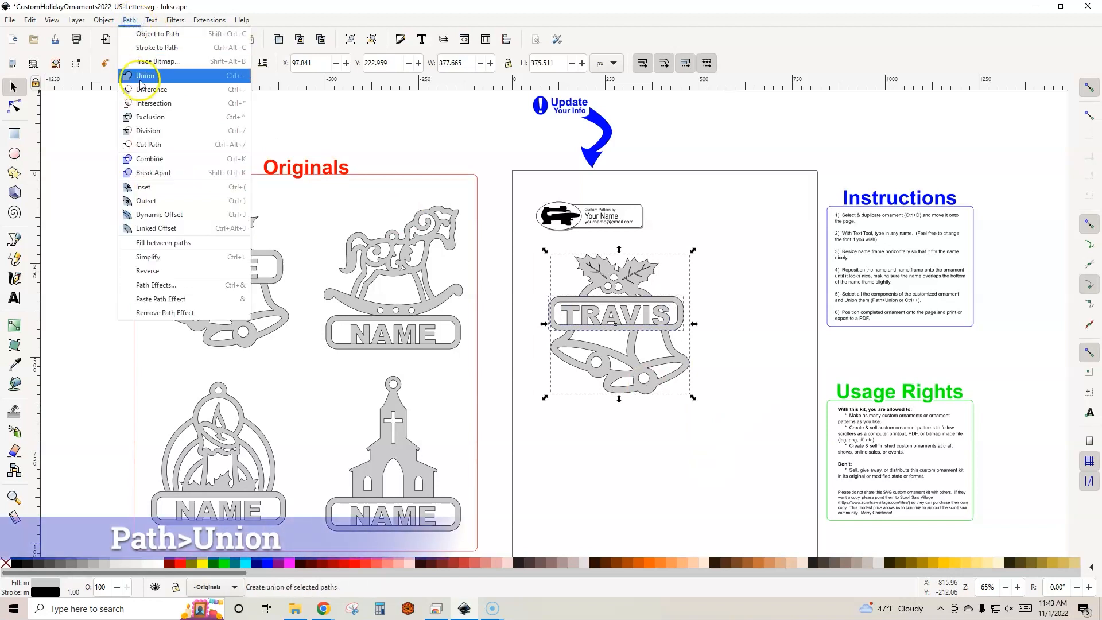
click(145, 76)
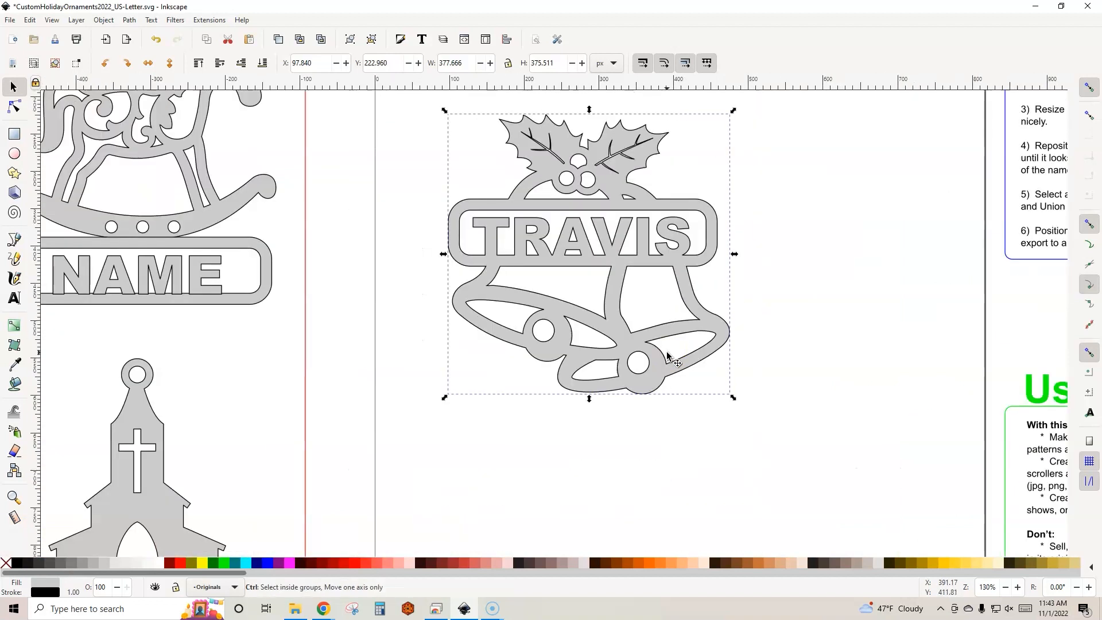
scroll(down, 3)
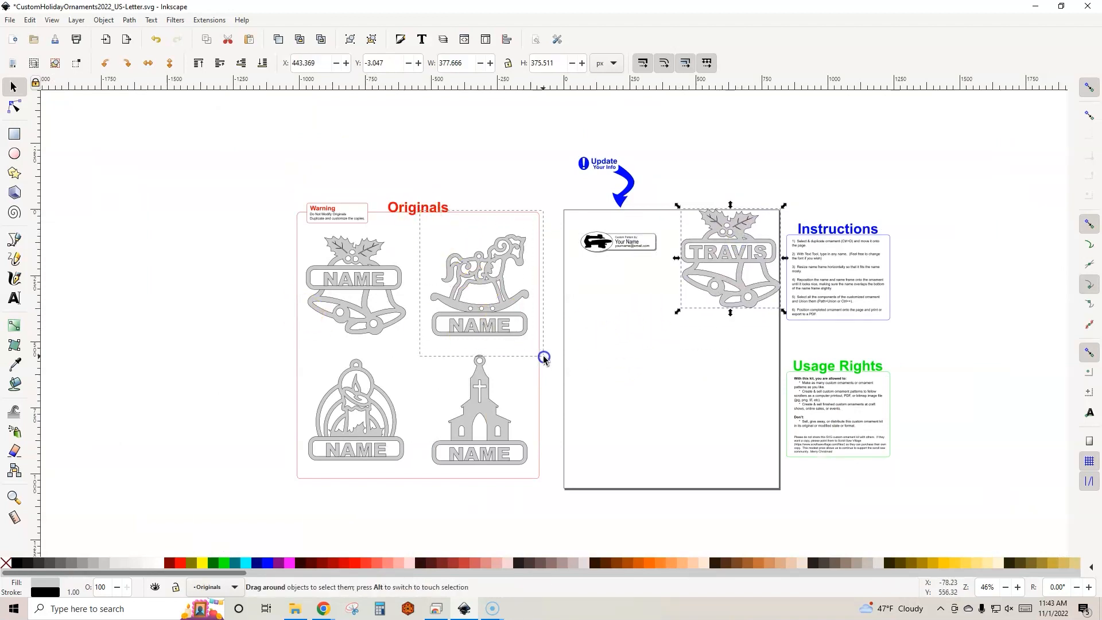
Step: Copy the rocking horse onto the page and select its name text for retyping as SAMARA
click(478, 285)
text(SAMARA)
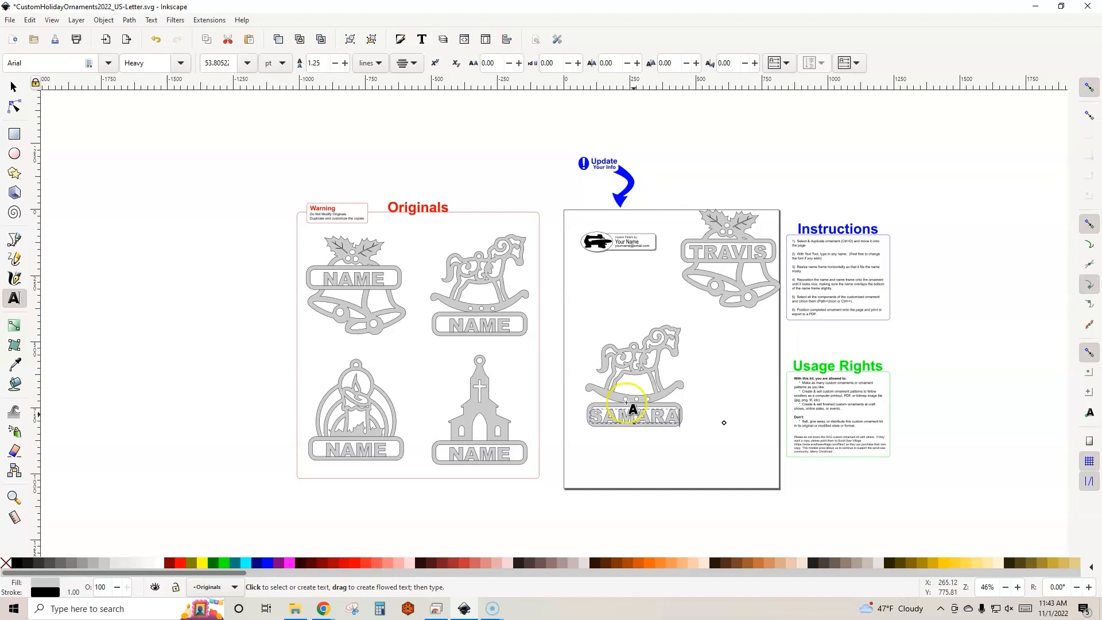
click(633, 415)
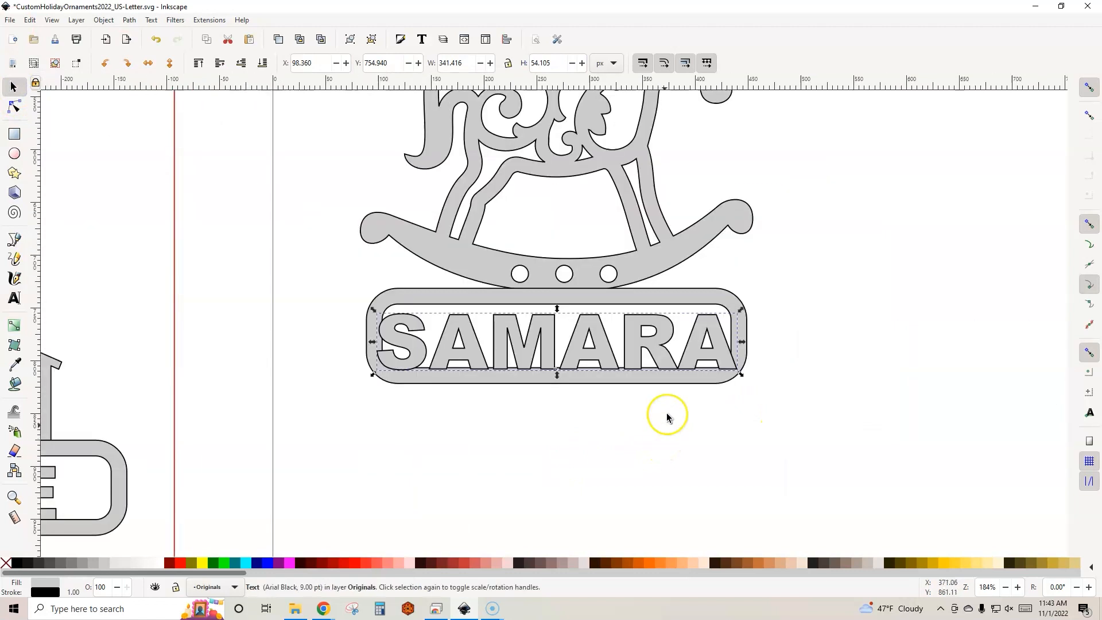
mouse_move(699, 301)
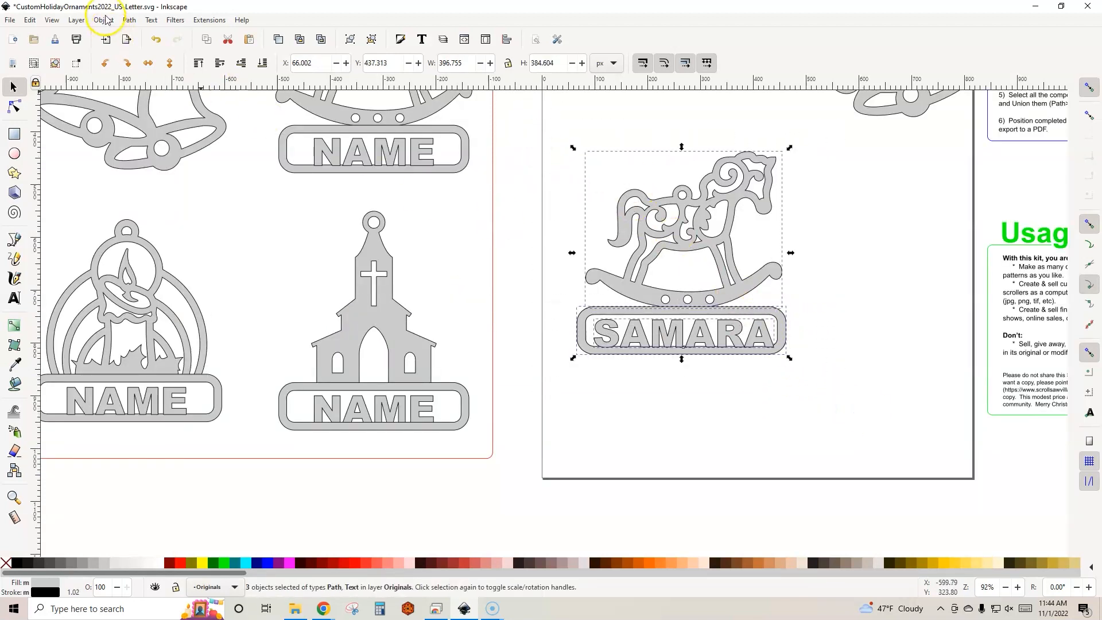
Step: Union the SAMARA rocking horse, name and frame into one shape via Path > Union
click(127, 19)
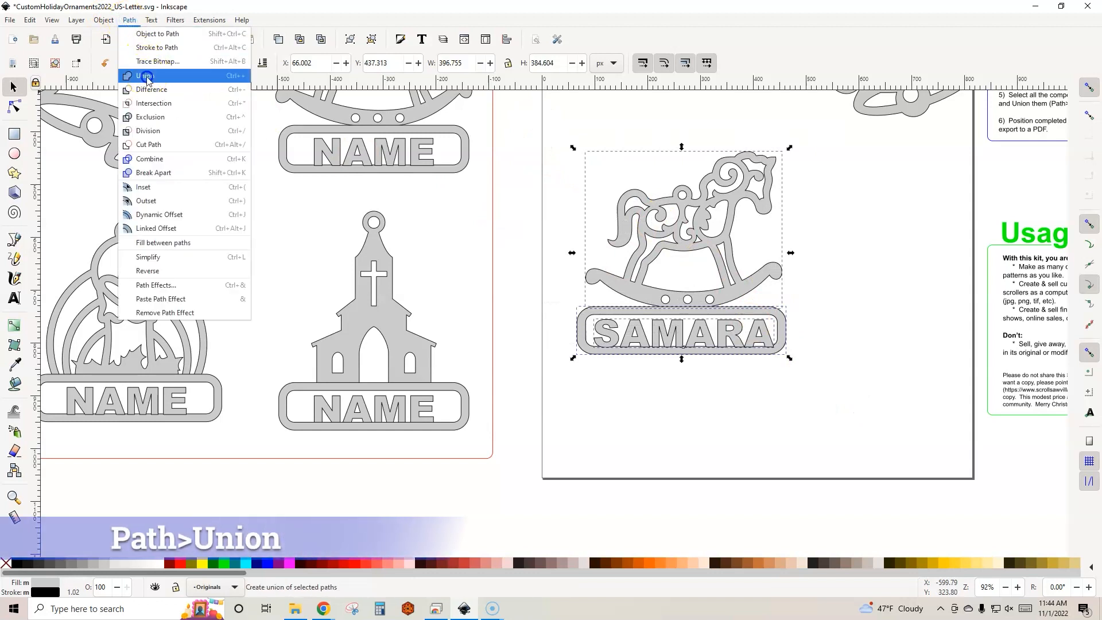
click(145, 76)
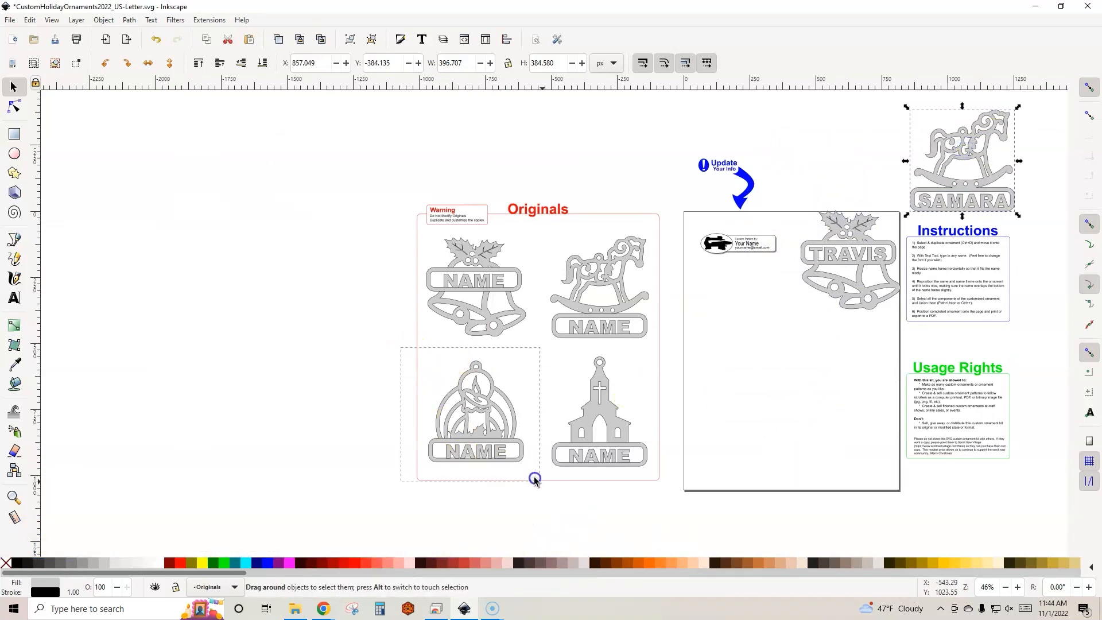
Step: Copy the candle ornament to the page and retype its name as DALTON
click(474, 415)
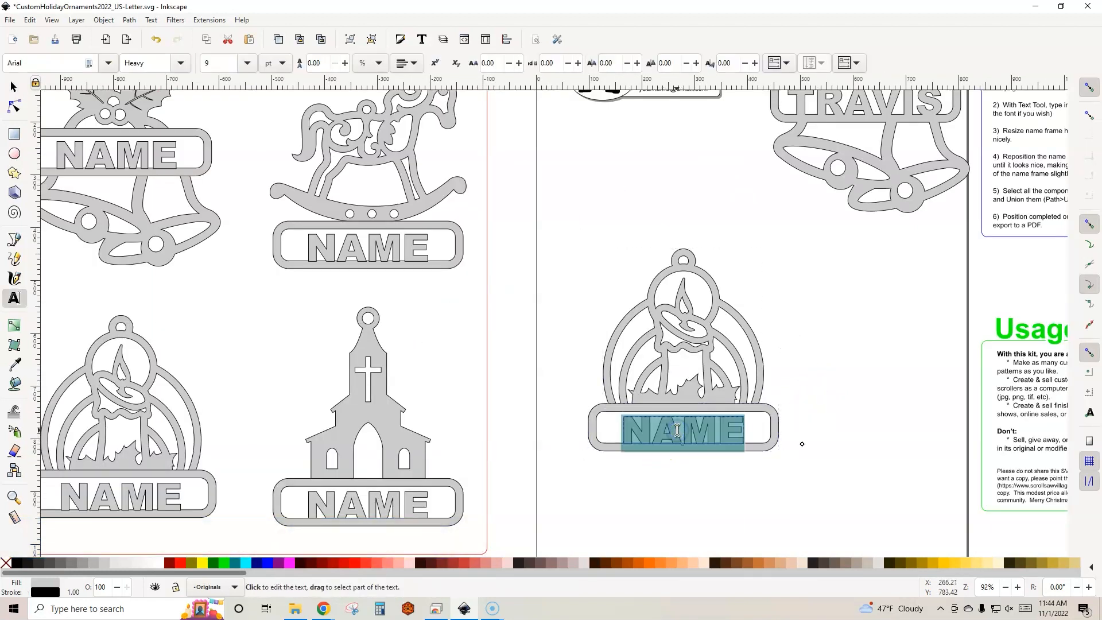
text(DALTON)
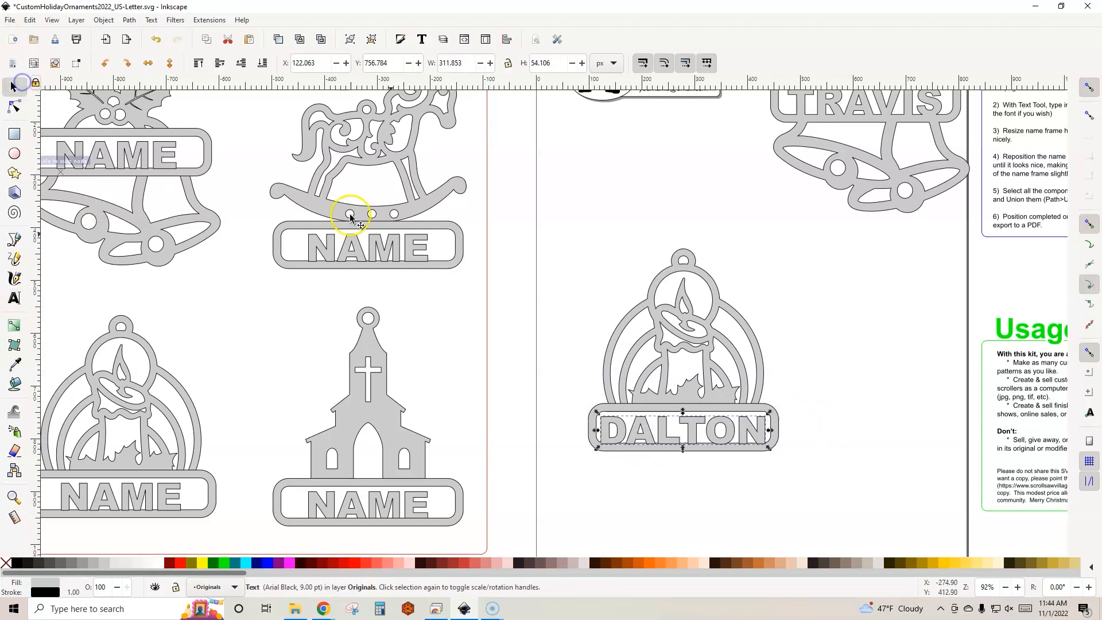
click(681, 429)
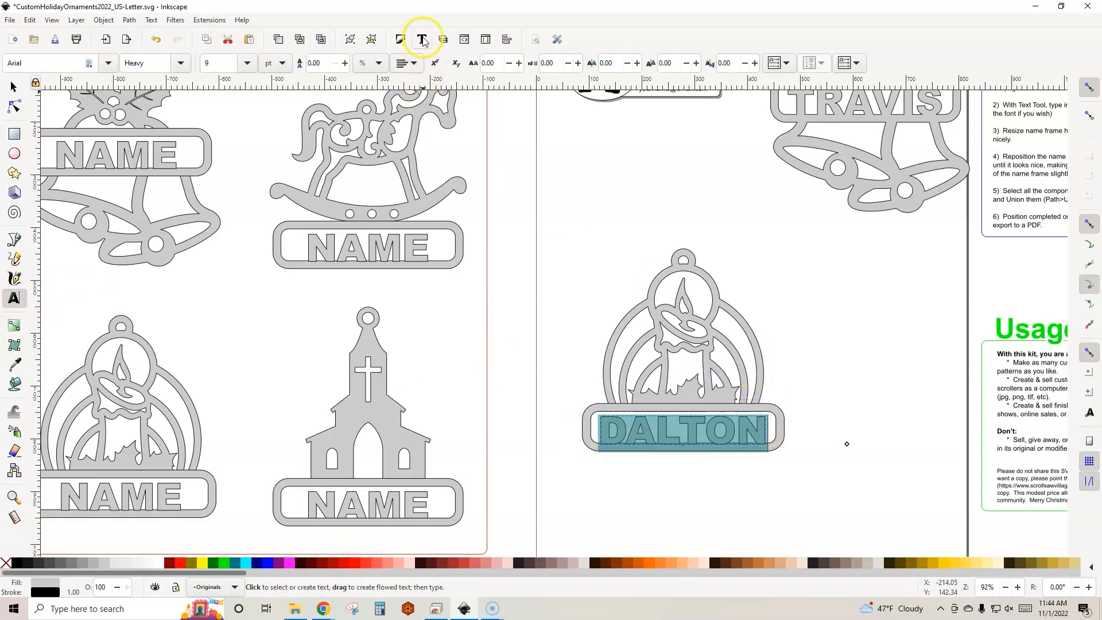
mouse_move(420, 39)
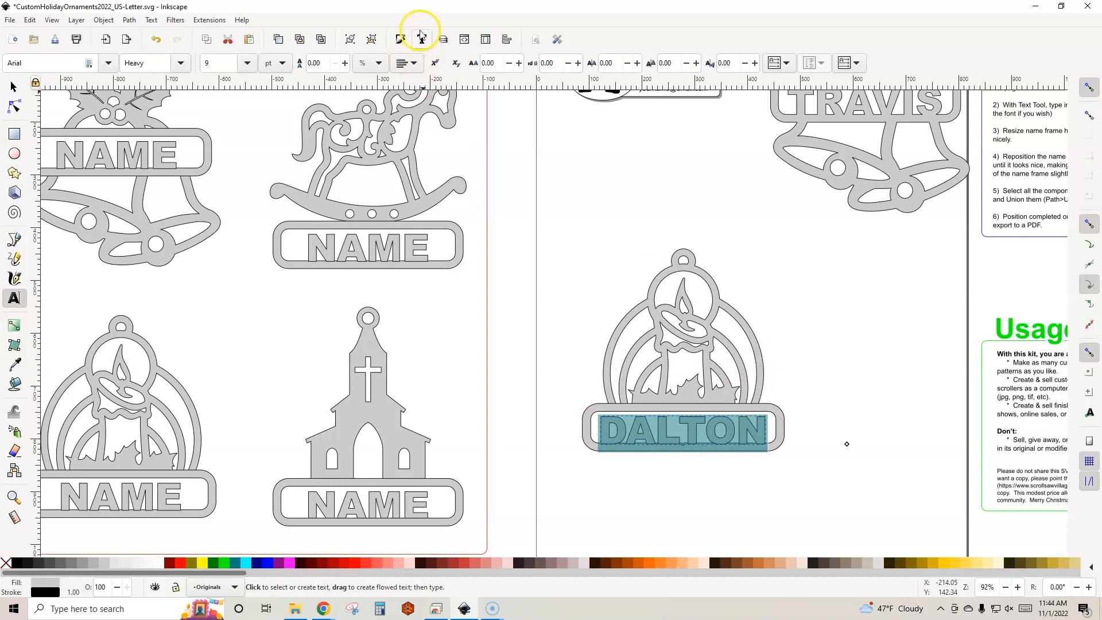
mouse_move(1088, 83)
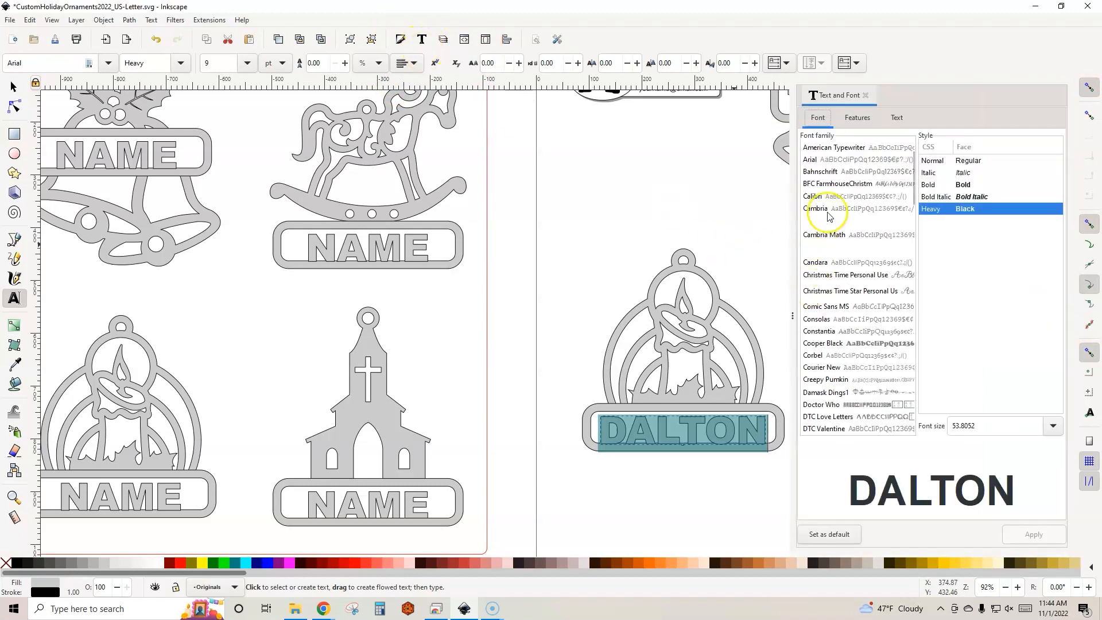
mouse_move(854, 295)
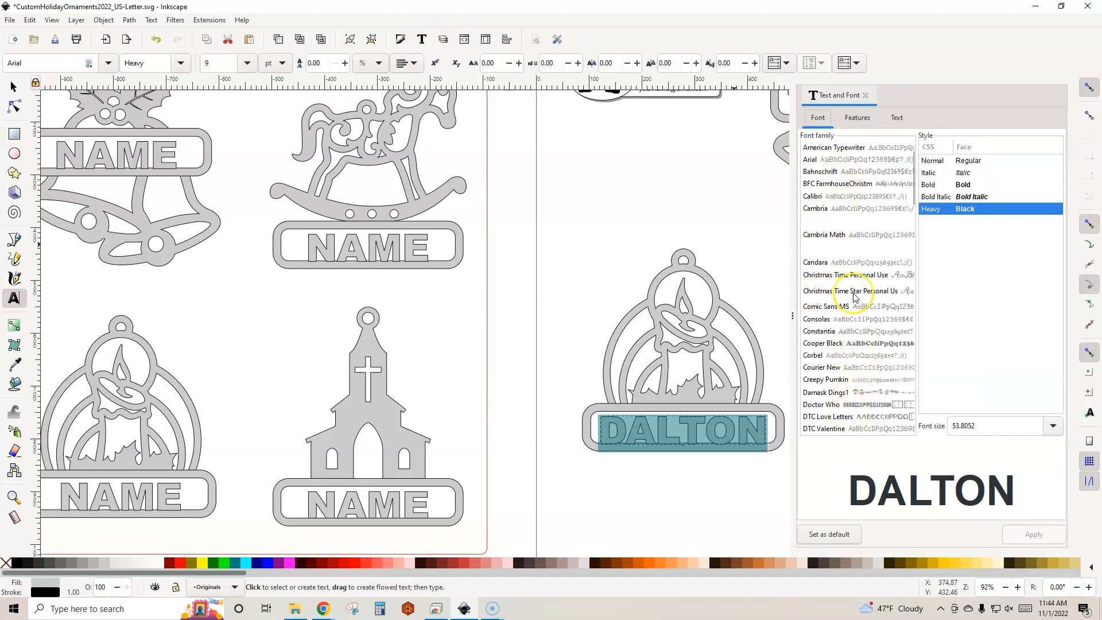
mouse_move(827, 283)
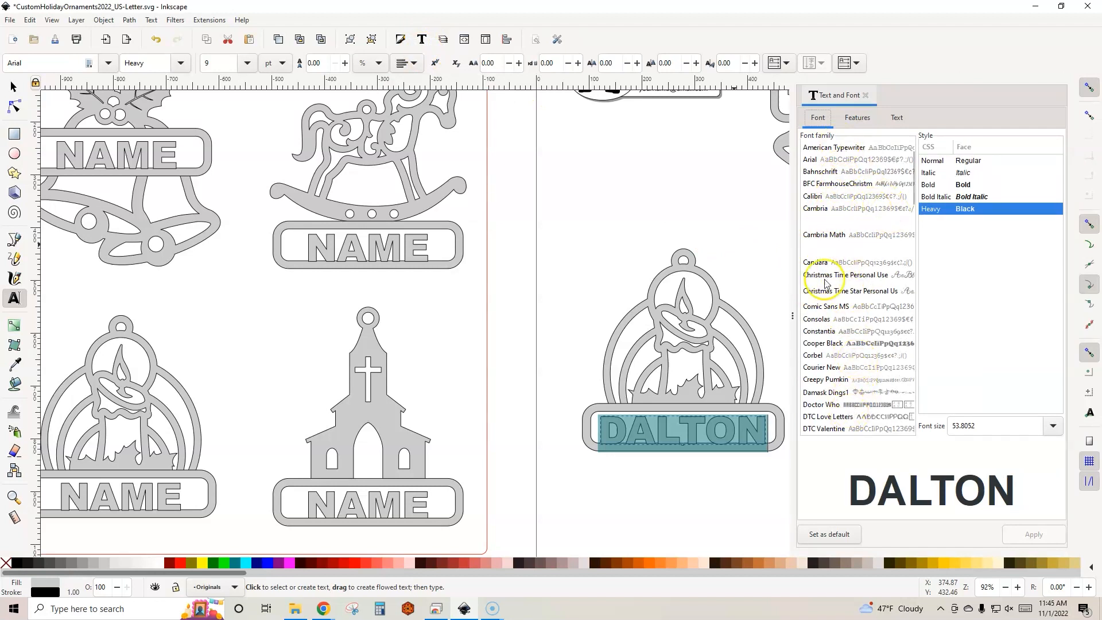
mouse_move(833, 350)
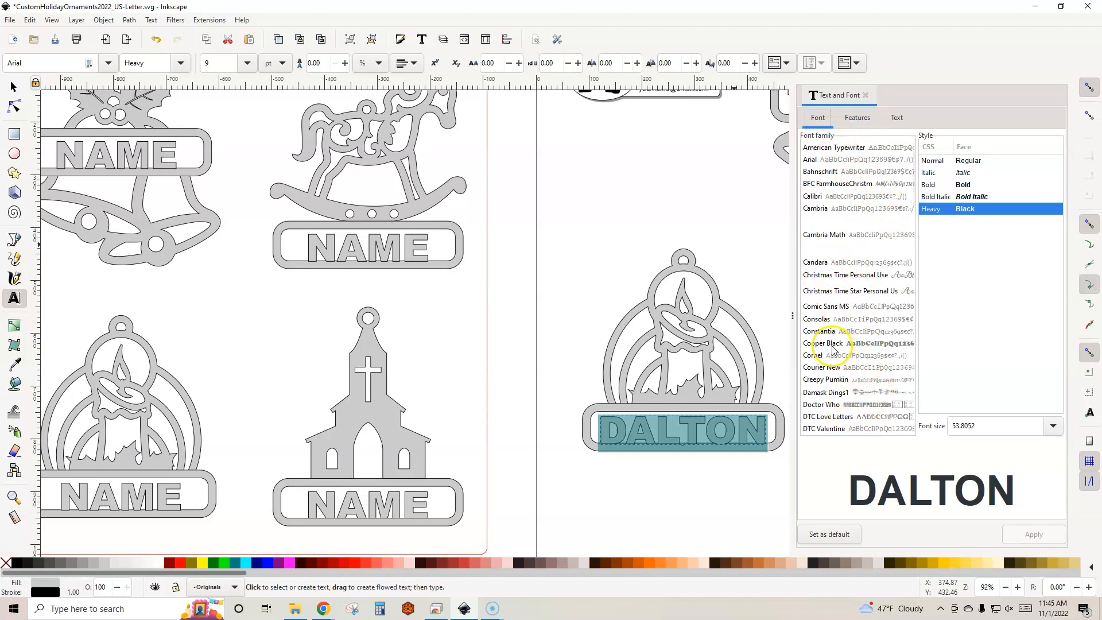
mouse_move(825, 349)
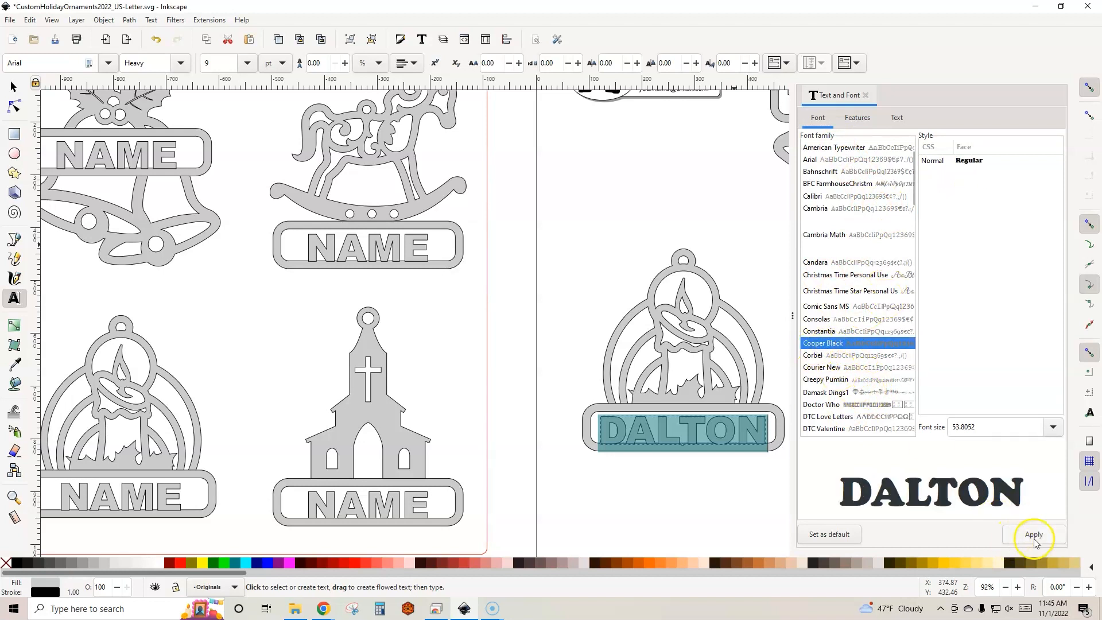
Step: Apply the Cooper Black font to DALTON and return to the Selector tool
click(1033, 535)
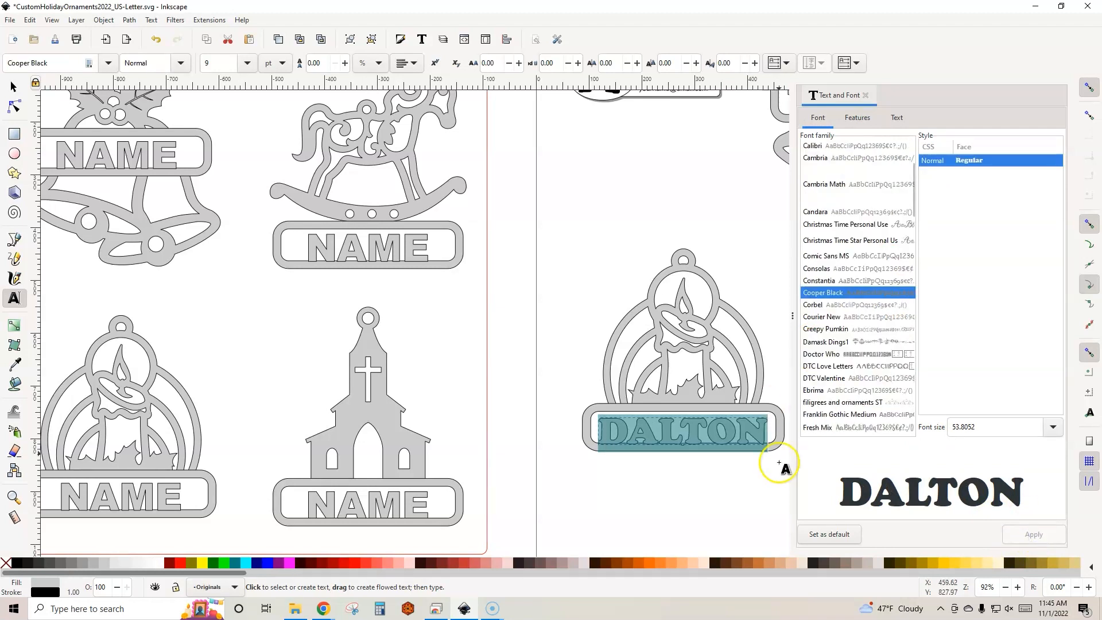
mouse_move(793, 316)
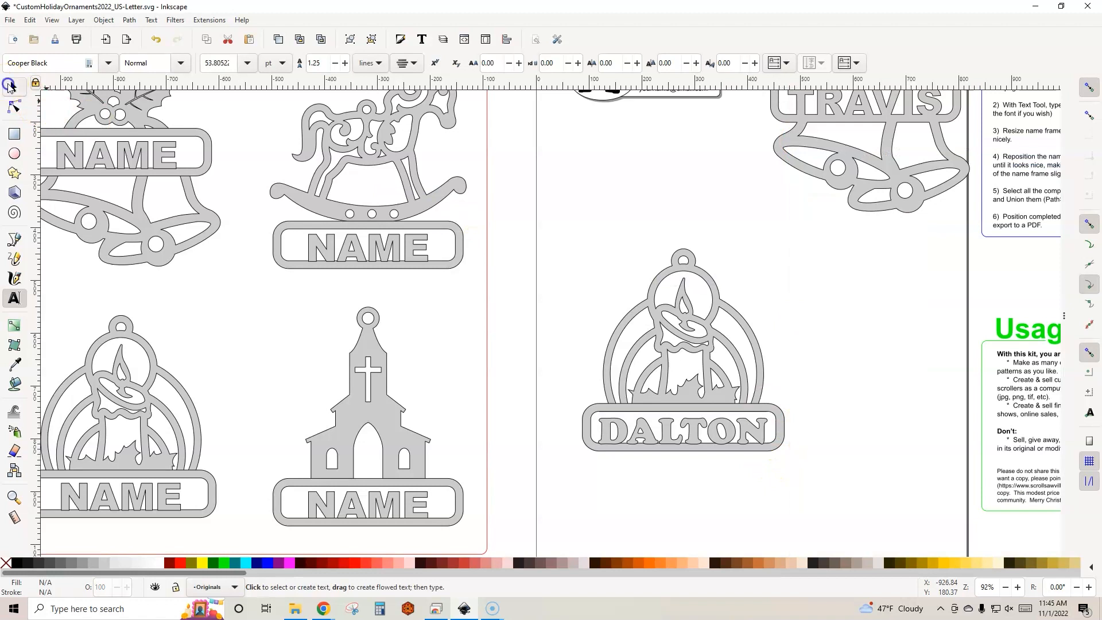
click(682, 351)
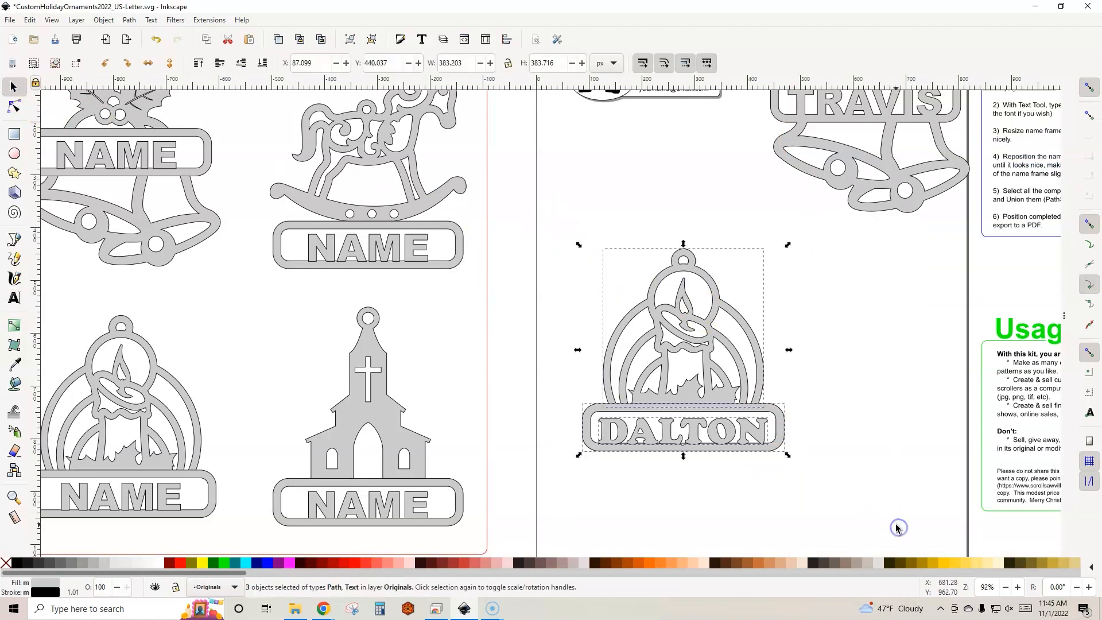
mouse_move(454, 241)
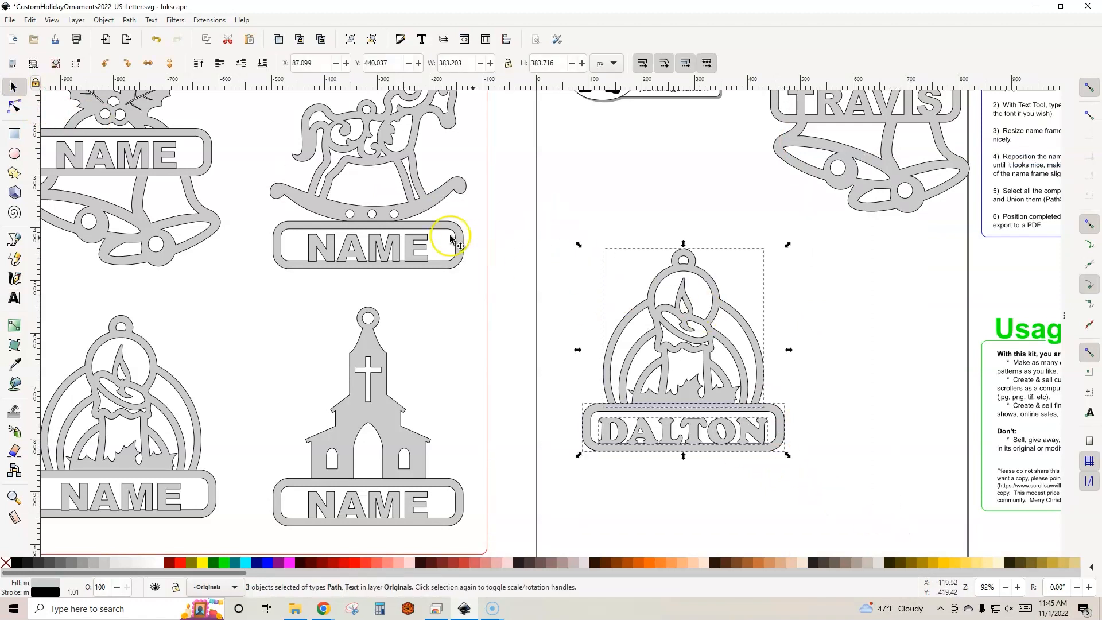
Step: Union the DALTON candle ornament and its name text into a single path
click(129, 20)
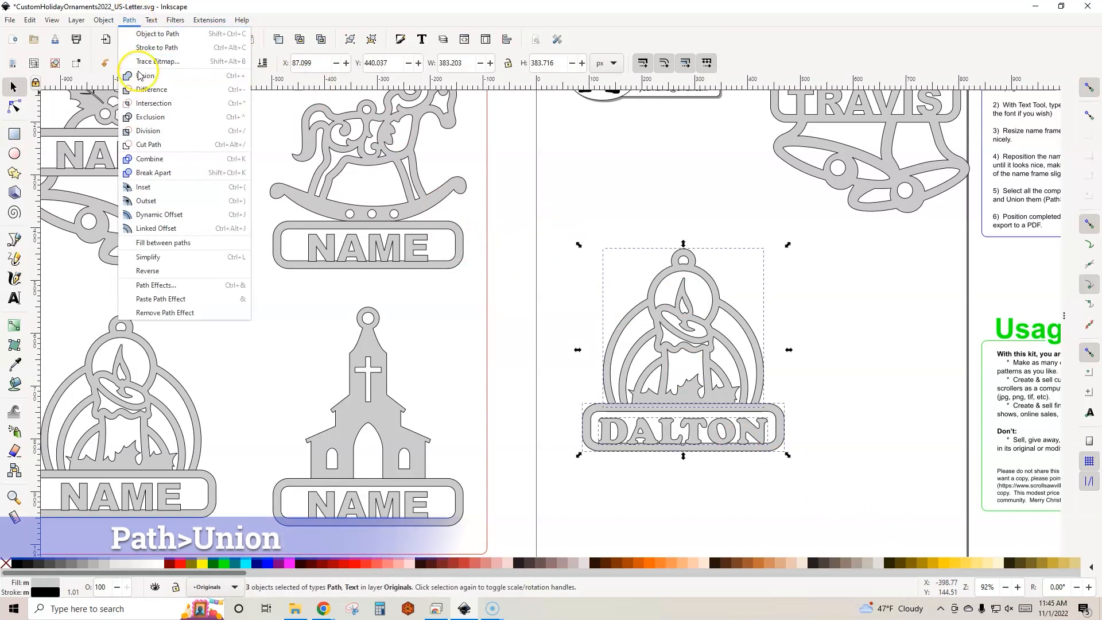
click(144, 76)
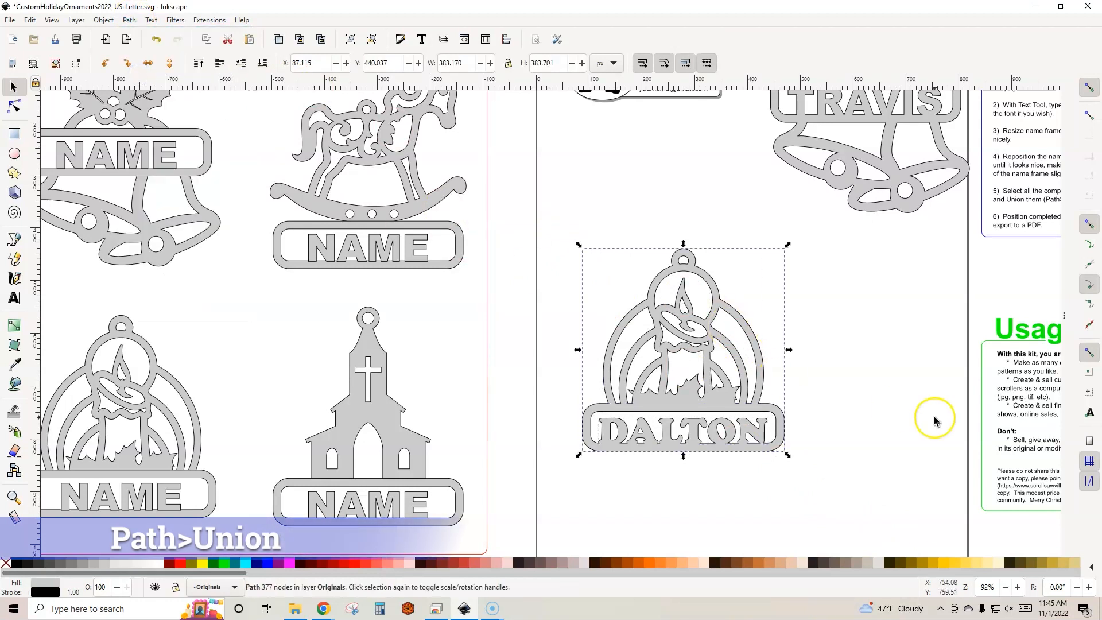
scroll(down, 3)
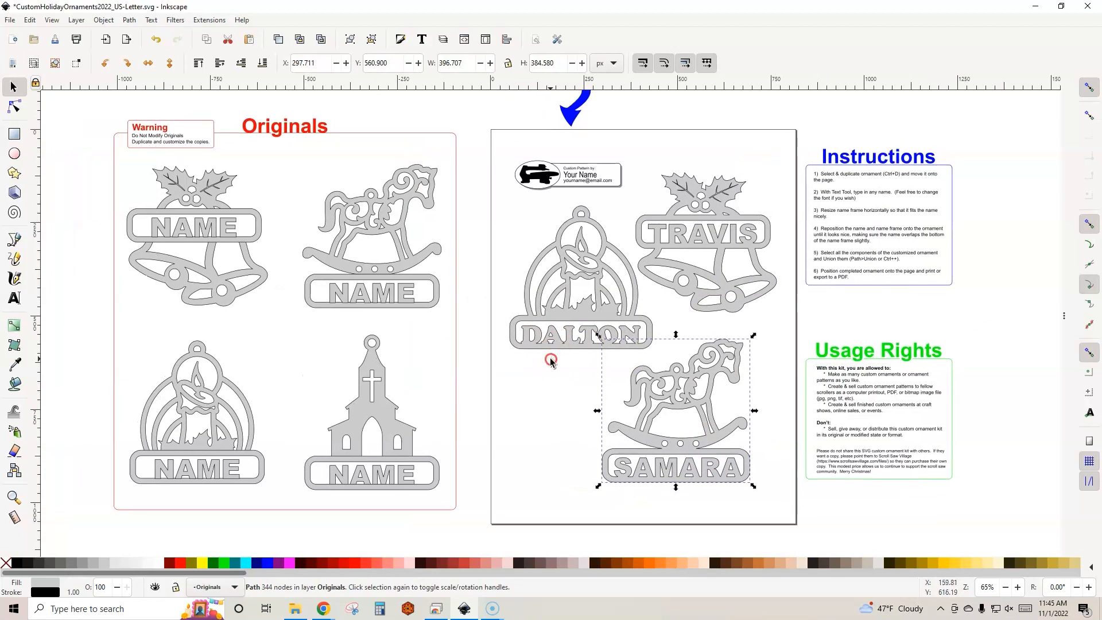
Step: Scroll the page to position the DALTON candle and SAMARA horse beside the TRAVIS bells
scroll(up, 3)
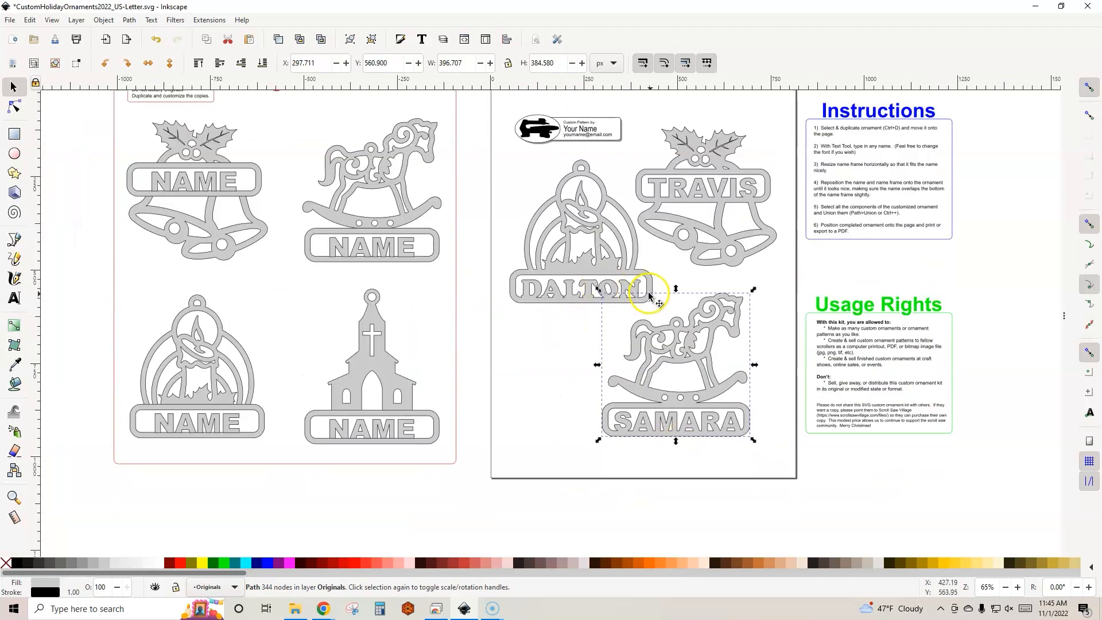
mouse_move(583, 204)
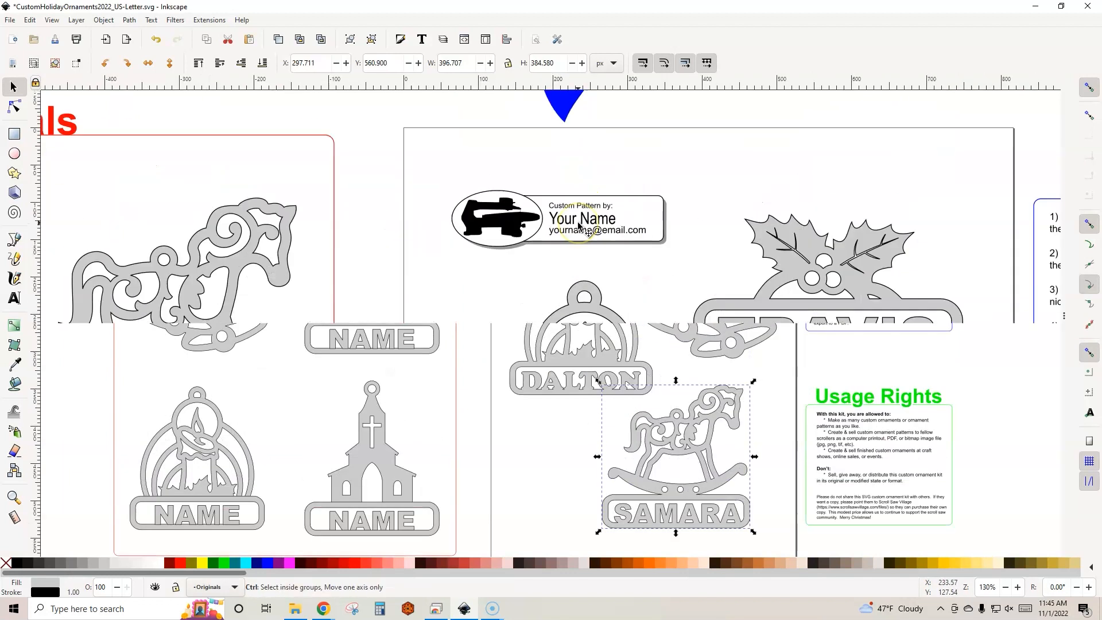
Step: Replace the credit badge's placeholder name with 'Travis' and deselect the text
double_click(582, 218)
text(TRAVI)
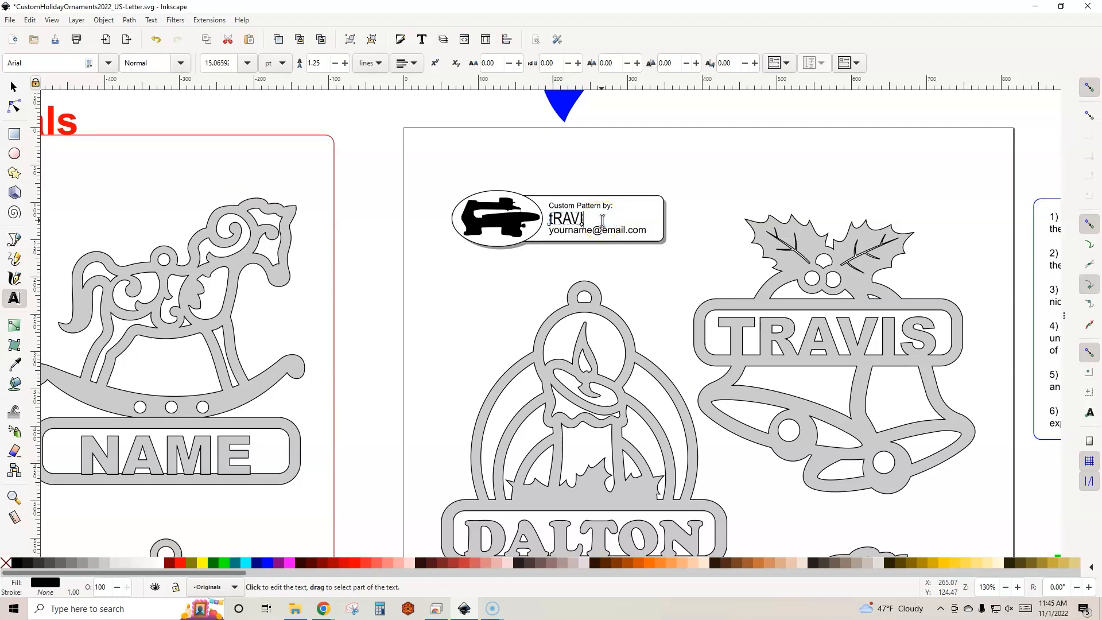
text(Tra)
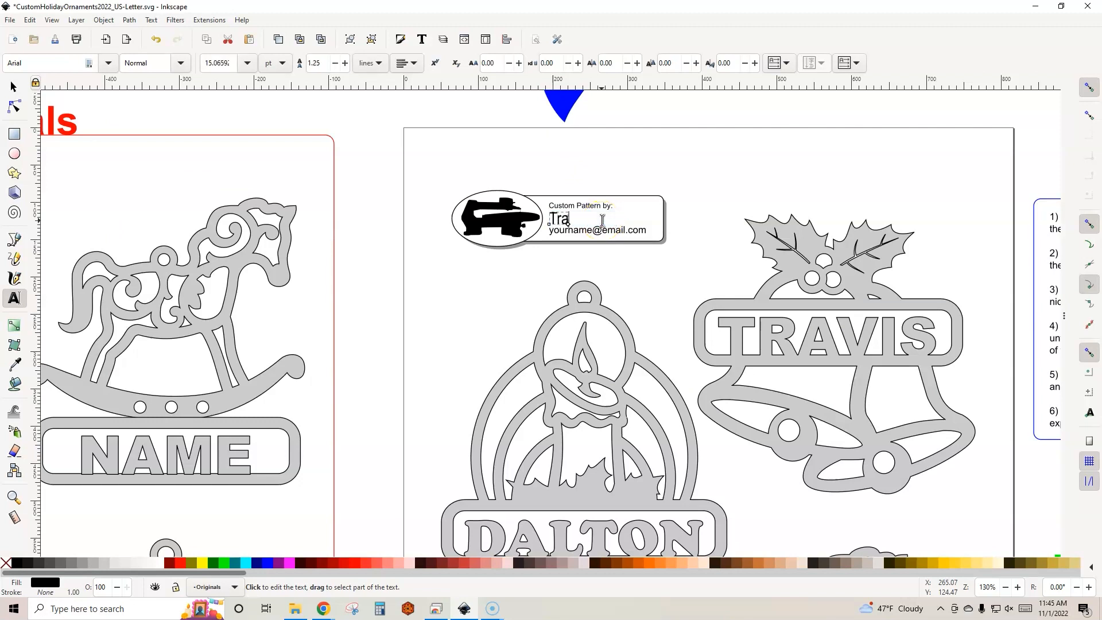
text(vis)
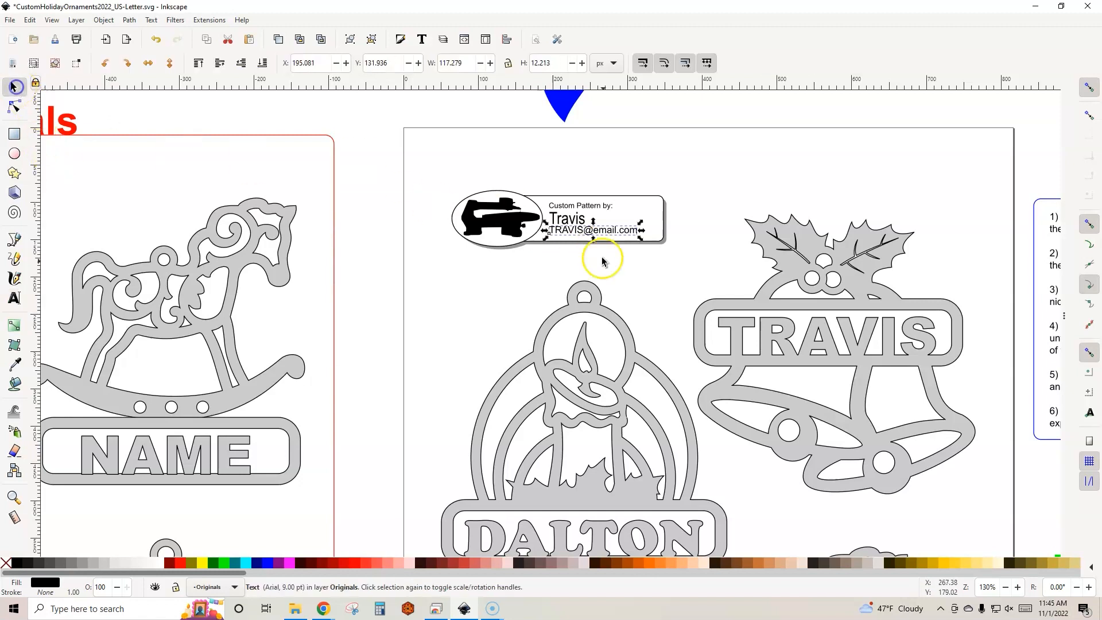
click(778, 287)
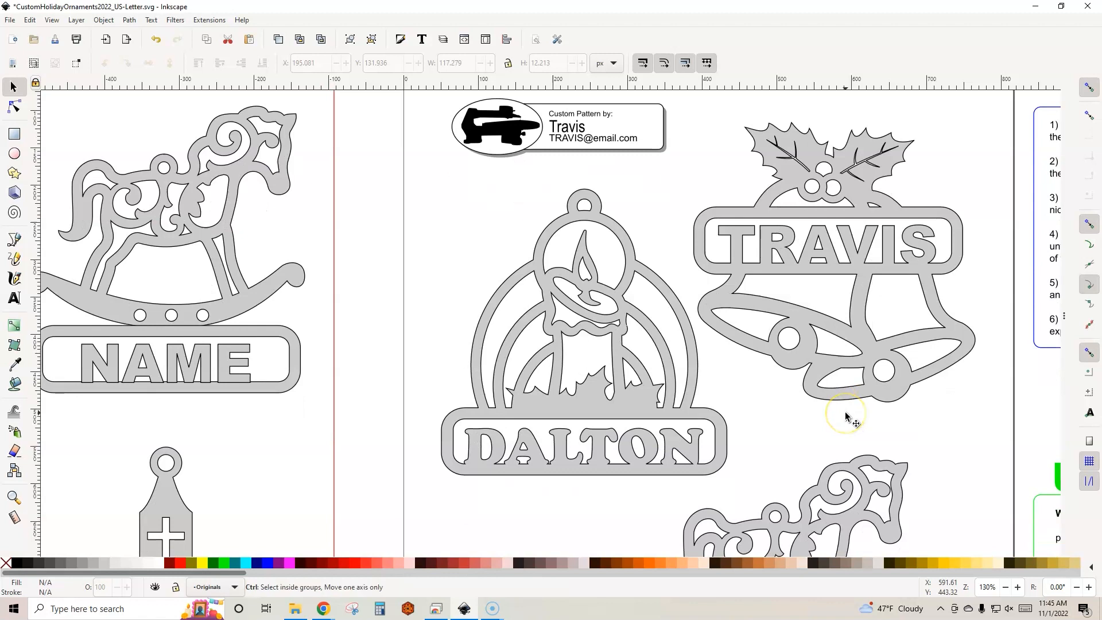
Step: Resize the TRAVIS bells, DALTON candle and SAMARA horse ornaments on the page
scroll(down, 3)
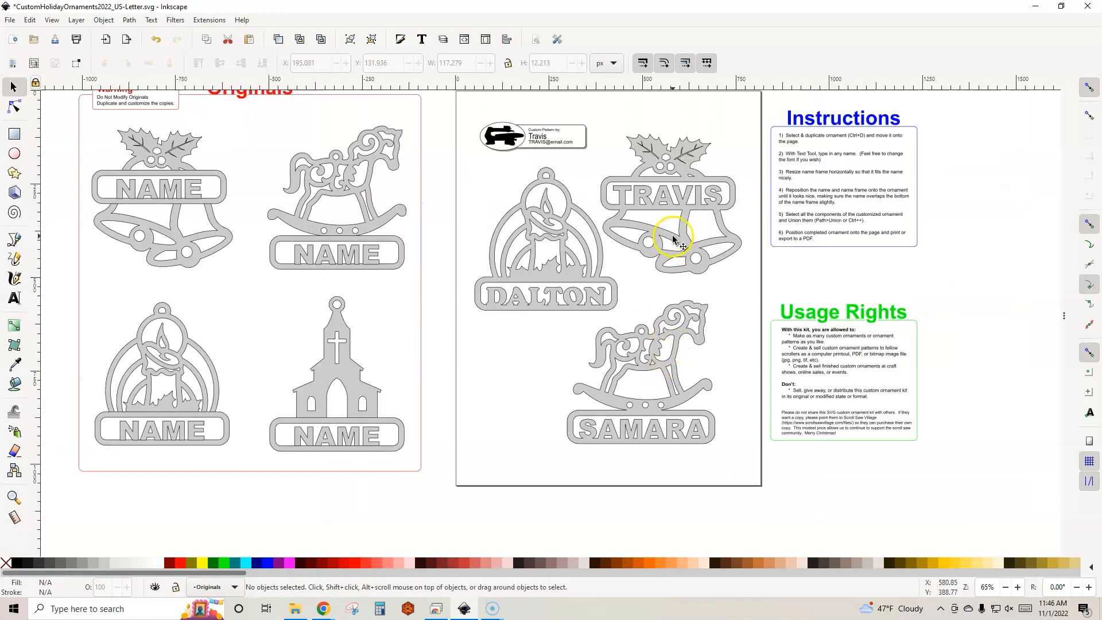
click(672, 235)
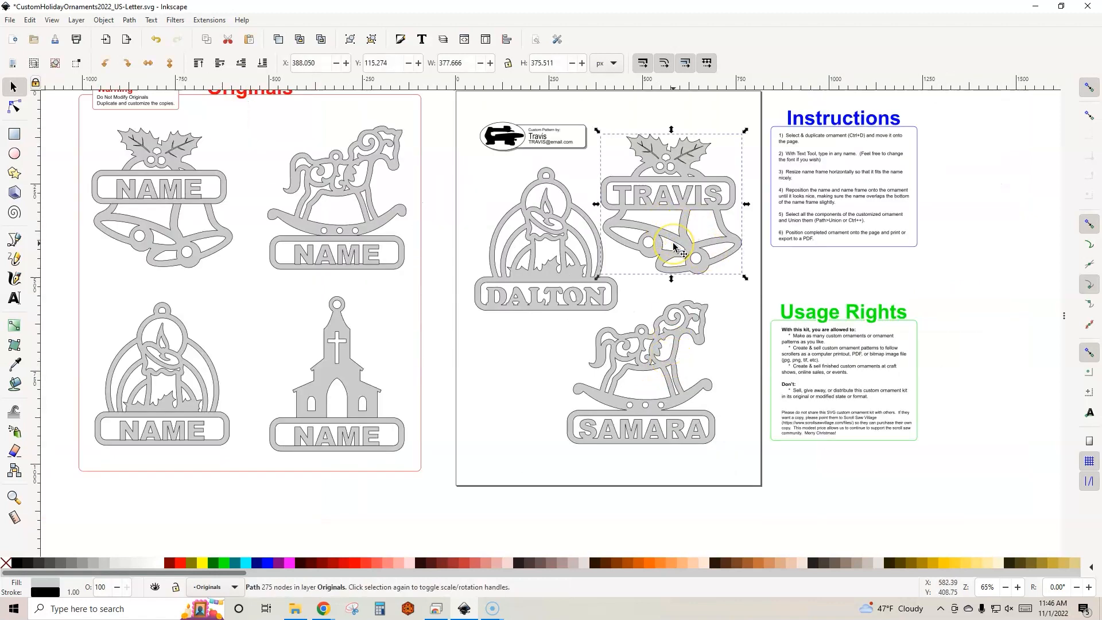
scroll(down, 3)
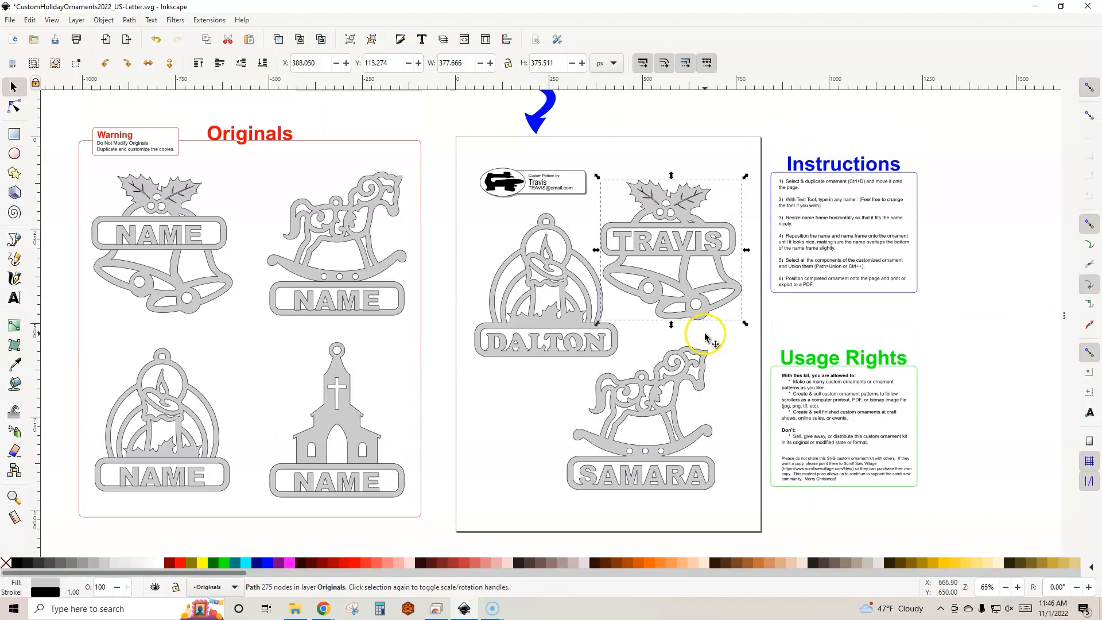
mouse_move(713, 342)
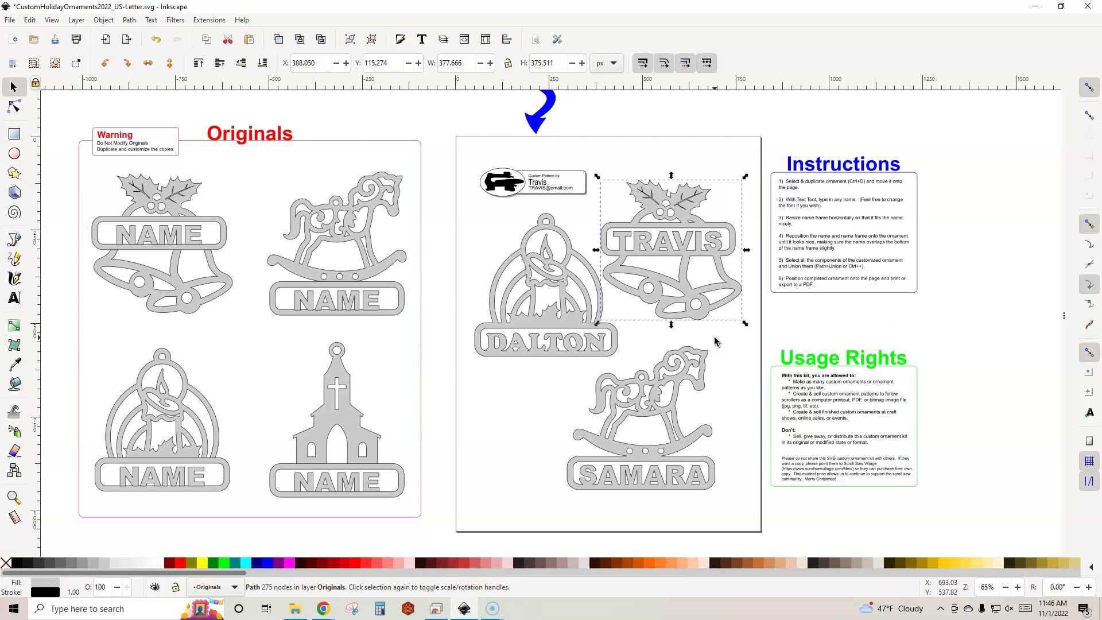
mouse_move(532, 313)
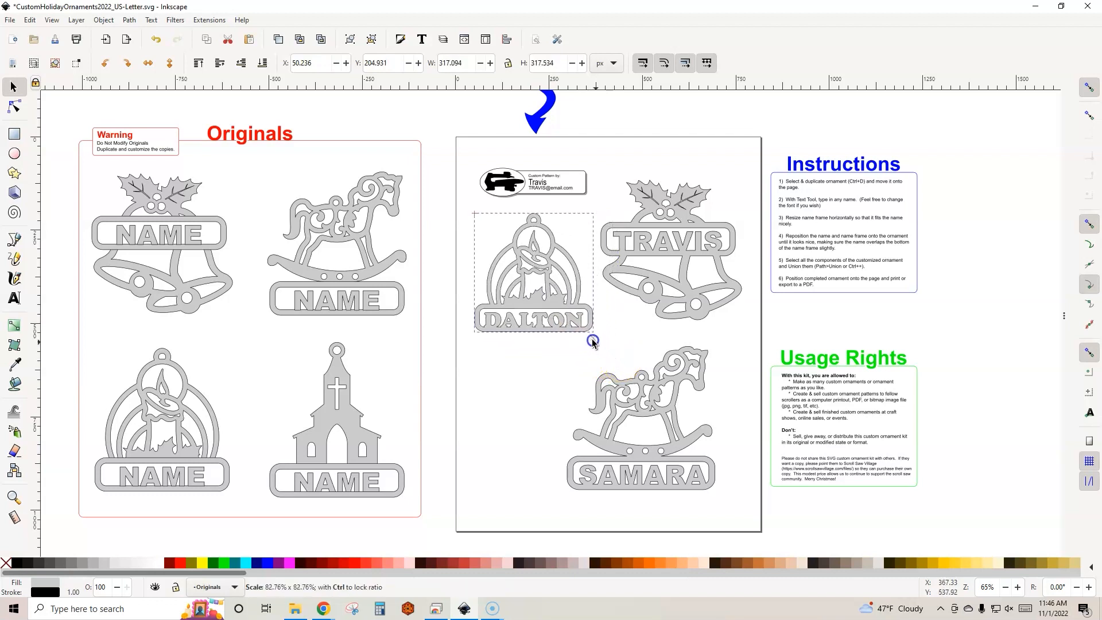
click(666, 249)
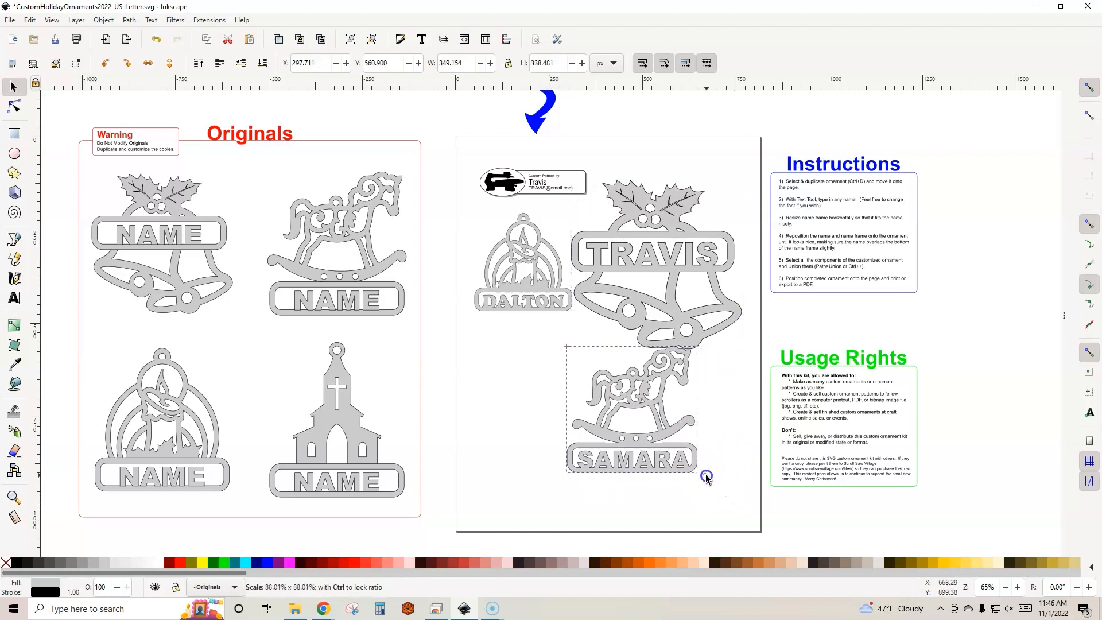
click(632, 411)
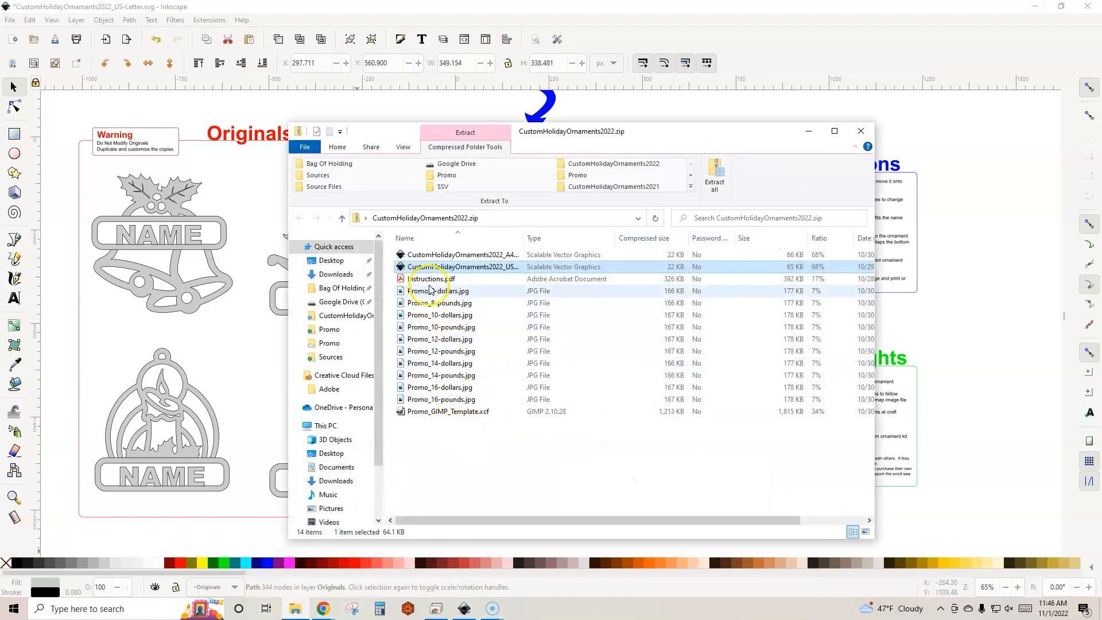
Step: Open Instructions.pdf from the kit's zip folder
click(431, 279)
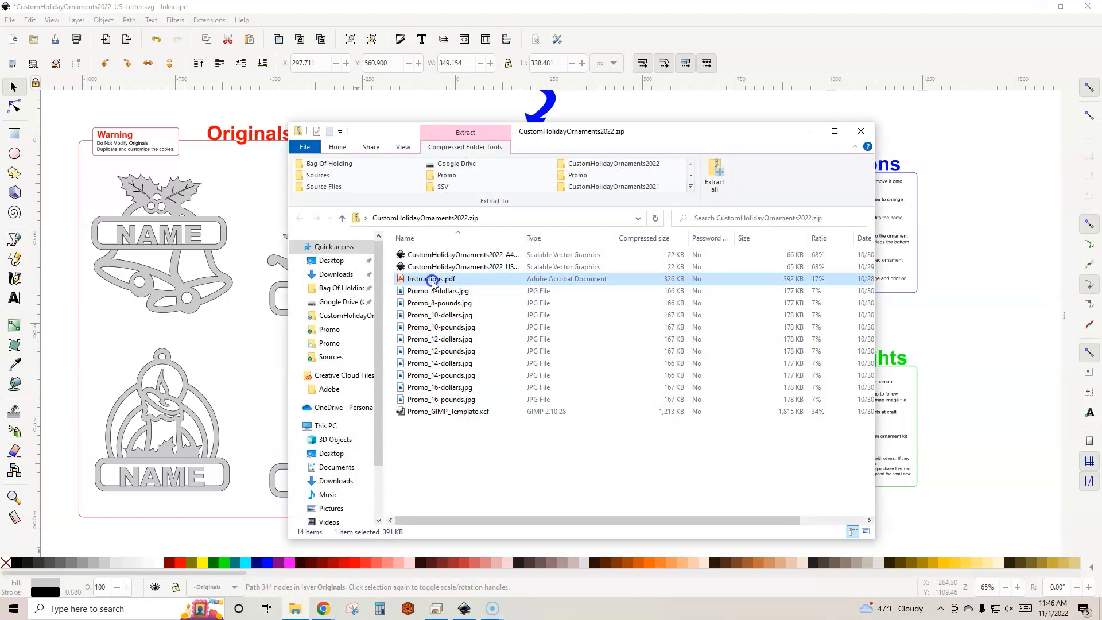
double_click(430, 279)
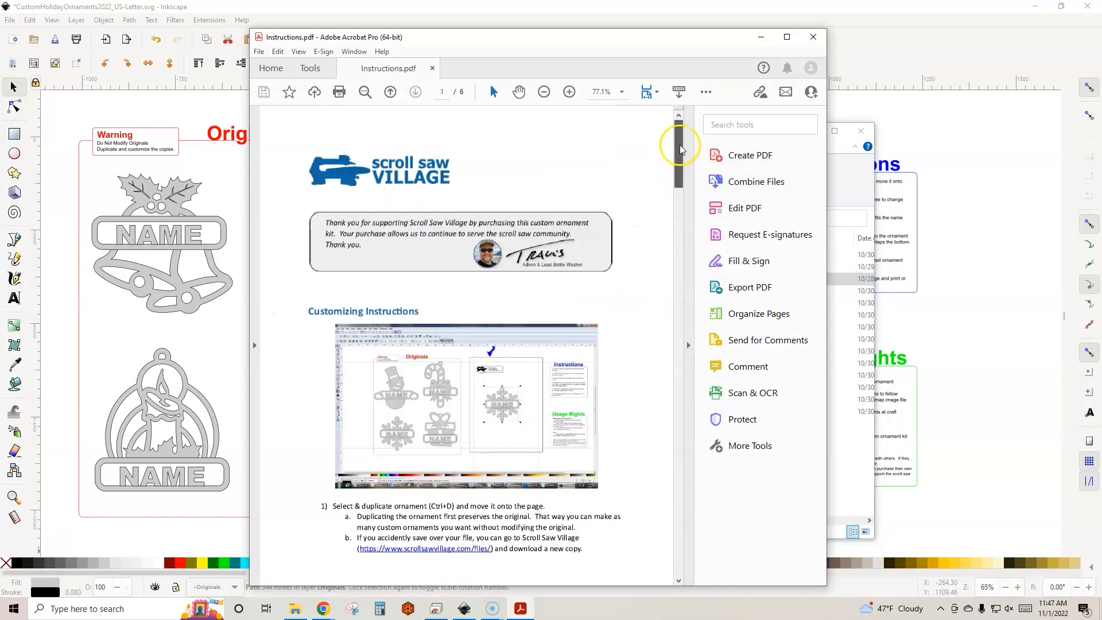
scroll(down, 3)
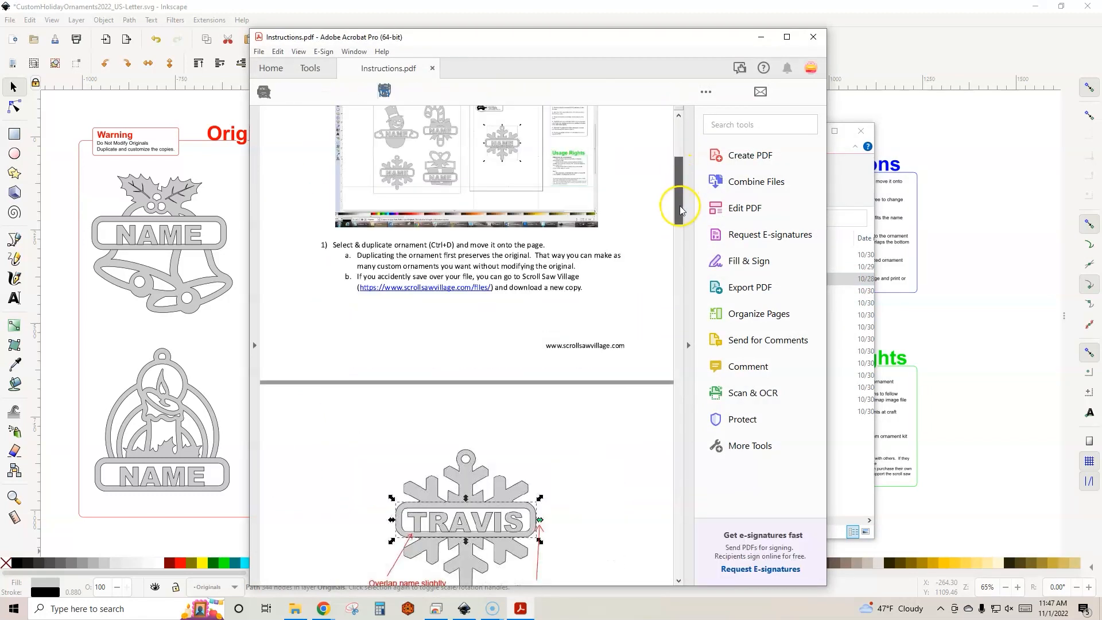
scroll(down, 3)
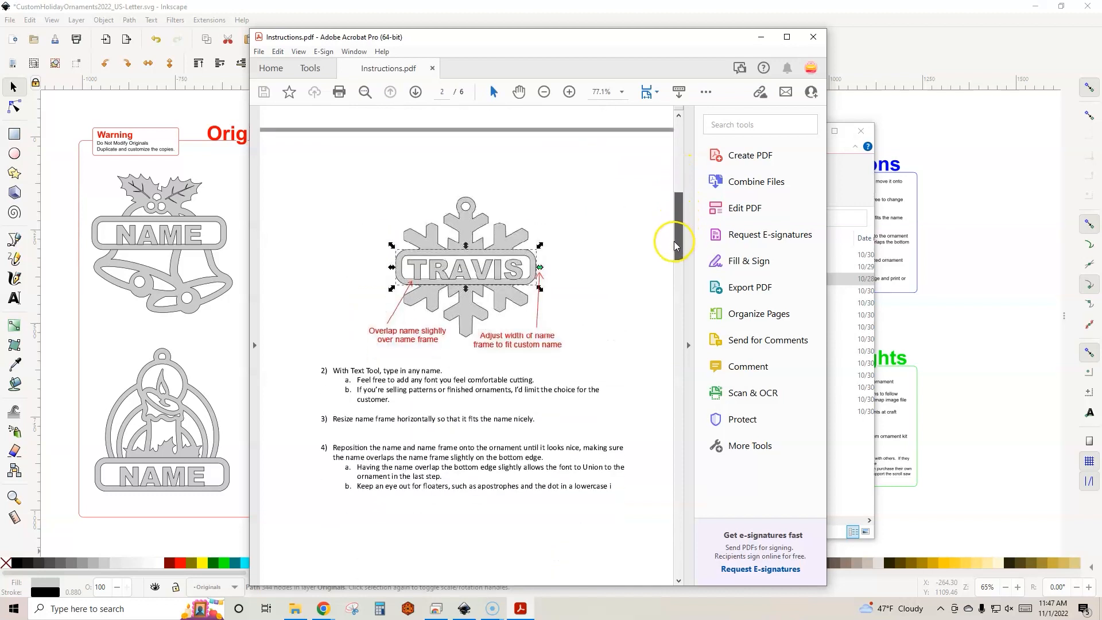
scroll(down, 3)
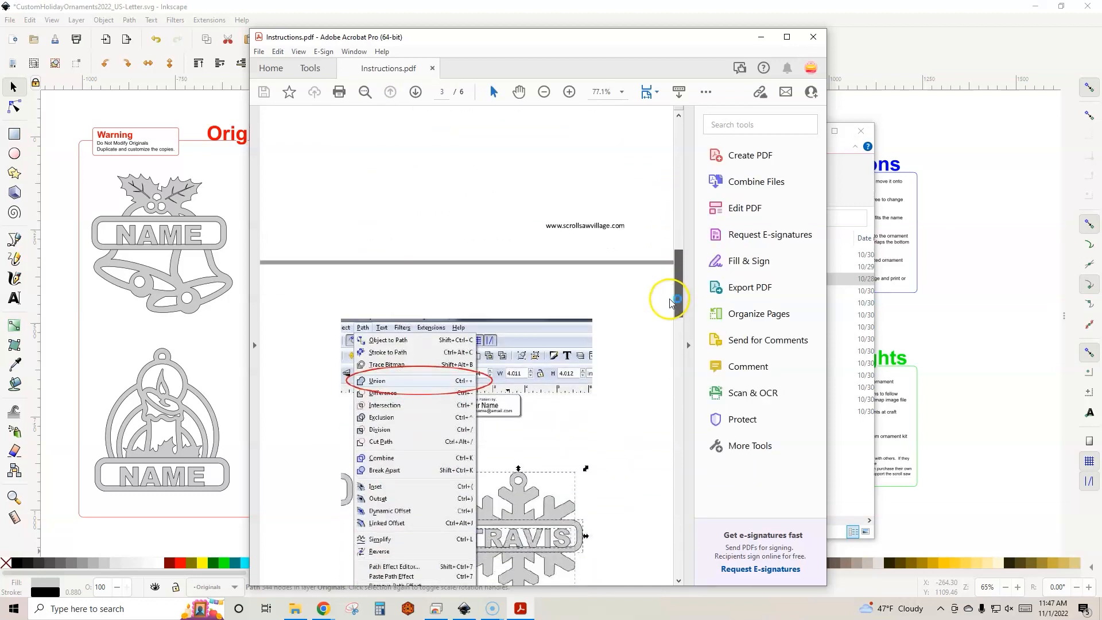
scroll(down, 3)
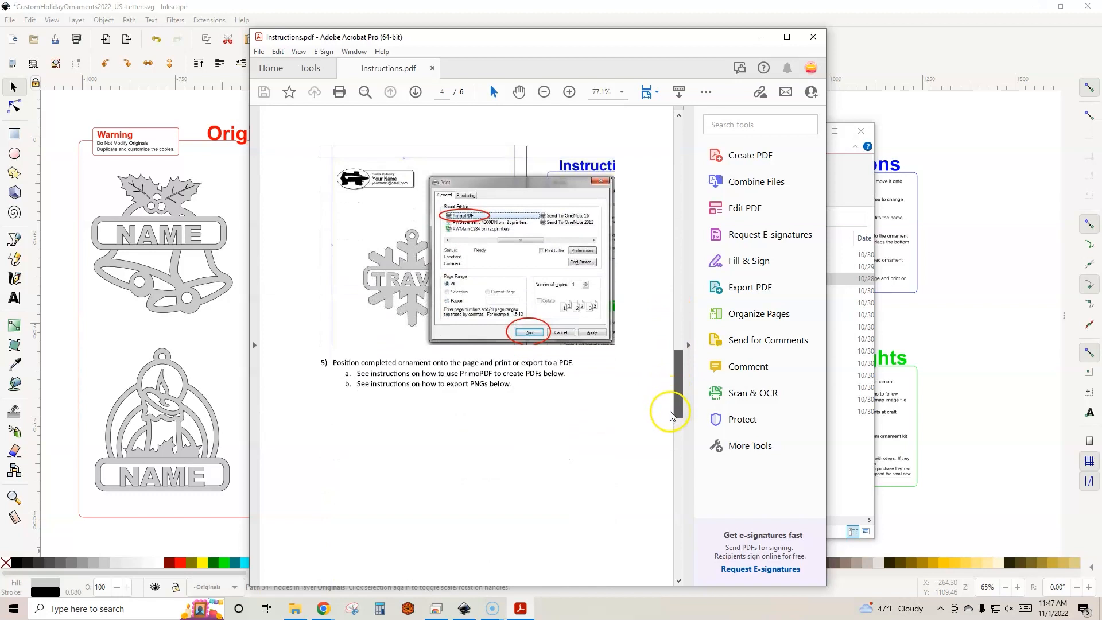
scroll(down, 3)
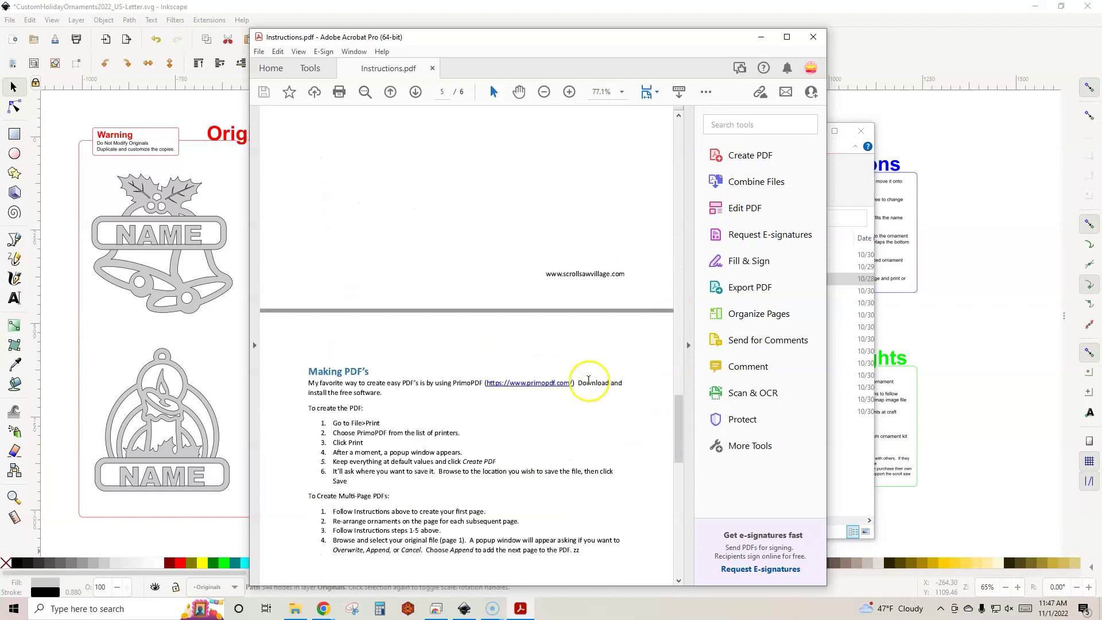
mouse_move(374, 433)
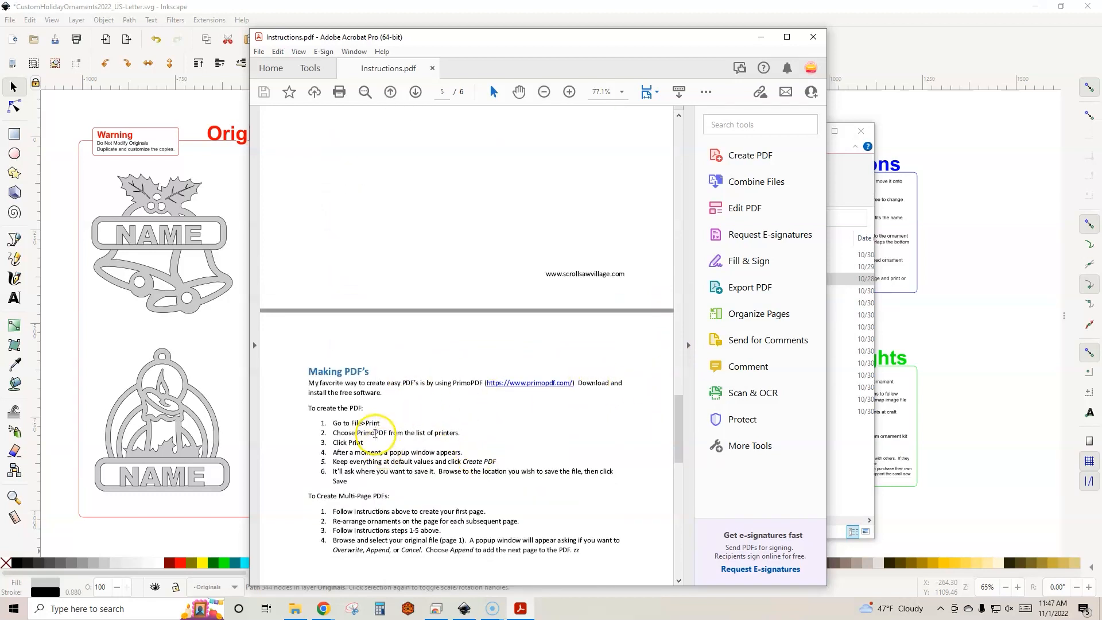
mouse_move(681, 581)
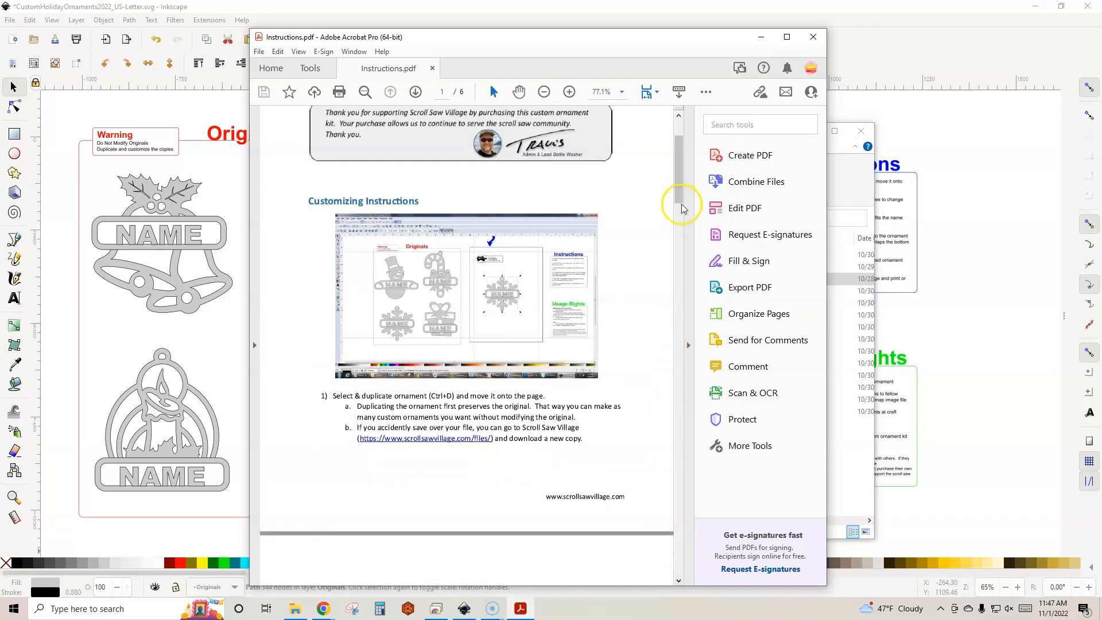
scroll(down, 3)
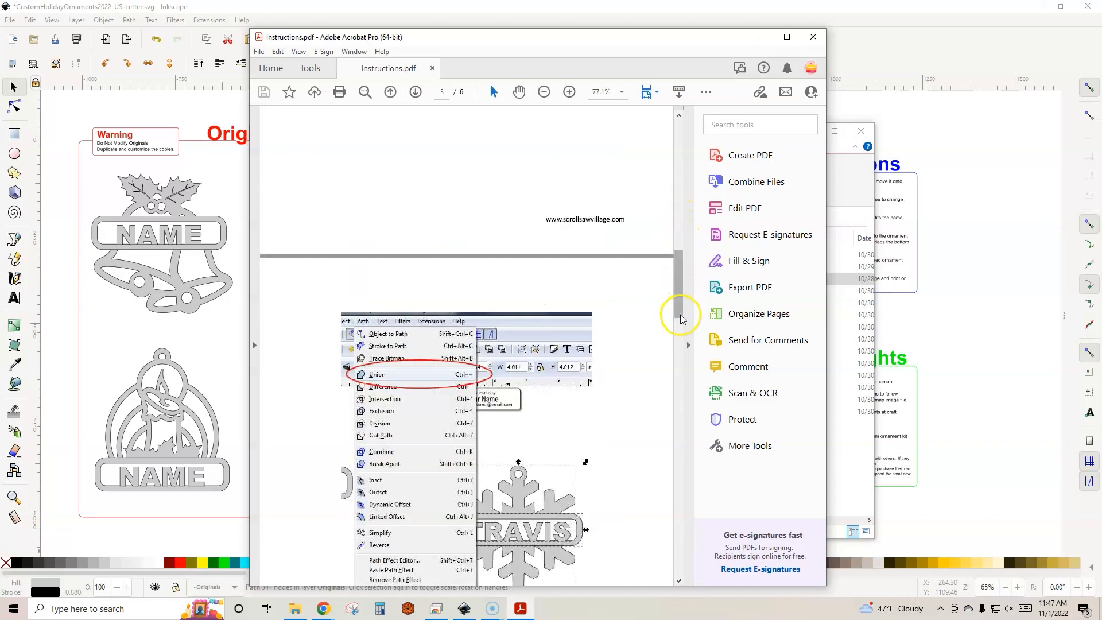
scroll(down, 3)
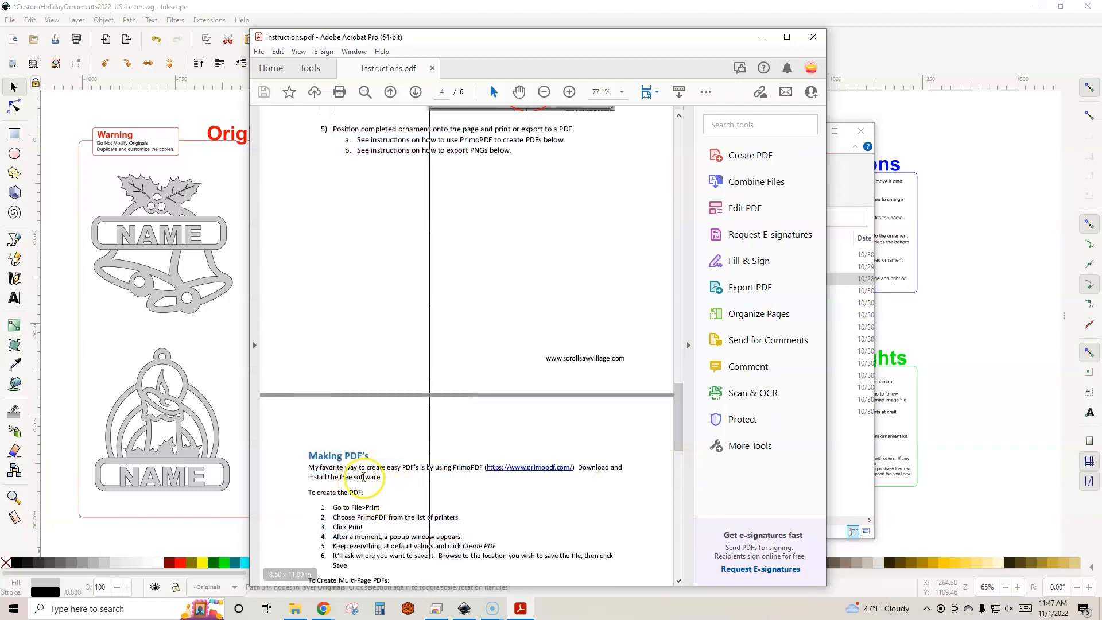
scroll(down, 3)
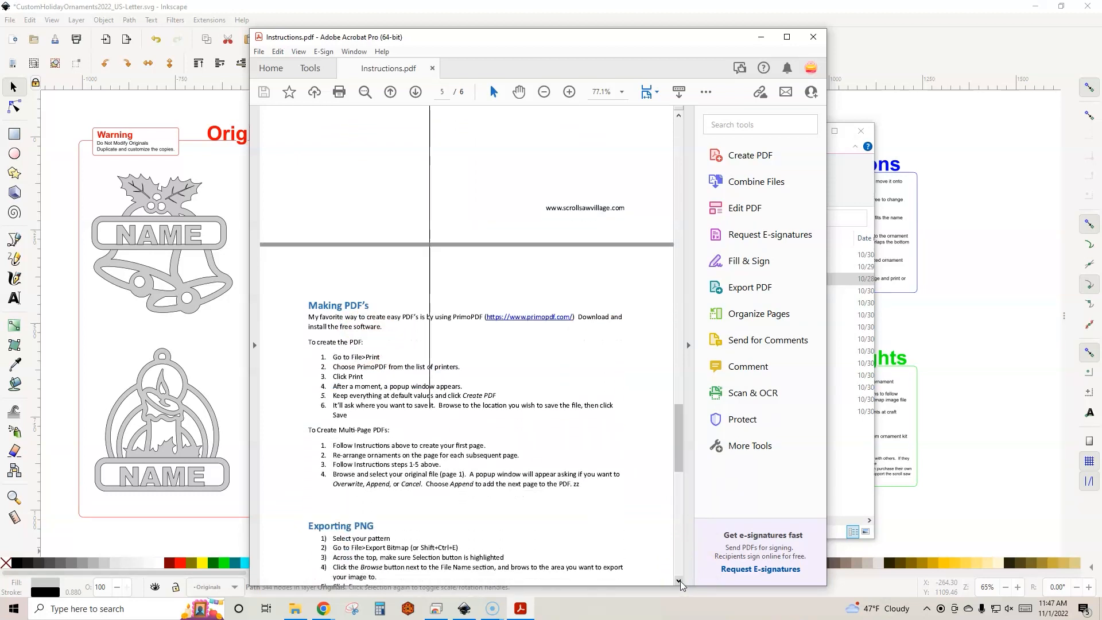
scroll(down, 3)
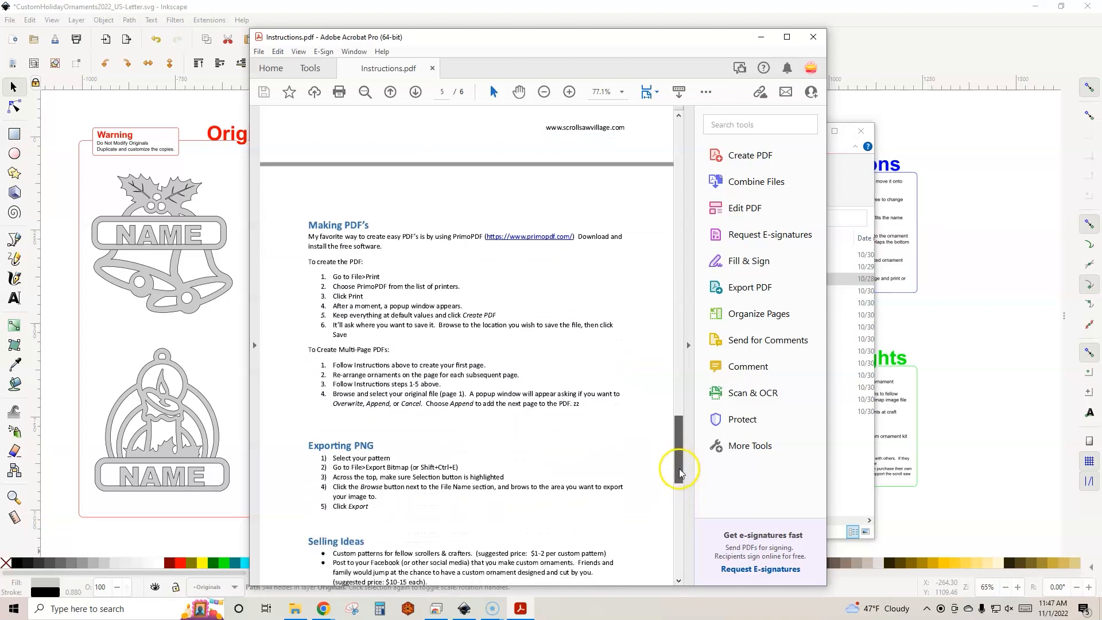
scroll(down, 3)
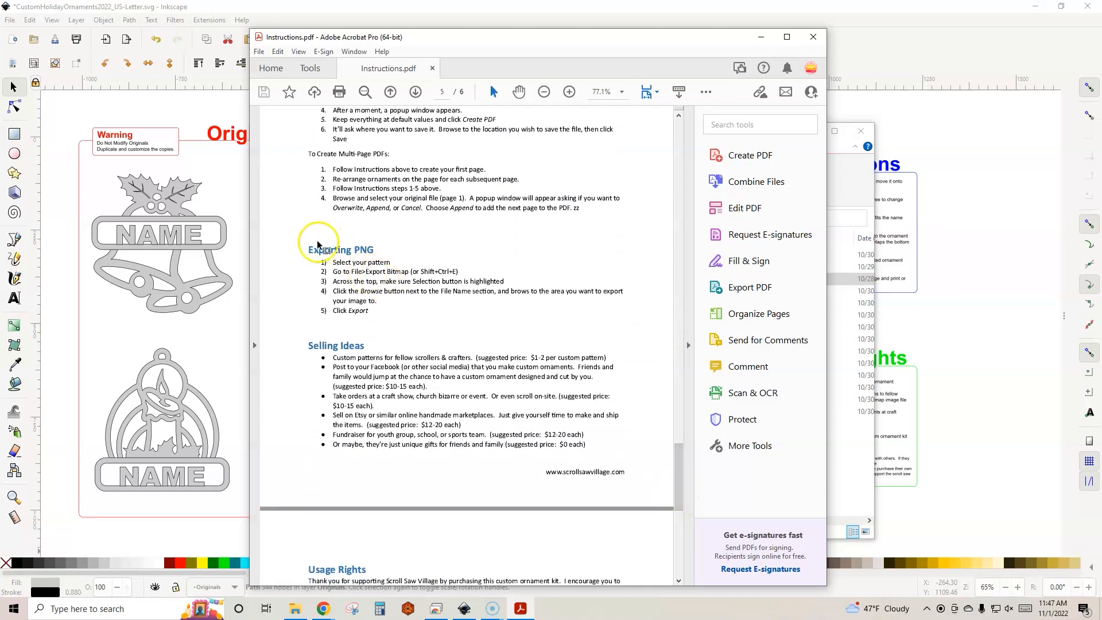
mouse_move(362, 301)
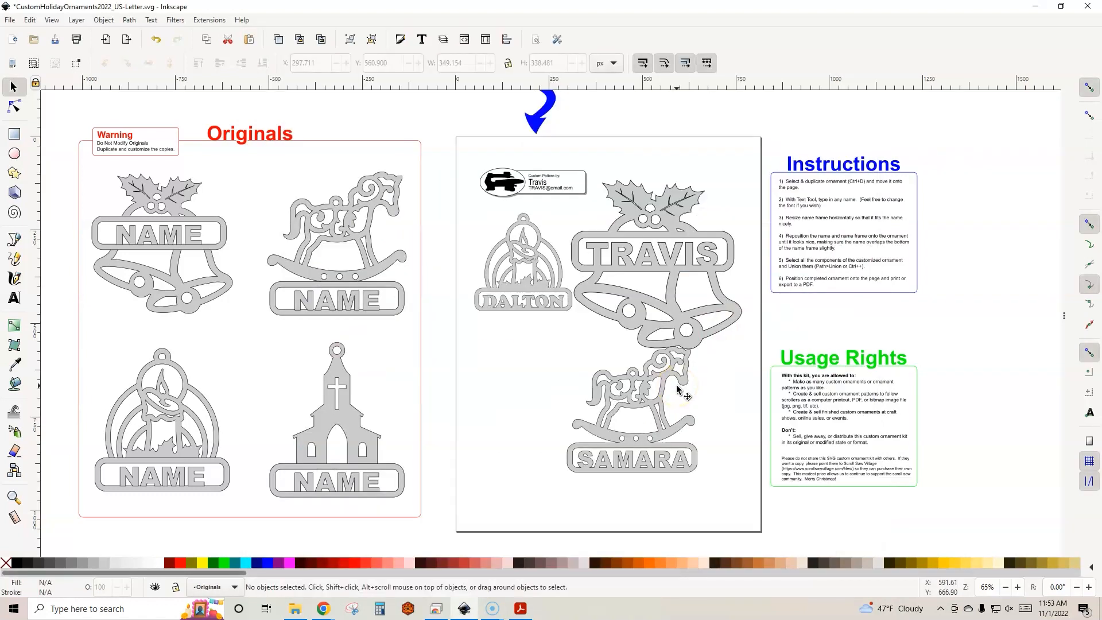
mouse_move(239, 605)
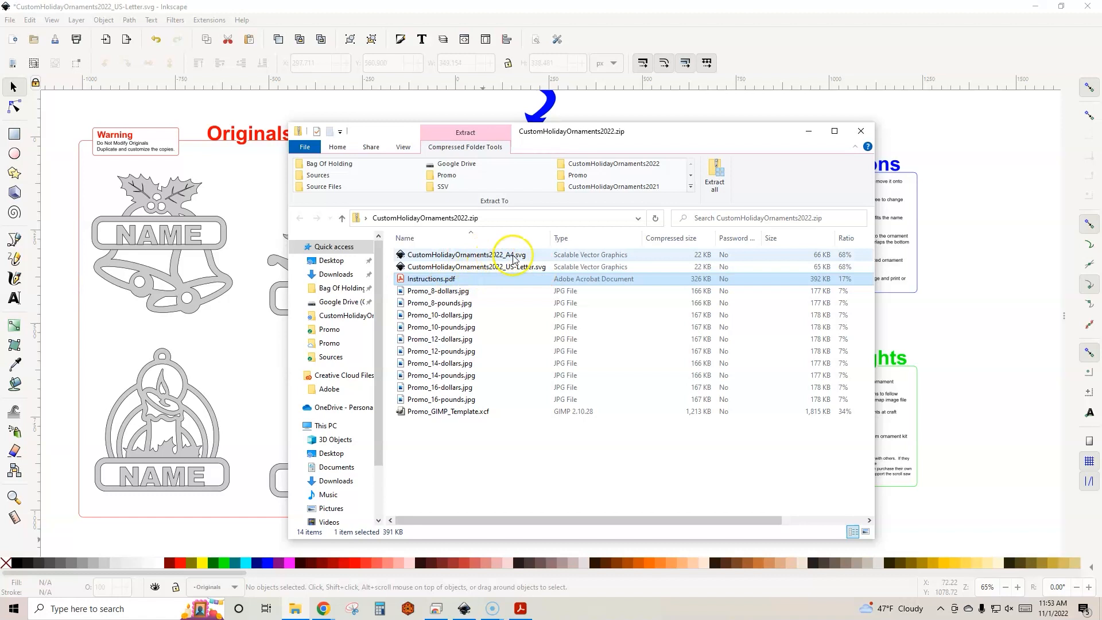
mouse_move(507, 274)
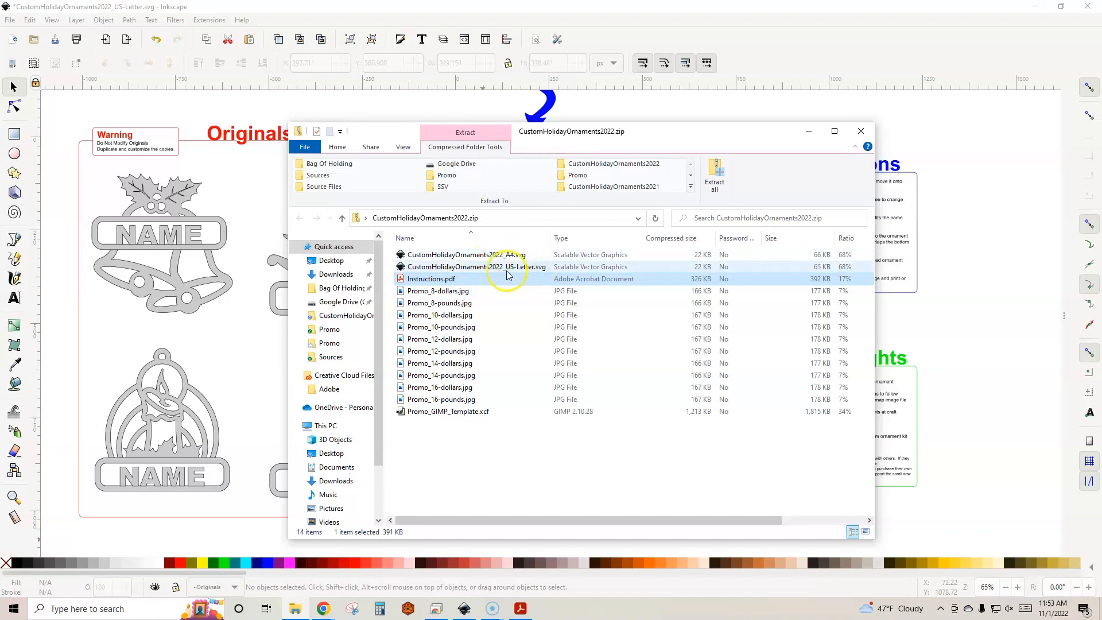
mouse_move(621, 458)
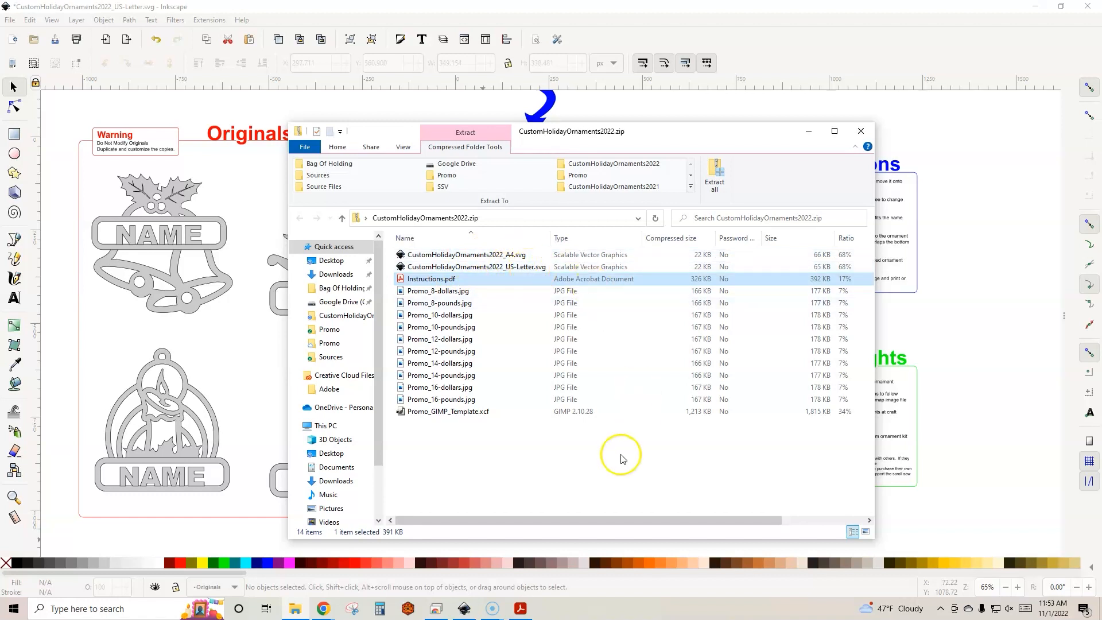
mouse_move(404, 279)
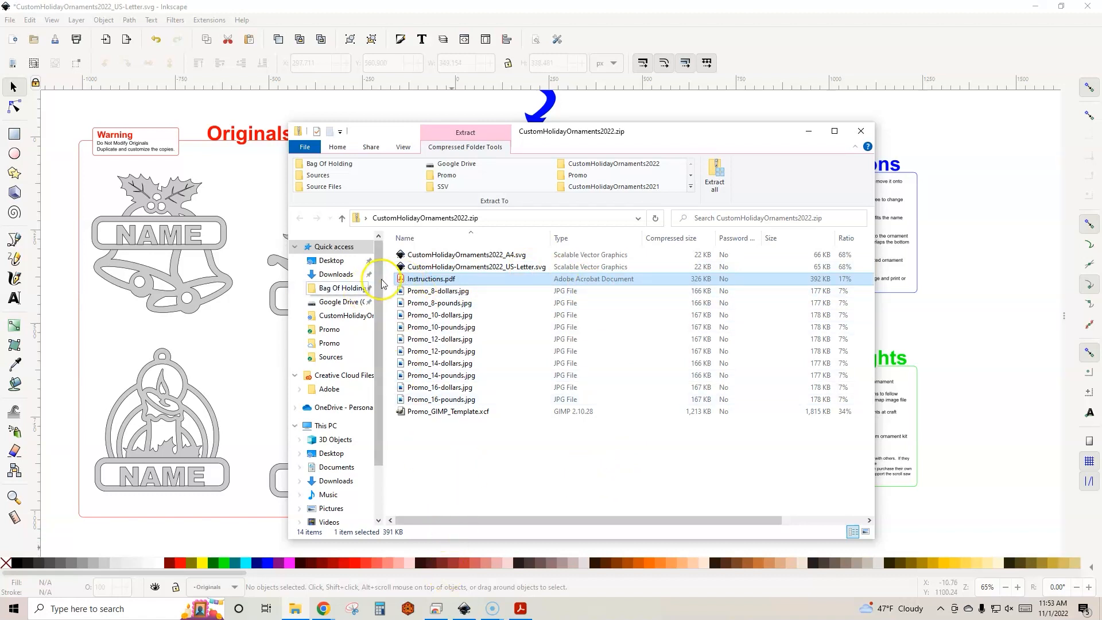
Step: Open Instructions.pdf from the CustomHolidayOrnaments2022.zip folder
double_click(431, 279)
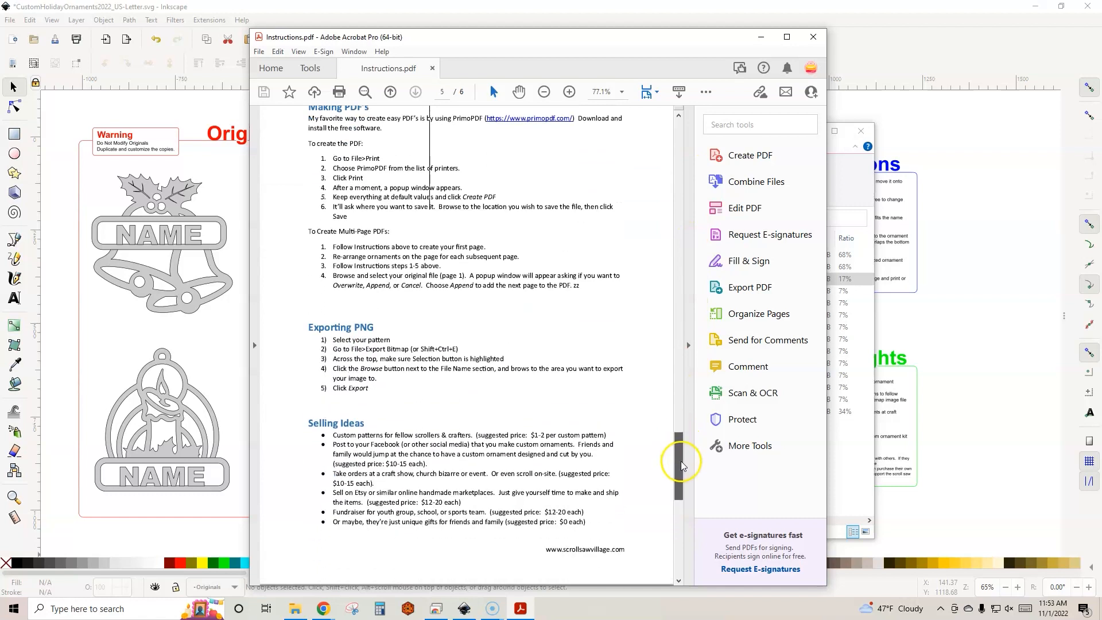
Step: Scroll the instructions PDF down to the Selling Ideas and Usage Rights sections
scroll(down, 3)
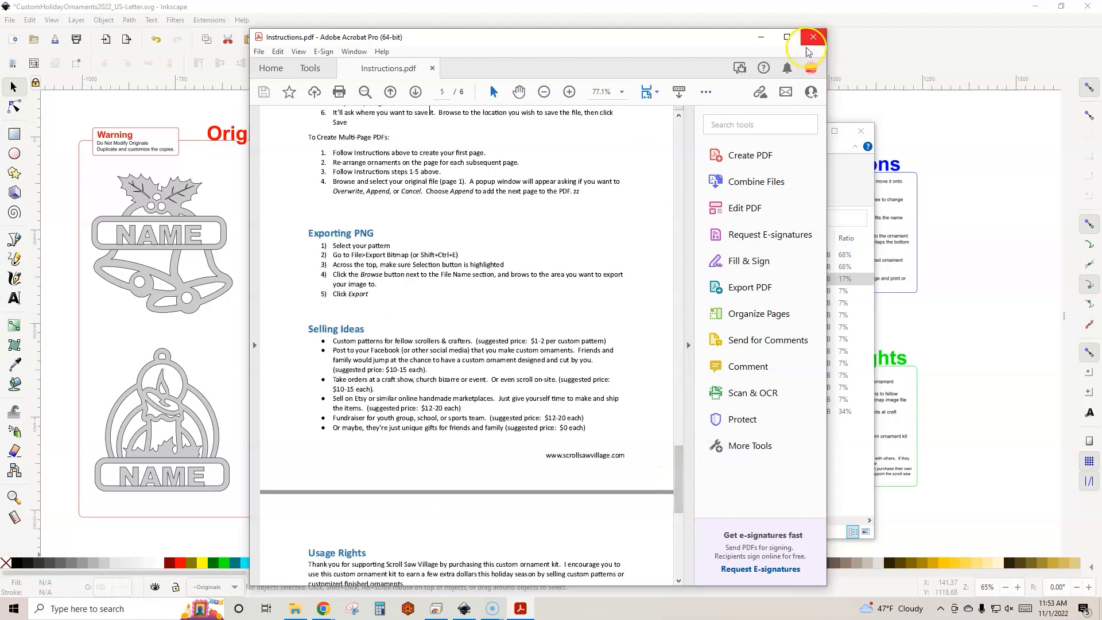
mouse_move(788, 43)
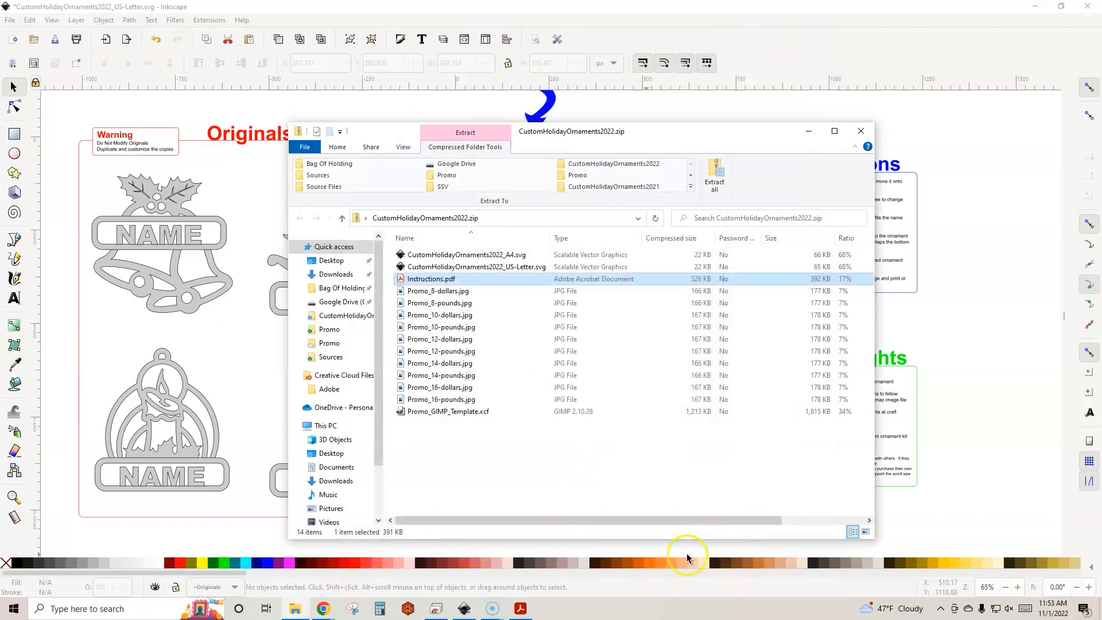
mouse_move(463, 303)
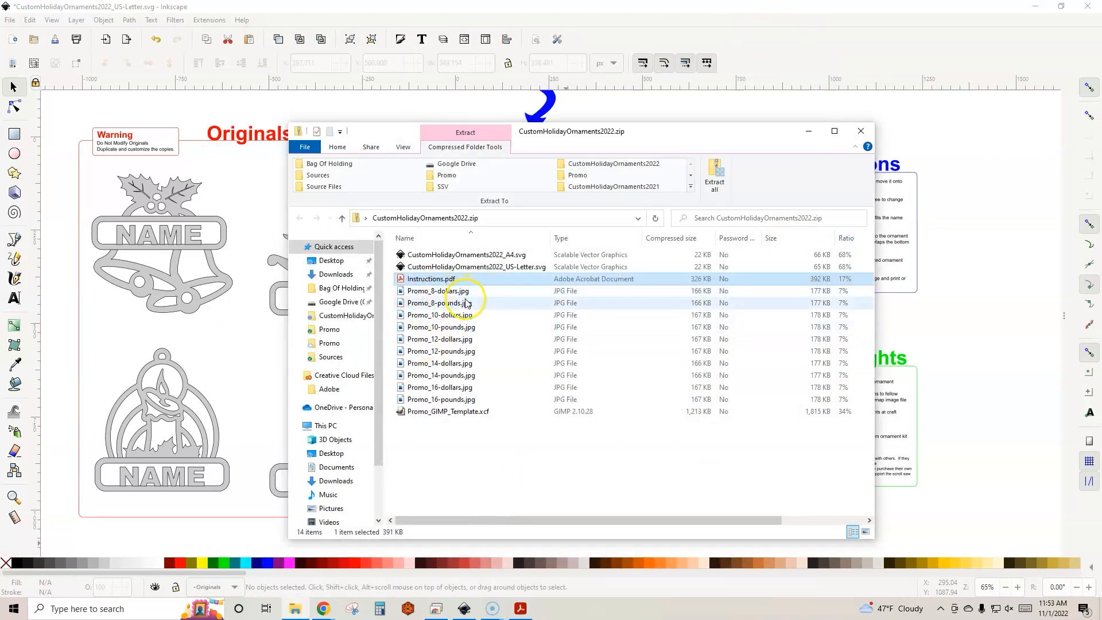
Step: Open Promo_12-dollars.jpg from the kit's zip in the image viewer
click(441, 339)
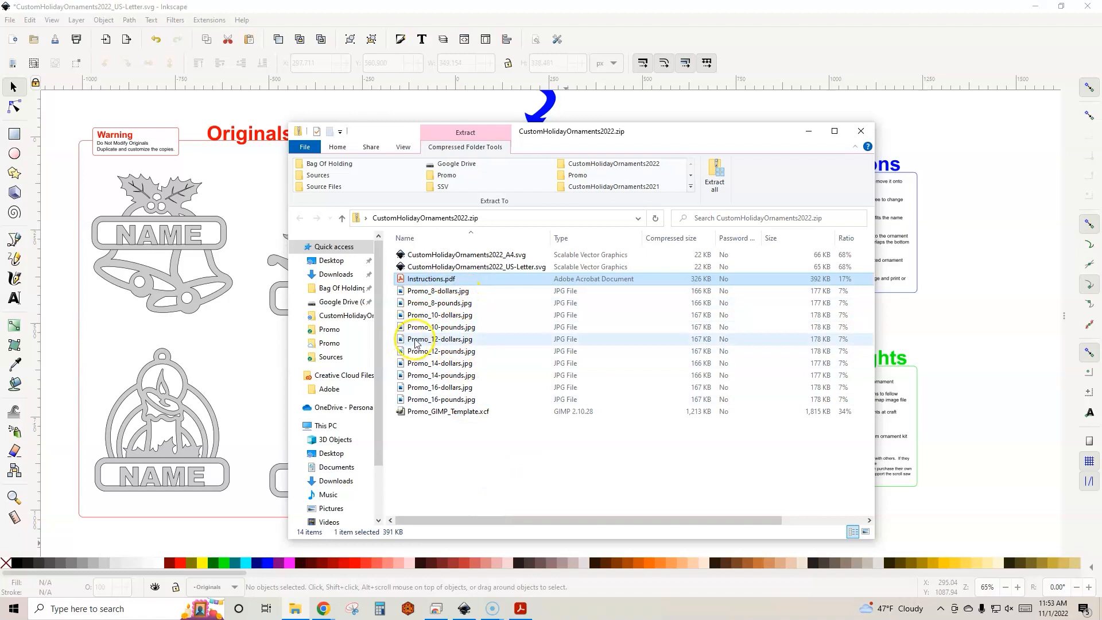
click(441, 351)
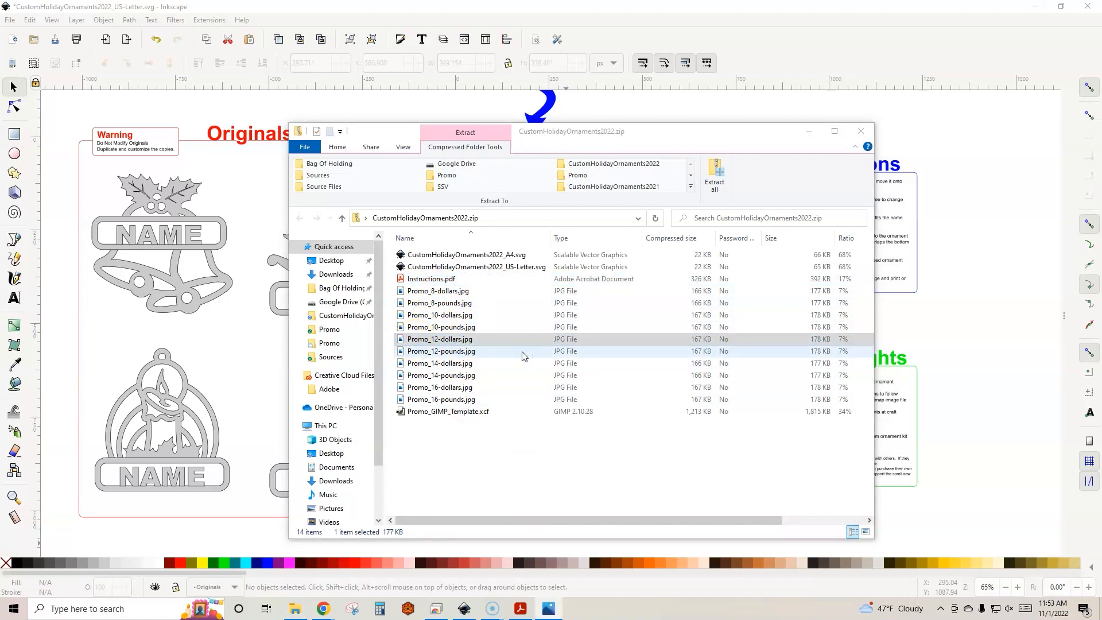
double_click(439, 339)
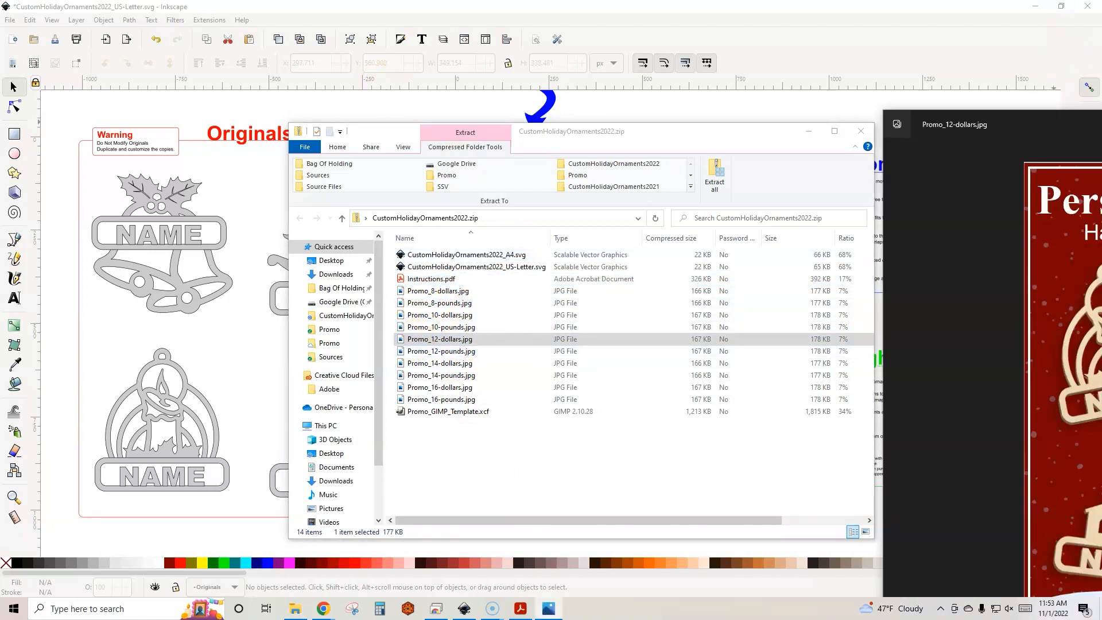
Step: View the $12 dollar promo, then open the £12 pound promo image in Photos
double_click(438, 339)
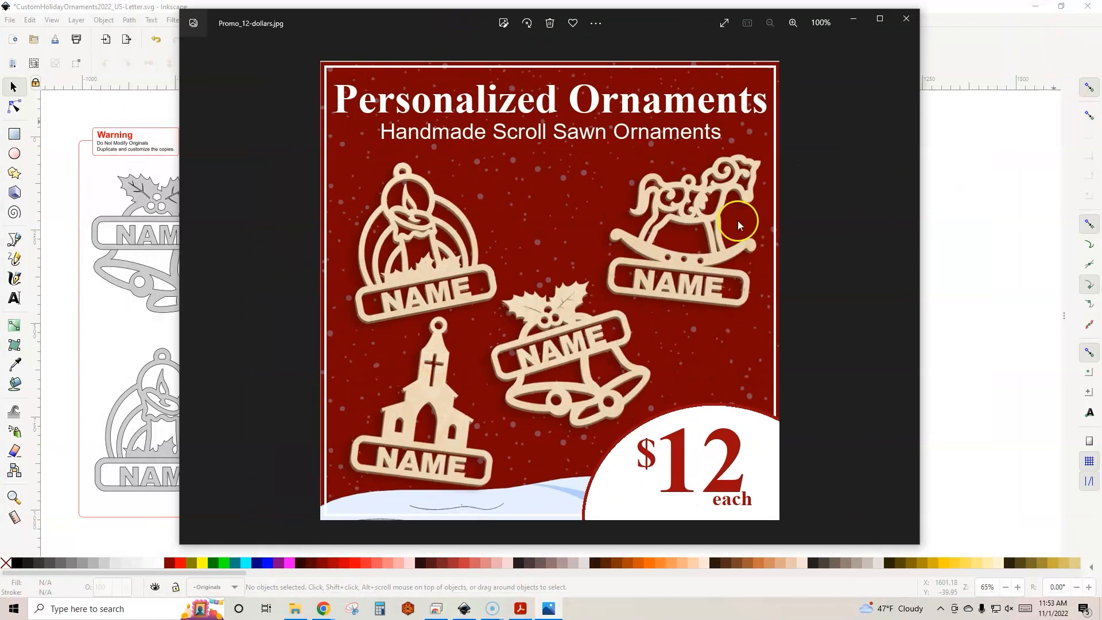
mouse_move(685, 490)
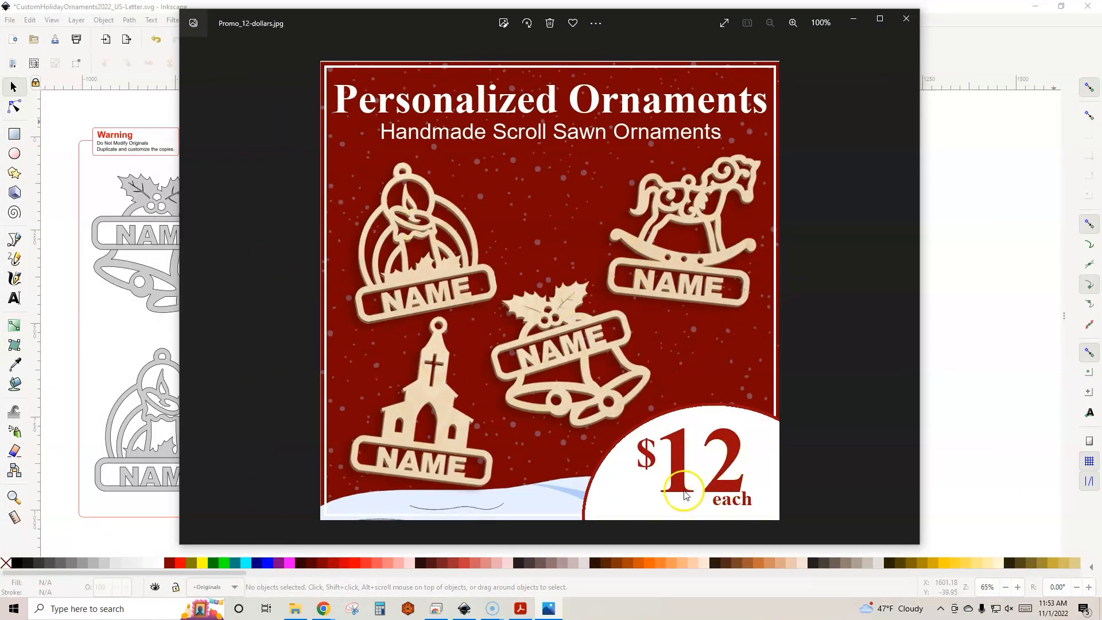
mouse_move(722, 430)
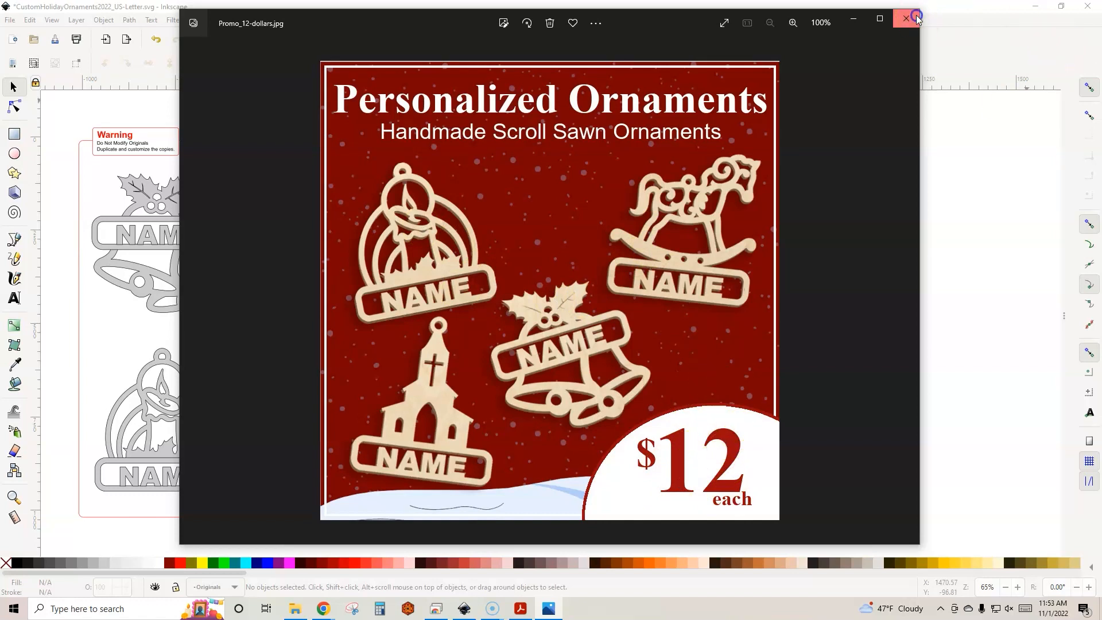
click(915, 17)
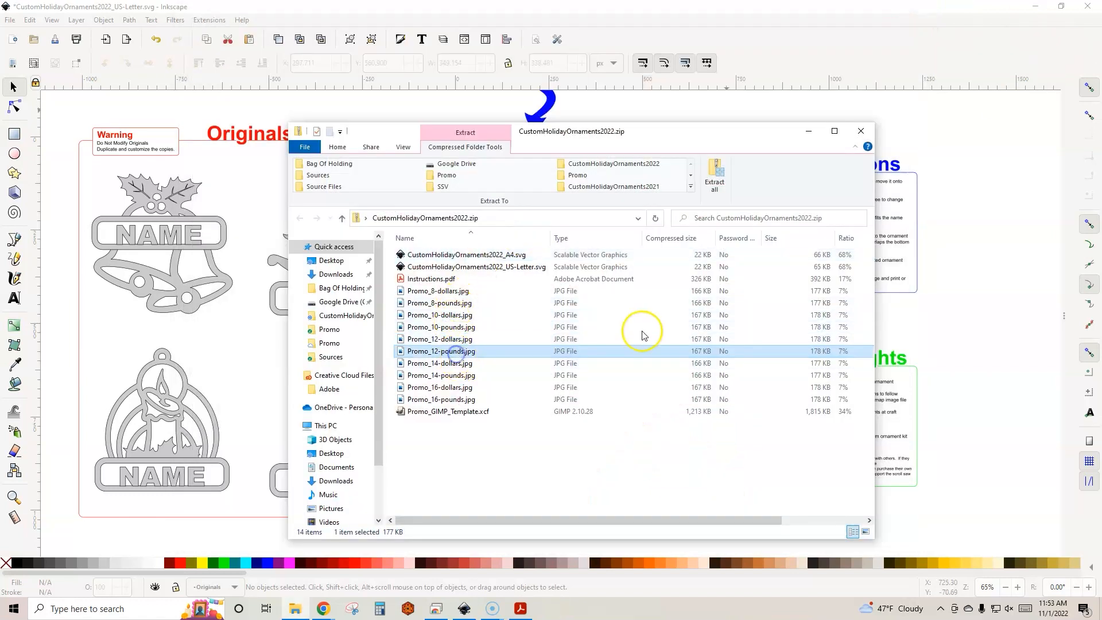
double_click(440, 351)
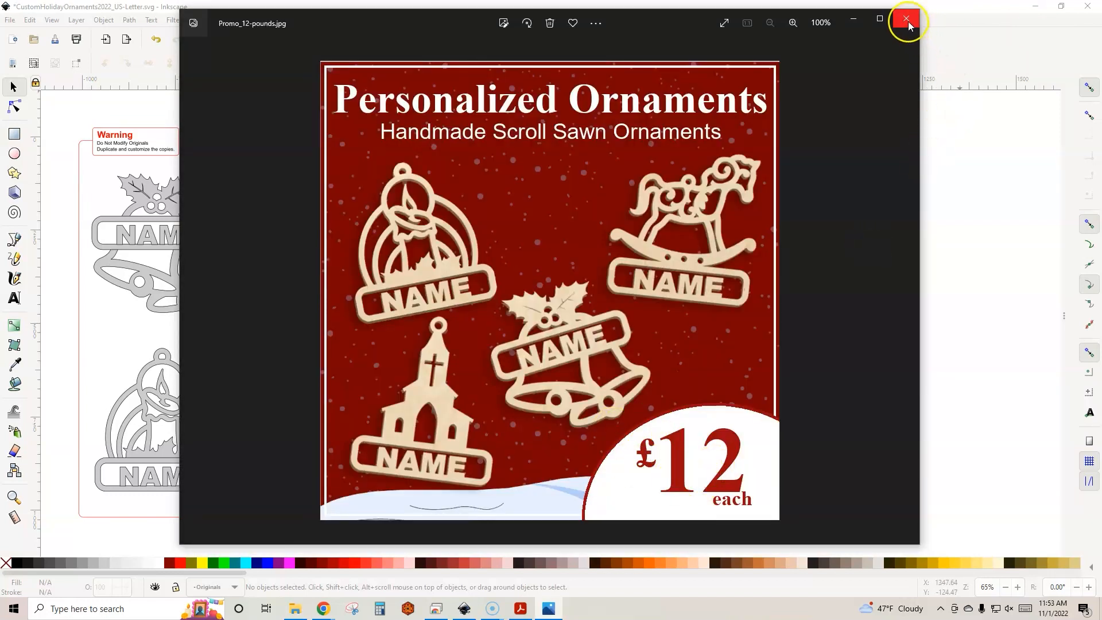
mouse_move(906, 19)
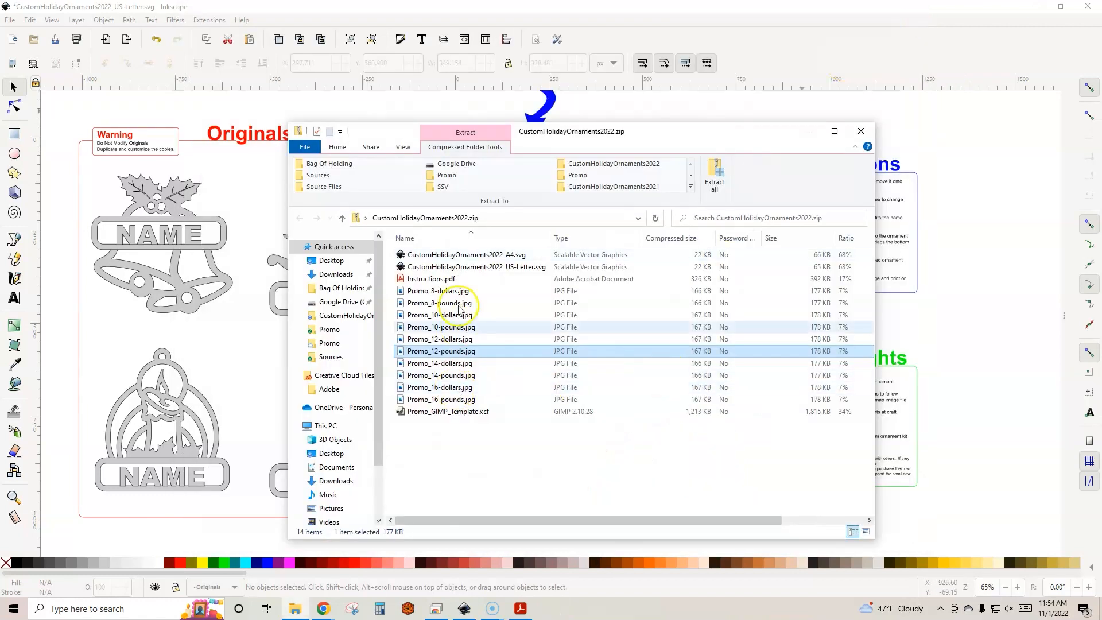
Step: Back in the zip listing, select Promo_GIMP_Template.xcf to open it
click(438, 290)
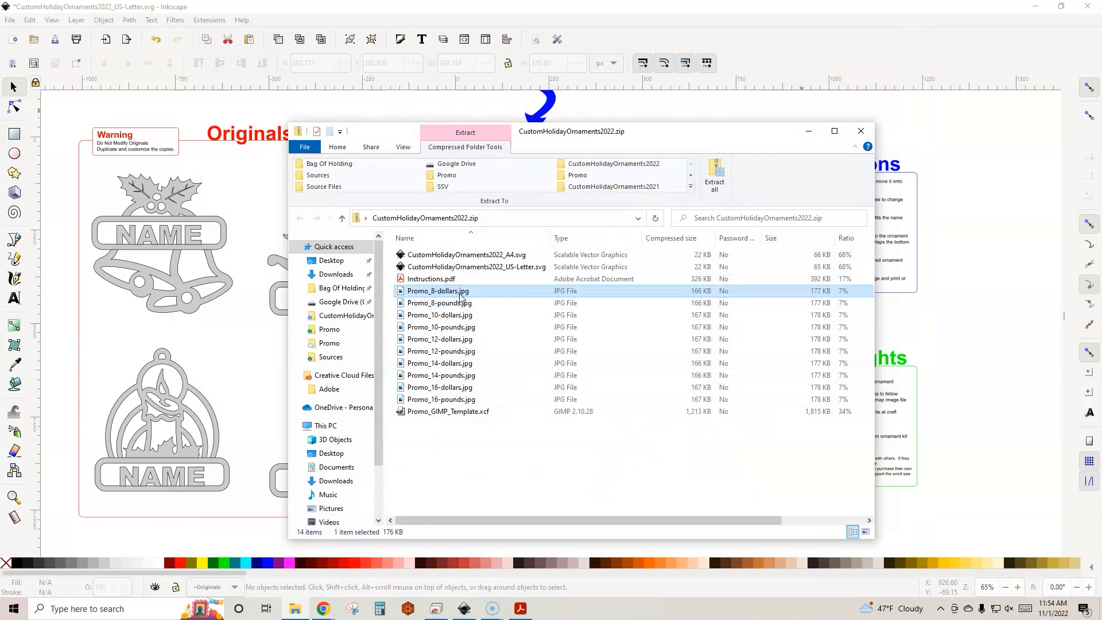
mouse_move(441, 345)
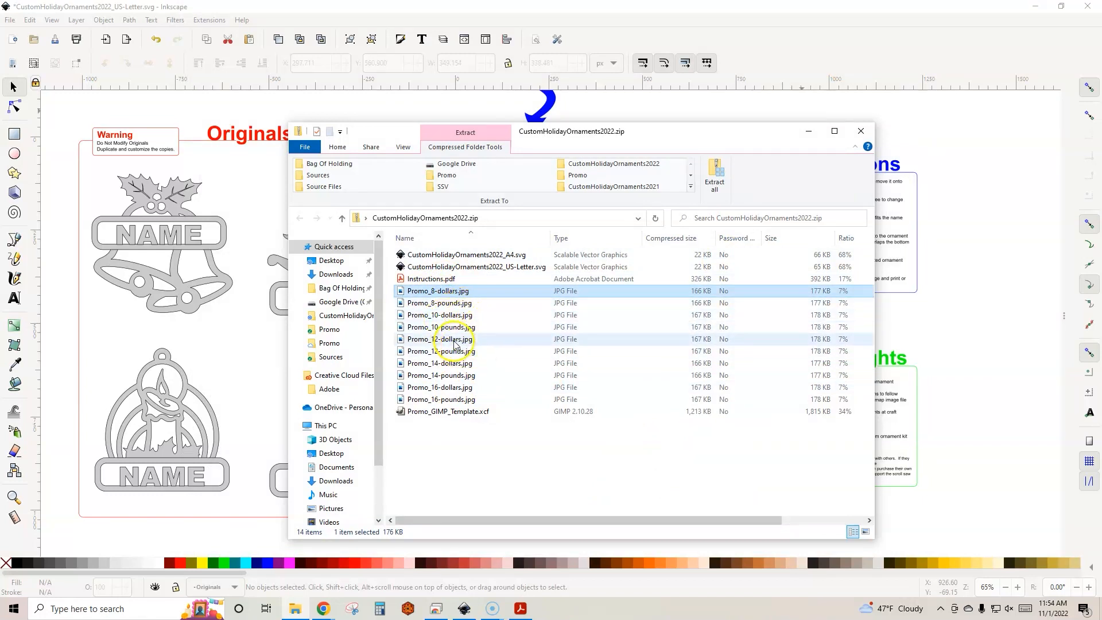
mouse_move(481, 427)
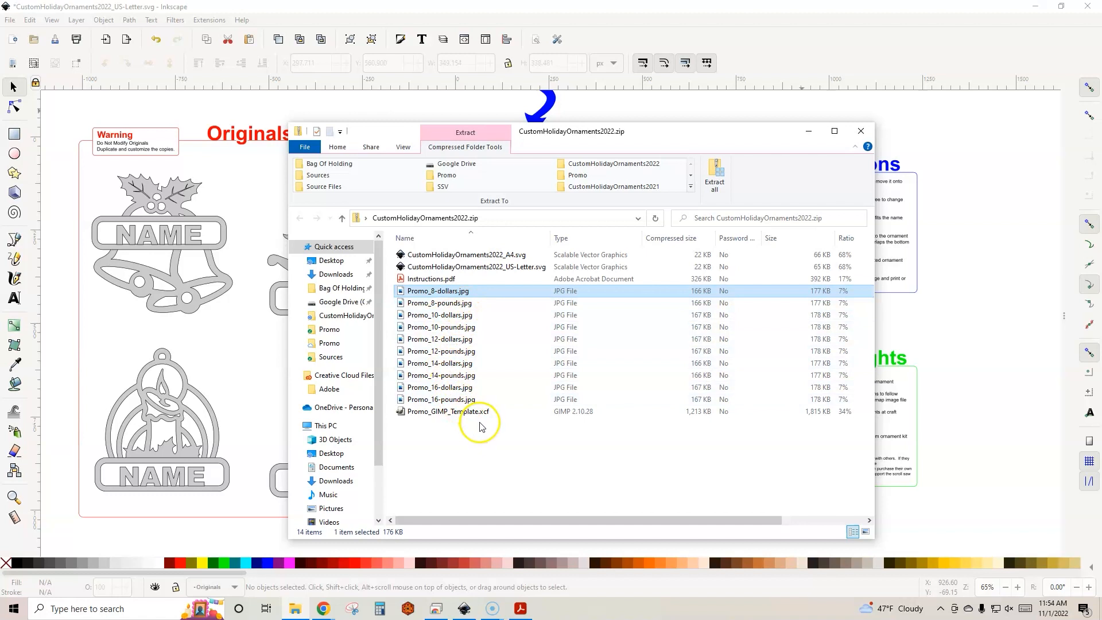
mouse_move(515, 440)
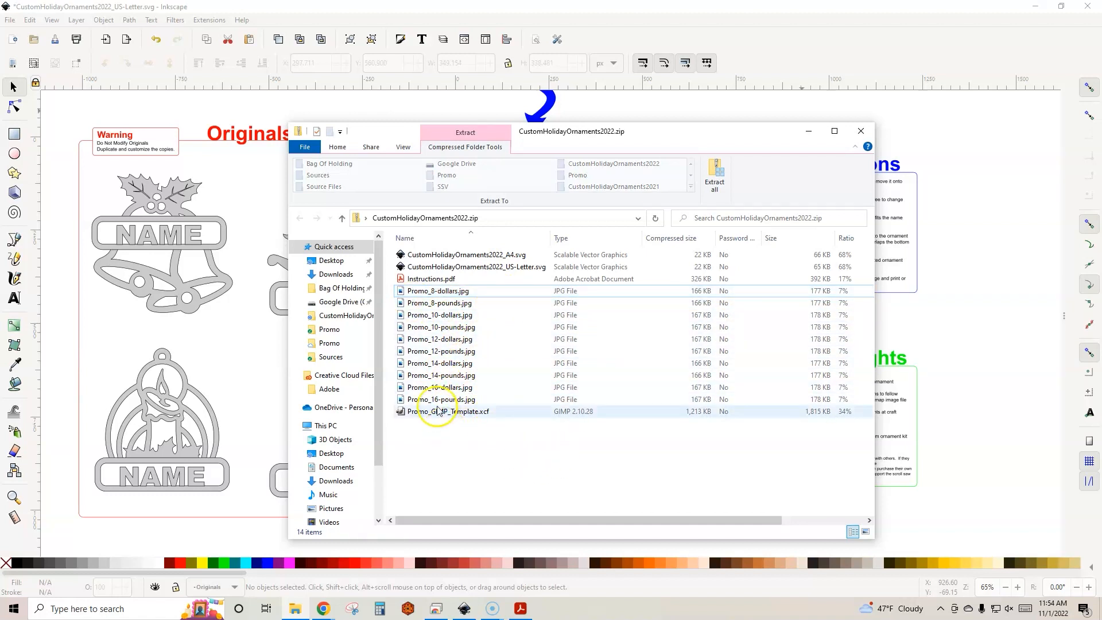
click(448, 411)
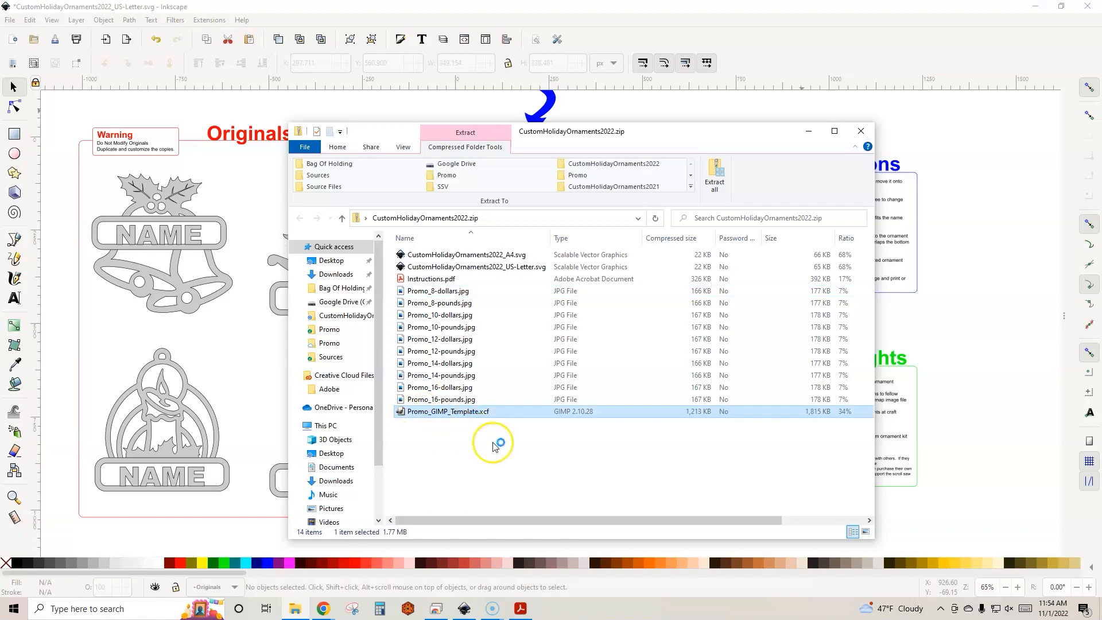
double_click(447, 411)
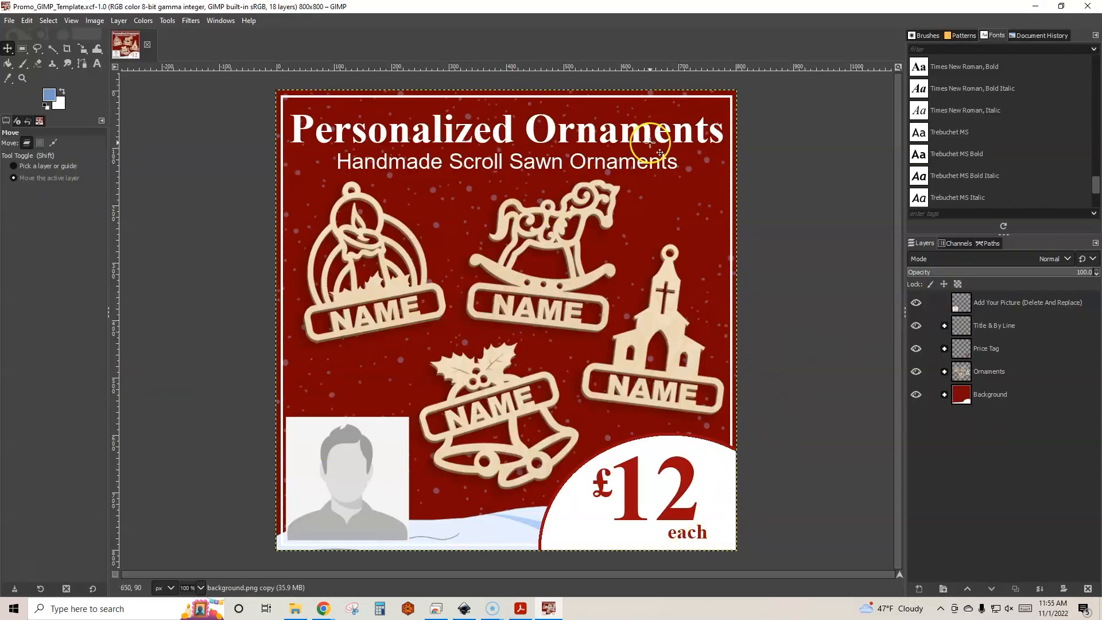
mouse_move(616, 127)
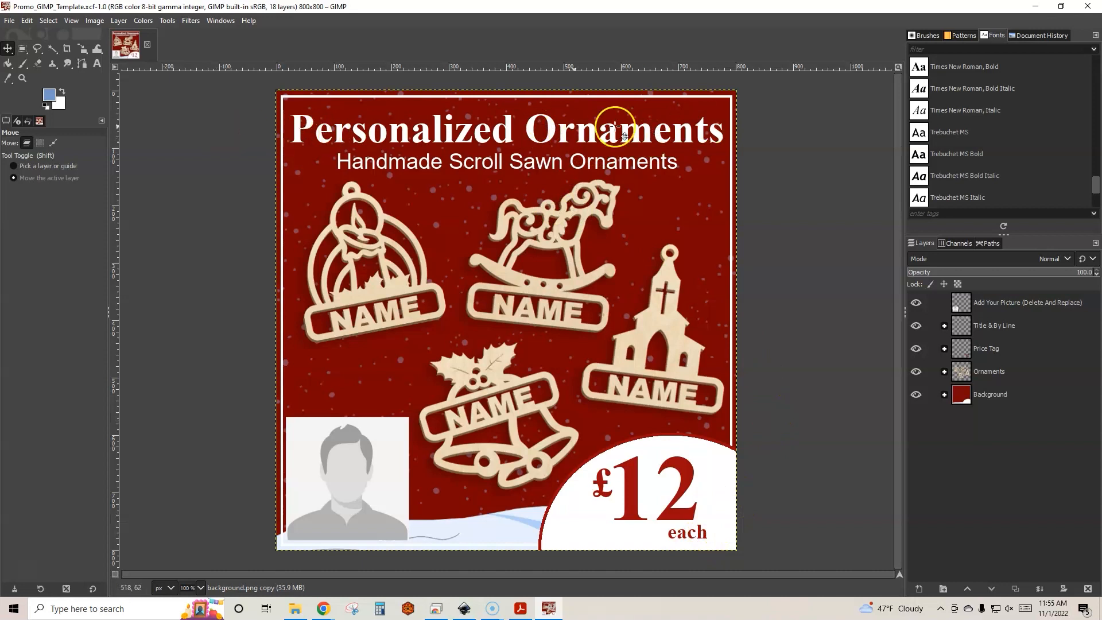
mouse_move(289, 530)
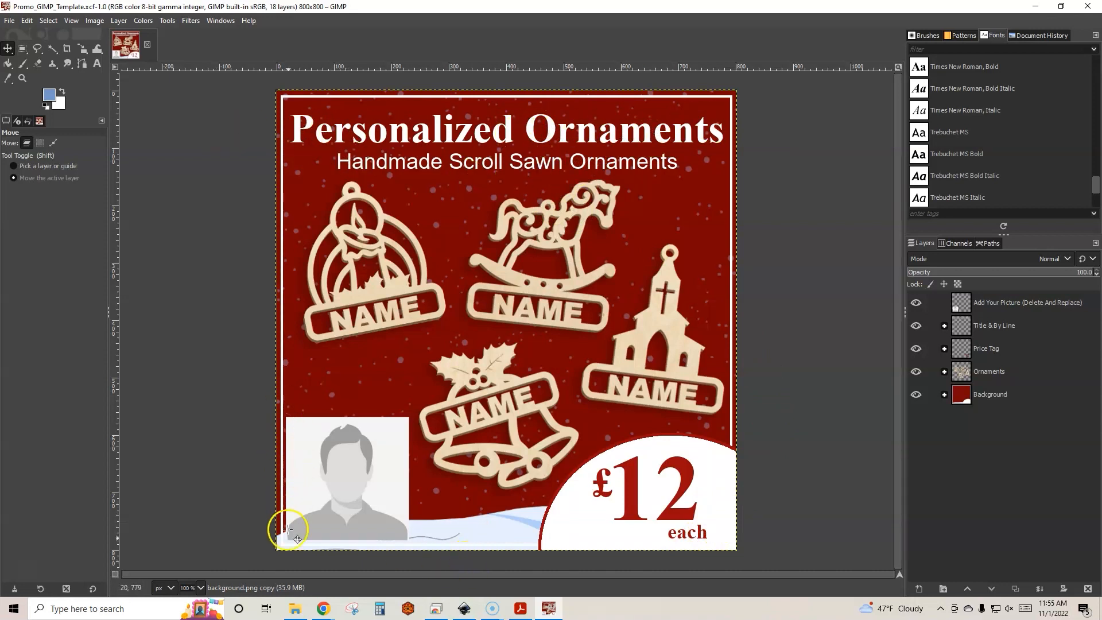
mouse_move(519, 536)
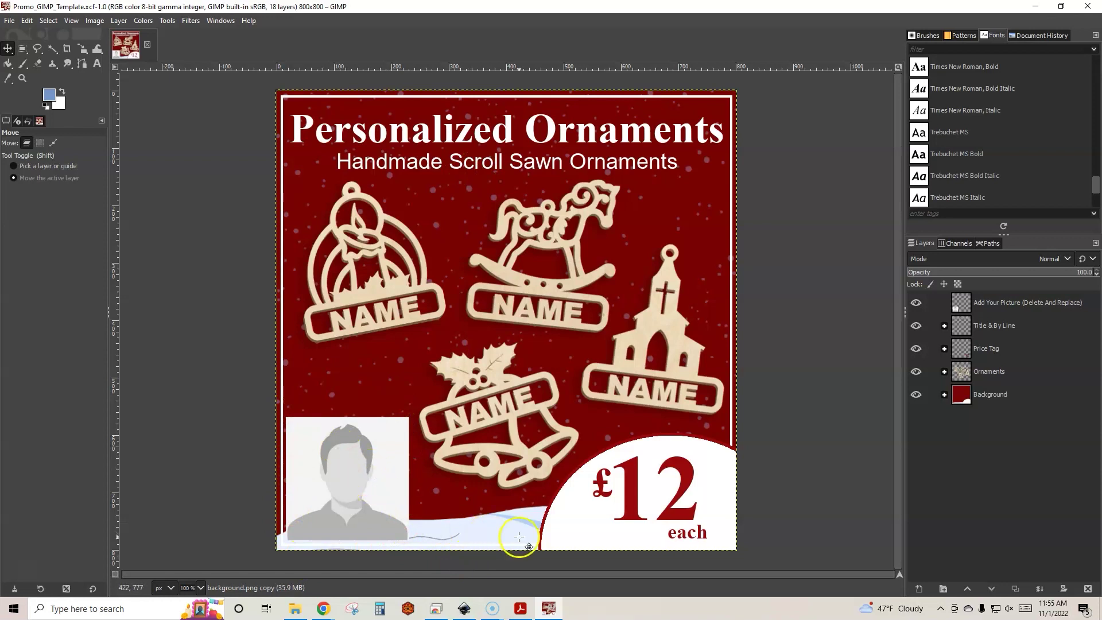
mouse_move(675, 506)
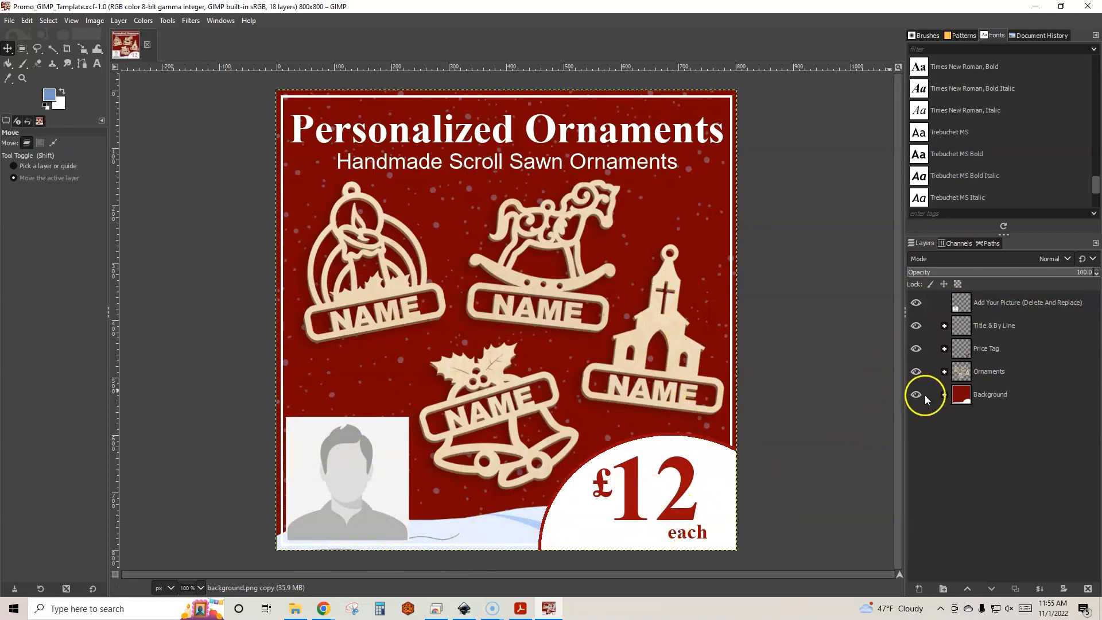
click(943, 371)
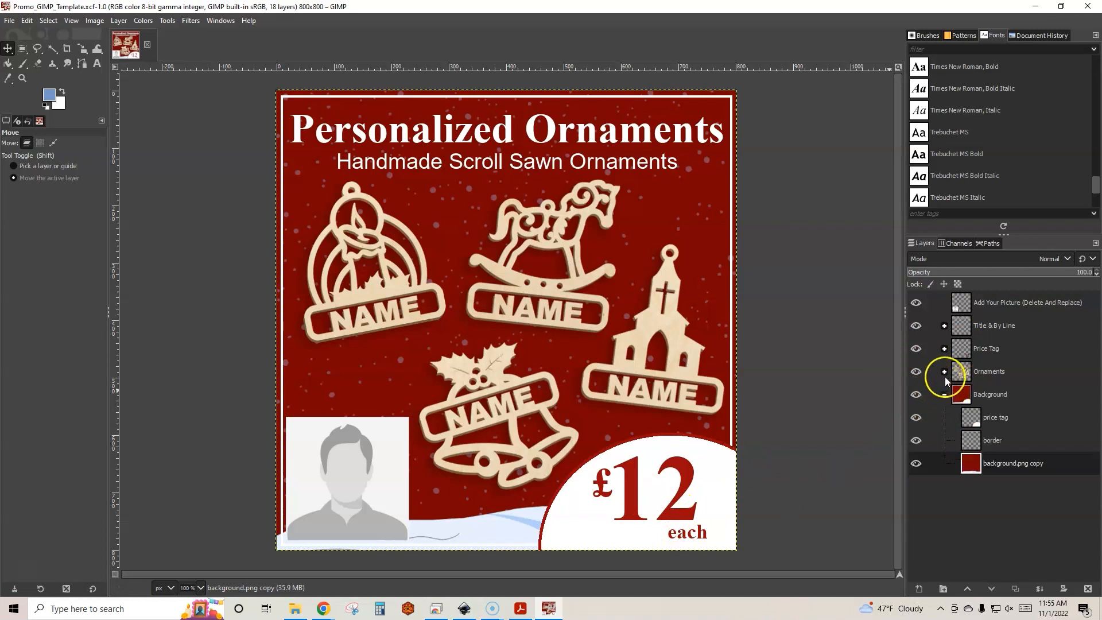
click(944, 371)
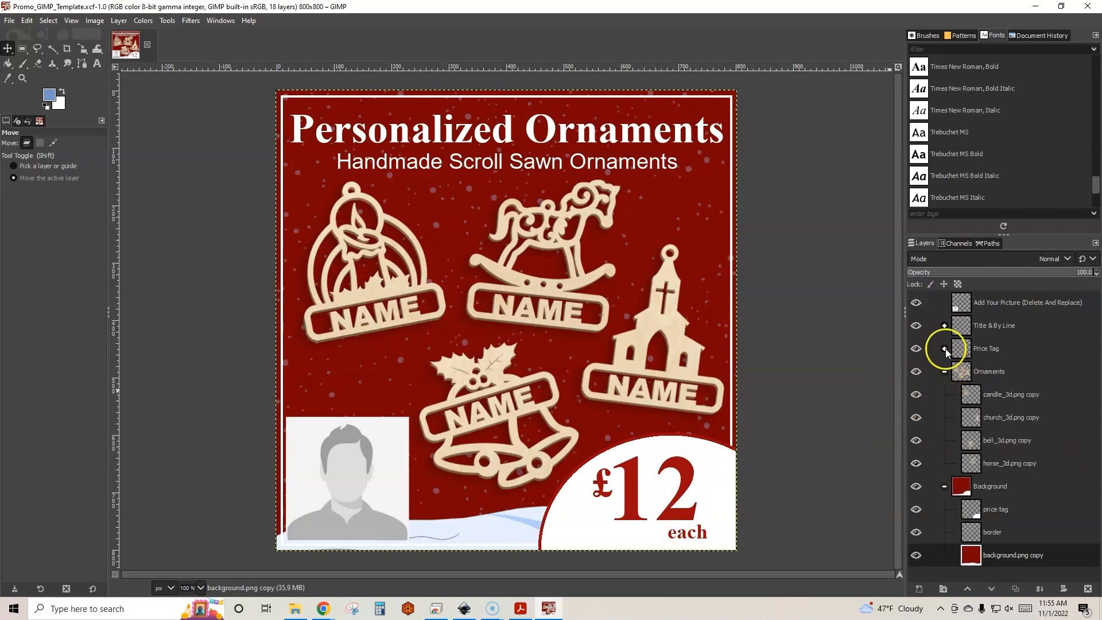
click(943, 348)
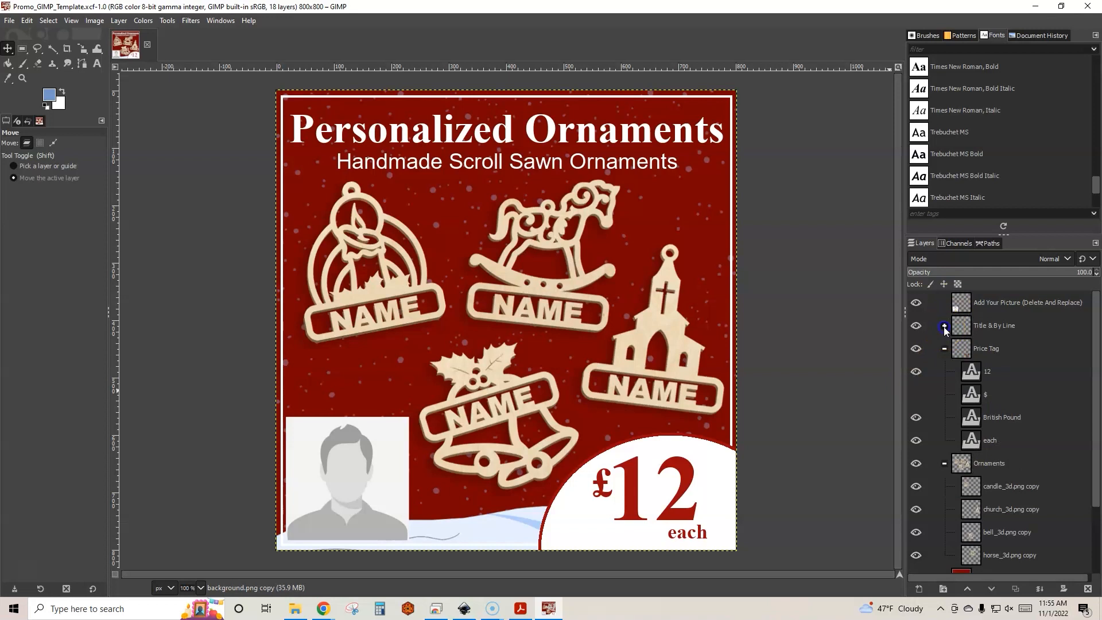
click(944, 324)
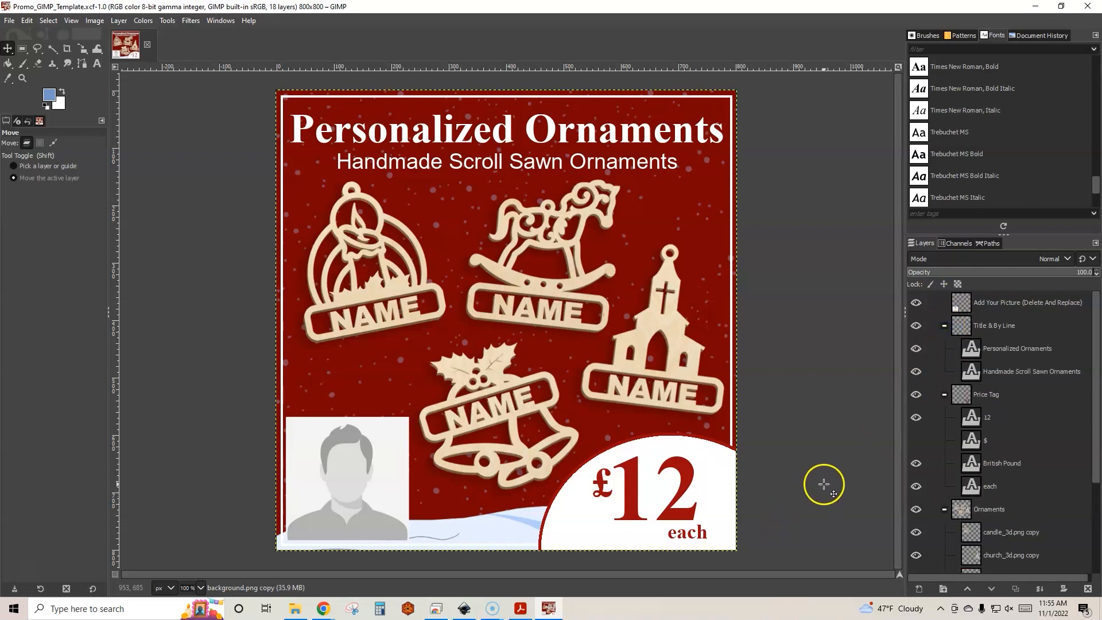
mouse_move(1087, 7)
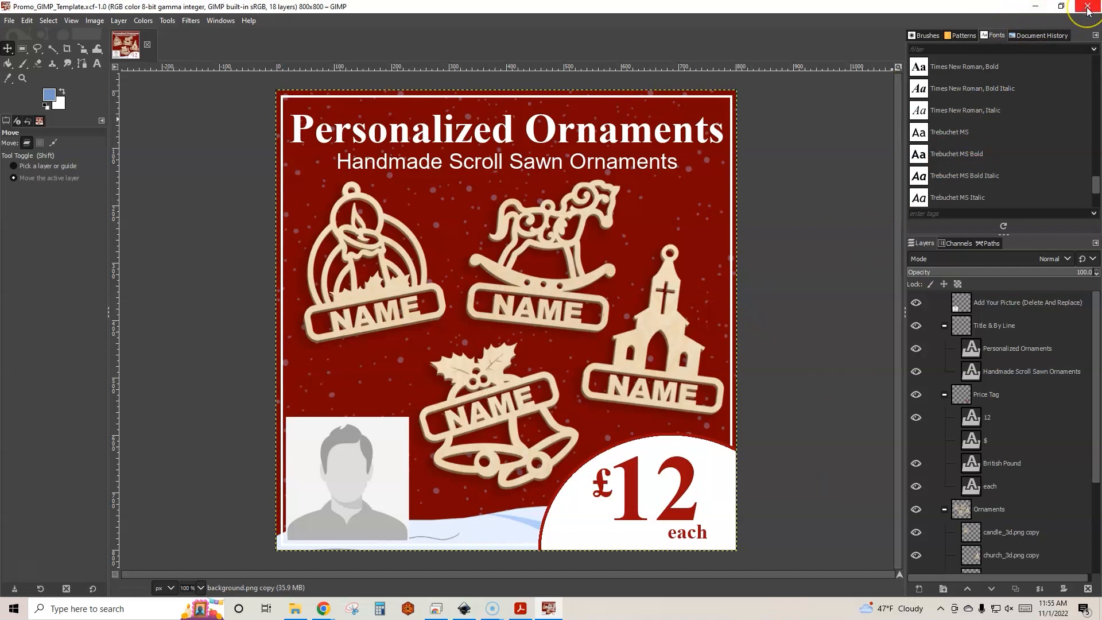
mouse_move(1038, 8)
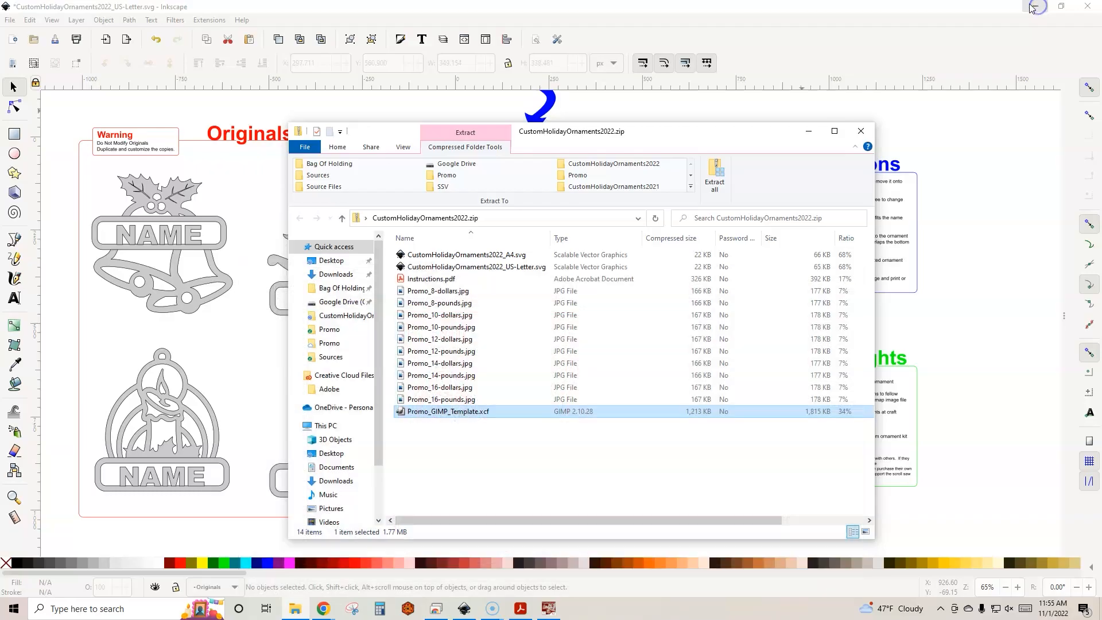
click(860, 131)
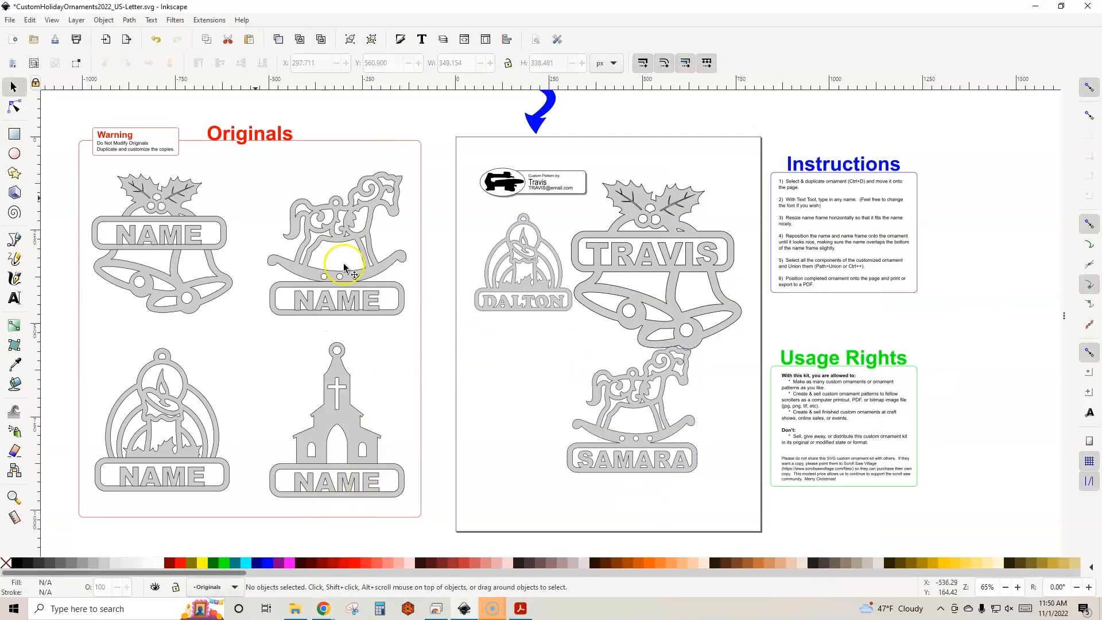
mouse_move(341, 256)
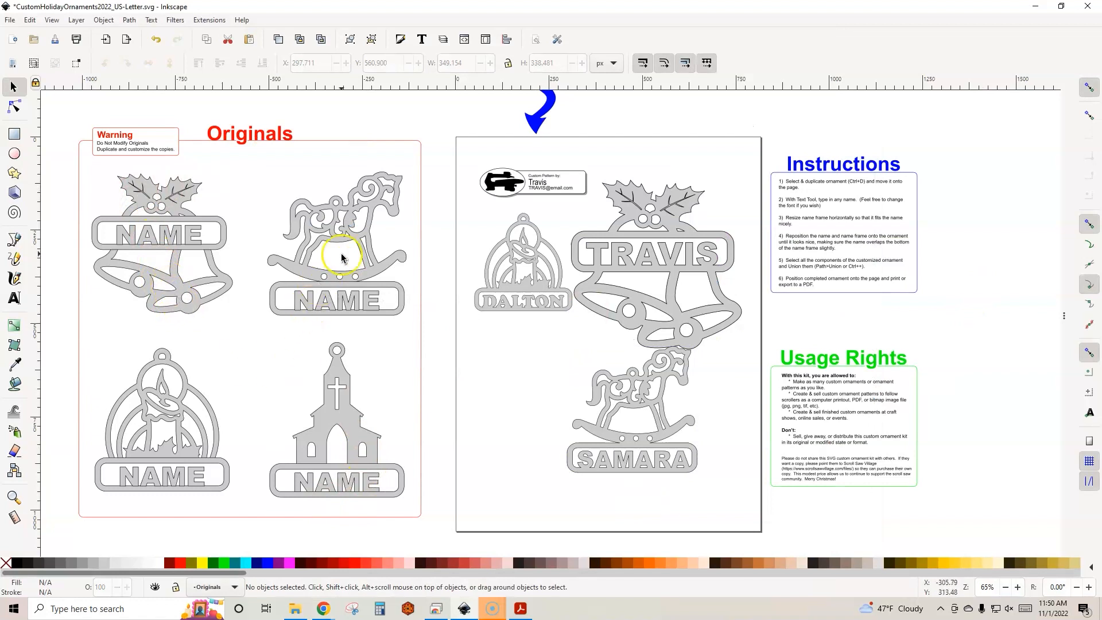
mouse_move(294, 500)
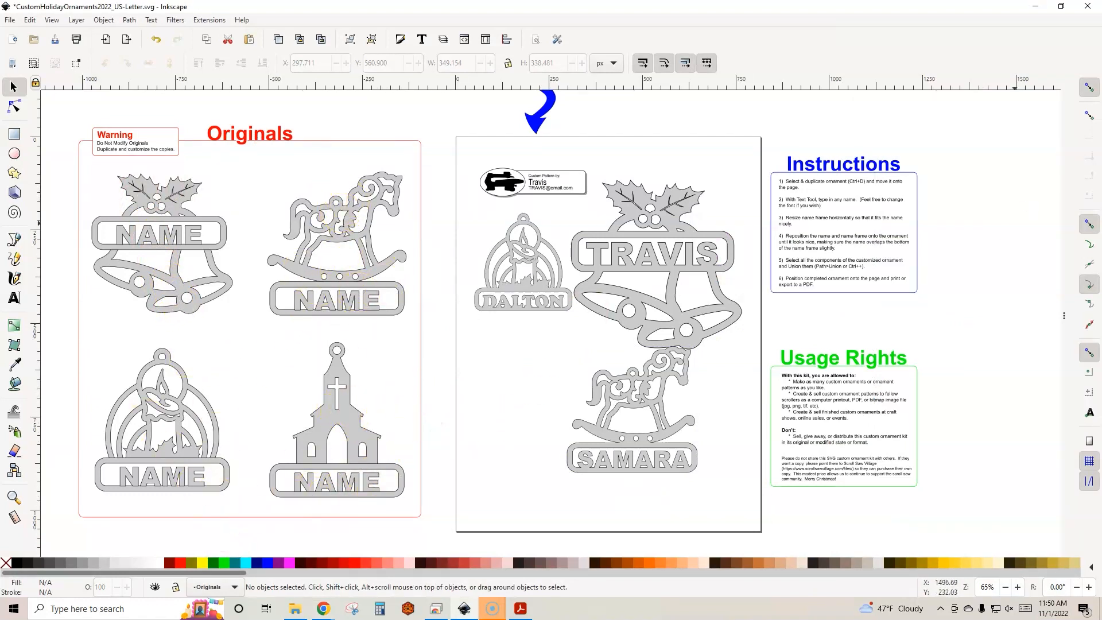
Step: Switch to Chrome's Business Kits page and open the kit listings in separate tabs
click(321, 608)
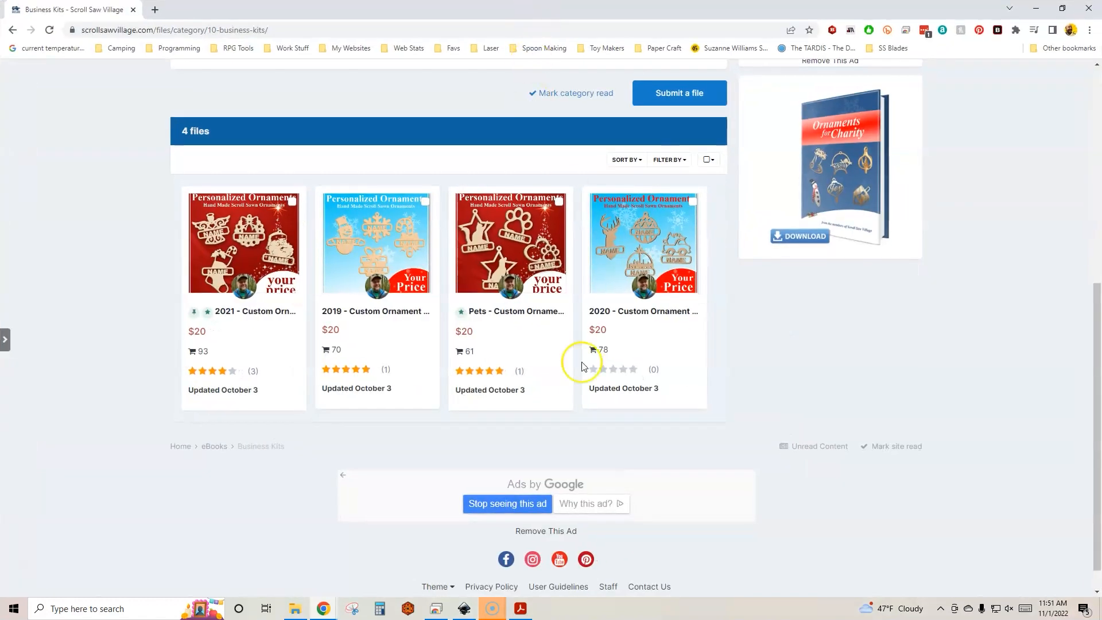
scroll(up, 3)
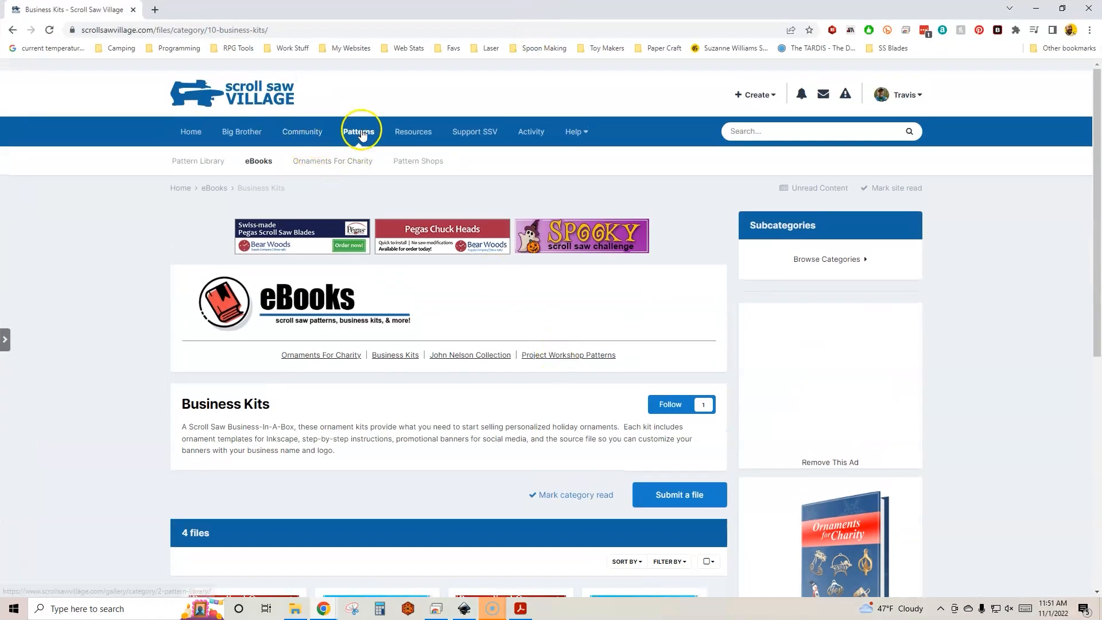
mouse_move(395, 364)
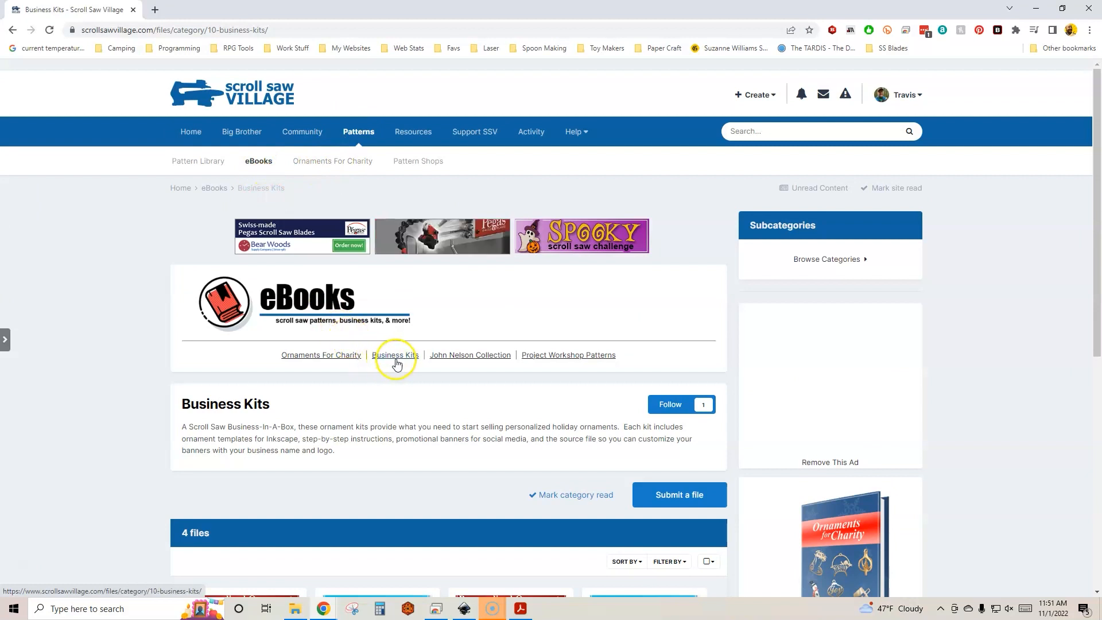
scroll(down, 3)
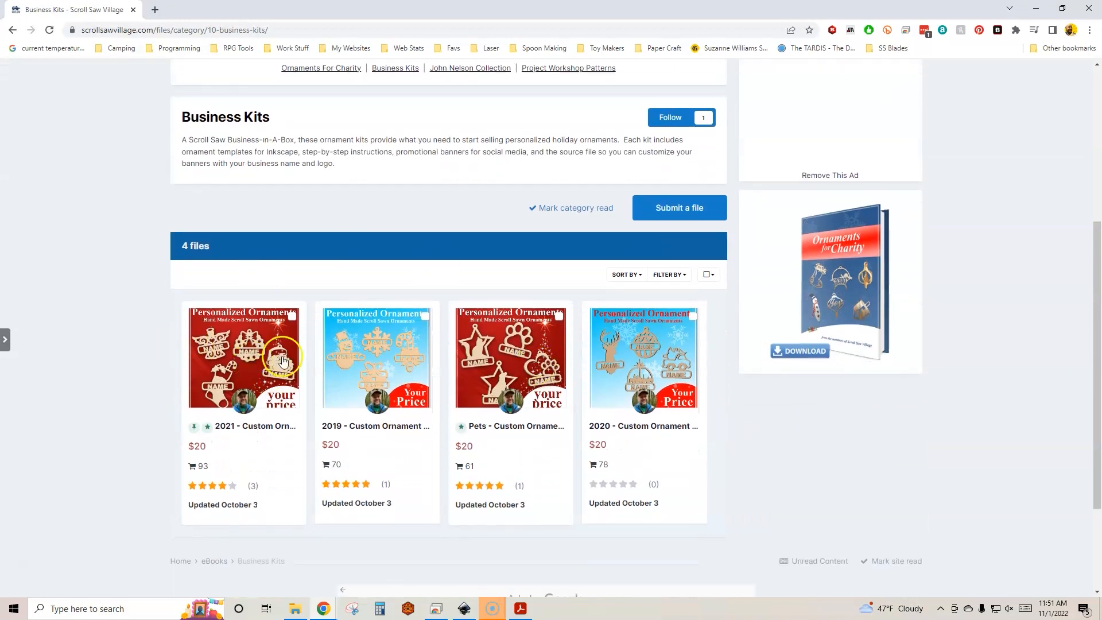
mouse_move(298, 386)
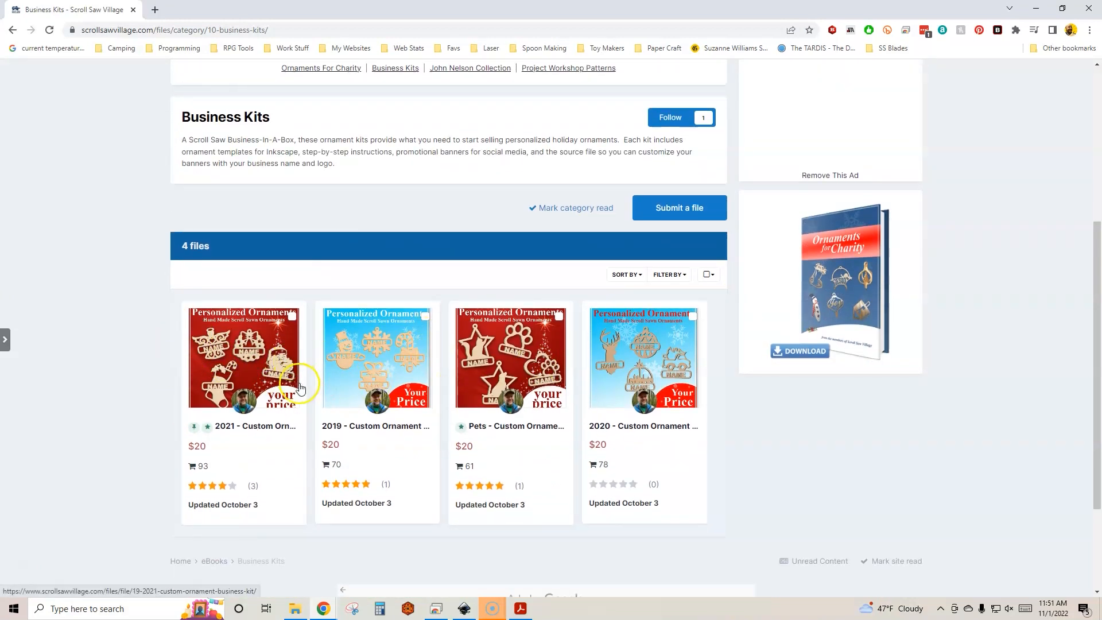
click(377, 358)
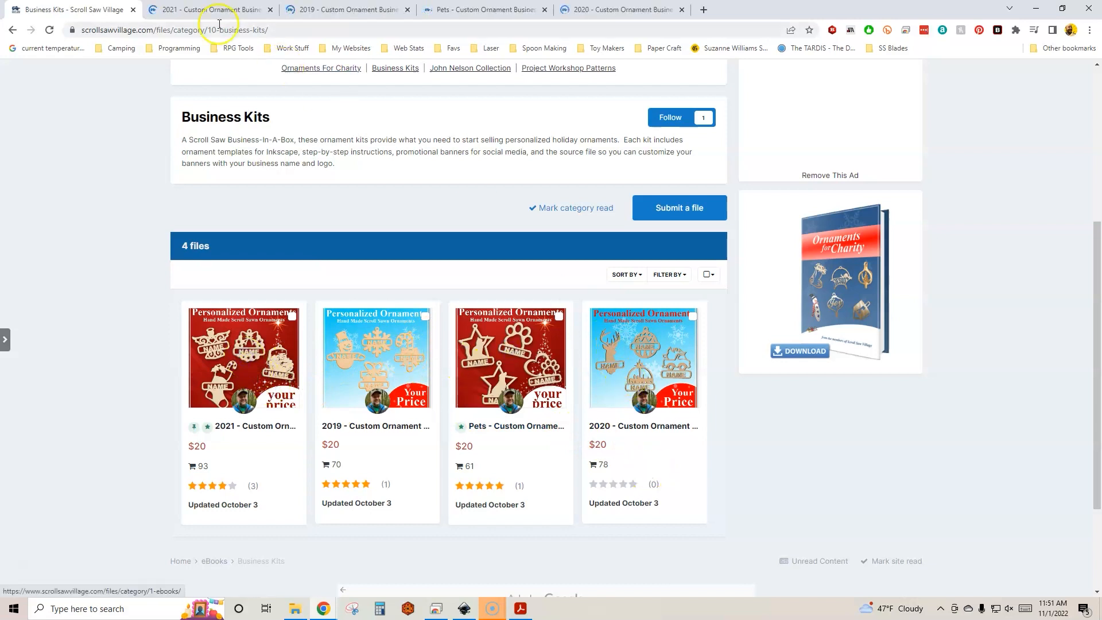
Step: Go to the 2021 kit's page and enlarge its promotional image
click(242, 358)
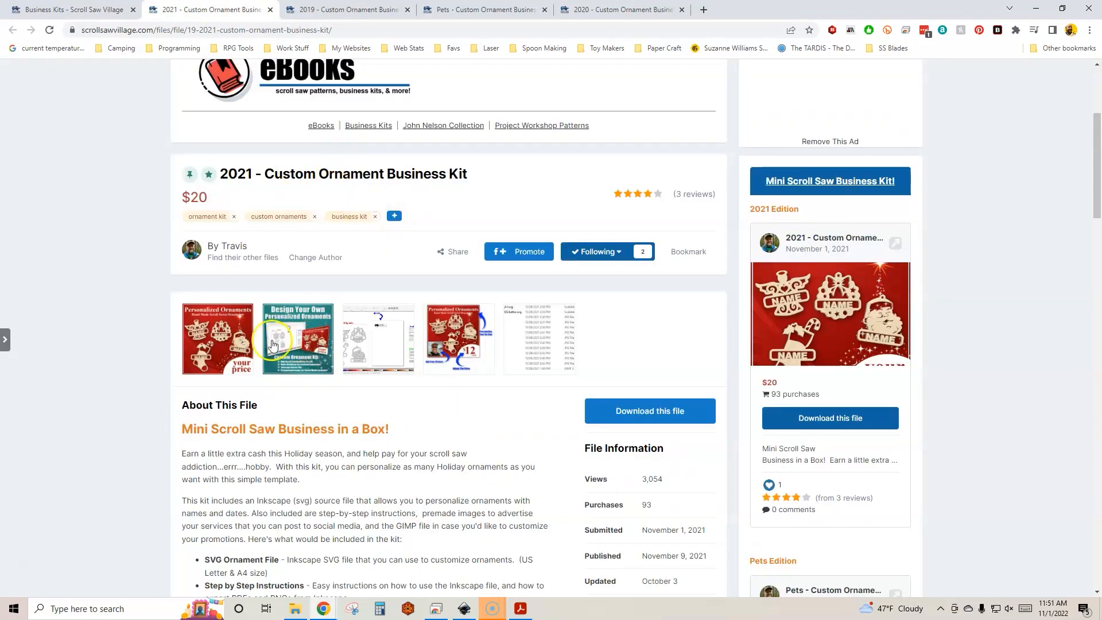
click(217, 337)
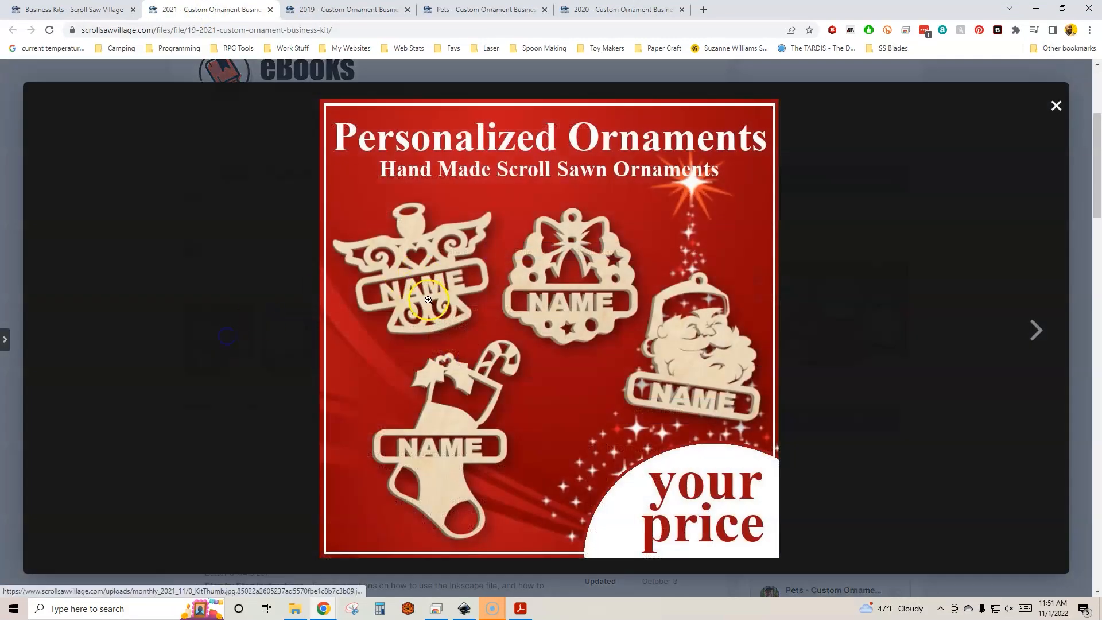
mouse_move(441, 383)
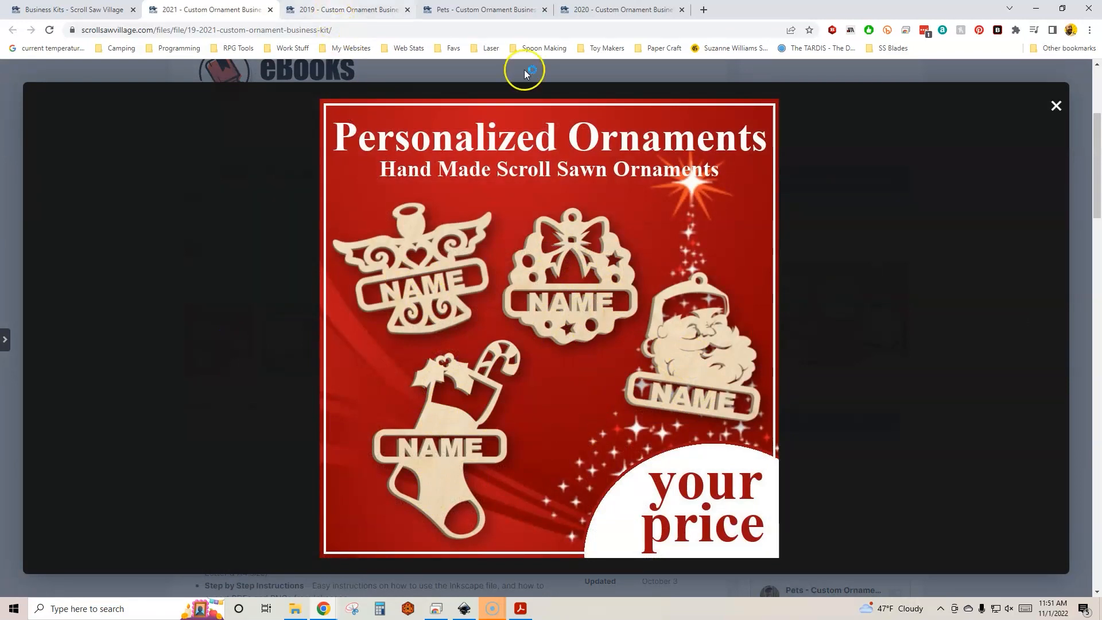
Step: Enlarge the 2020 and 2019 kits' promotional images on their pages
click(1056, 105)
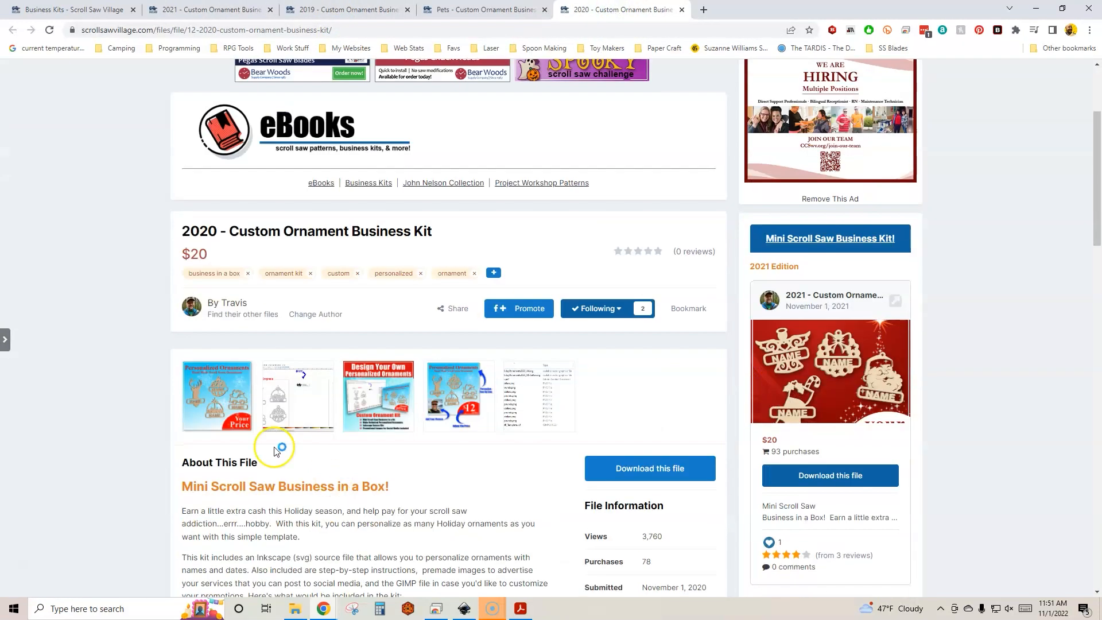
click(217, 396)
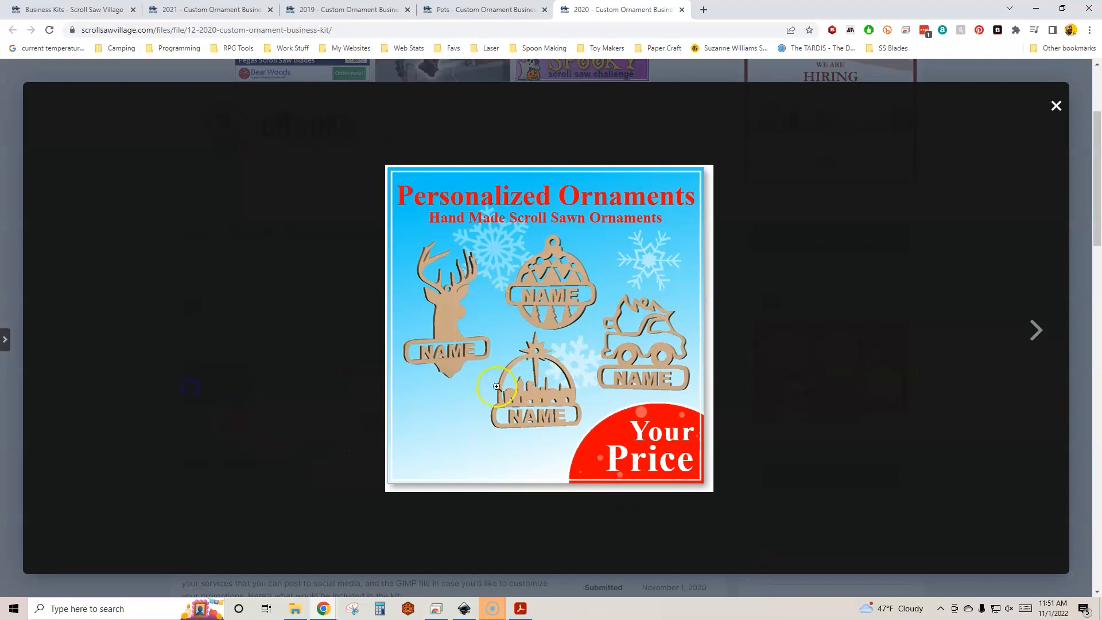
mouse_move(580, 302)
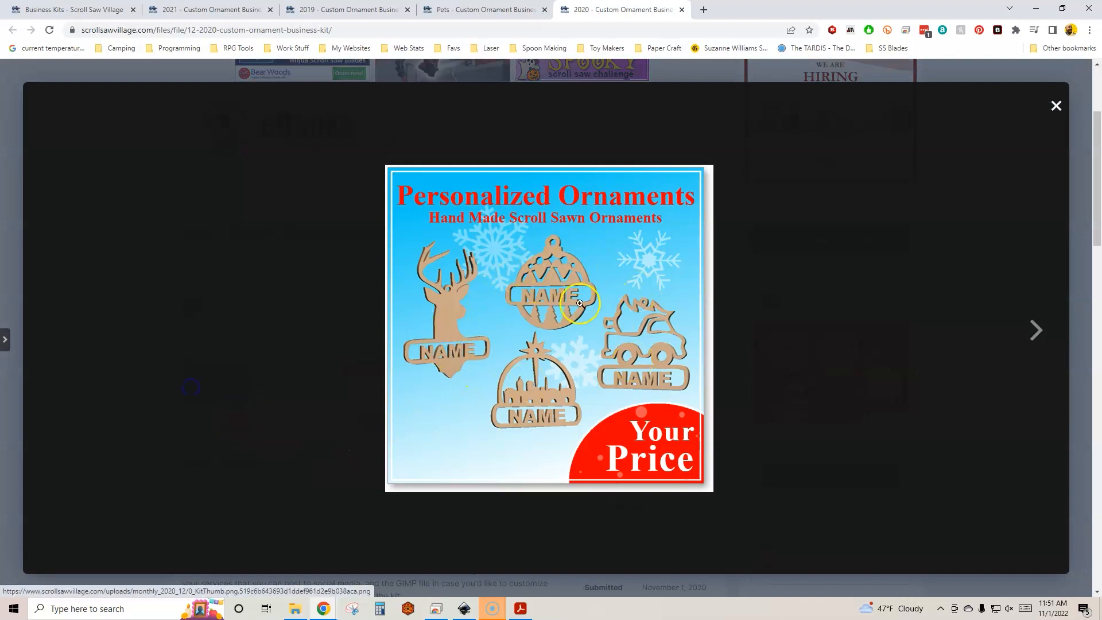
mouse_move(634, 378)
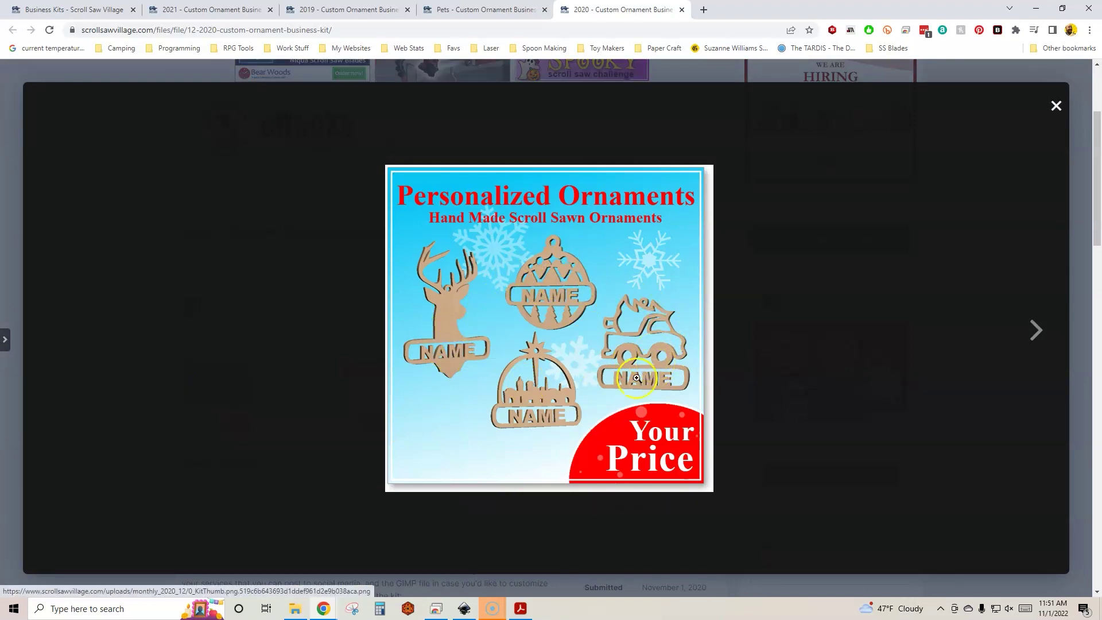
mouse_move(335, 206)
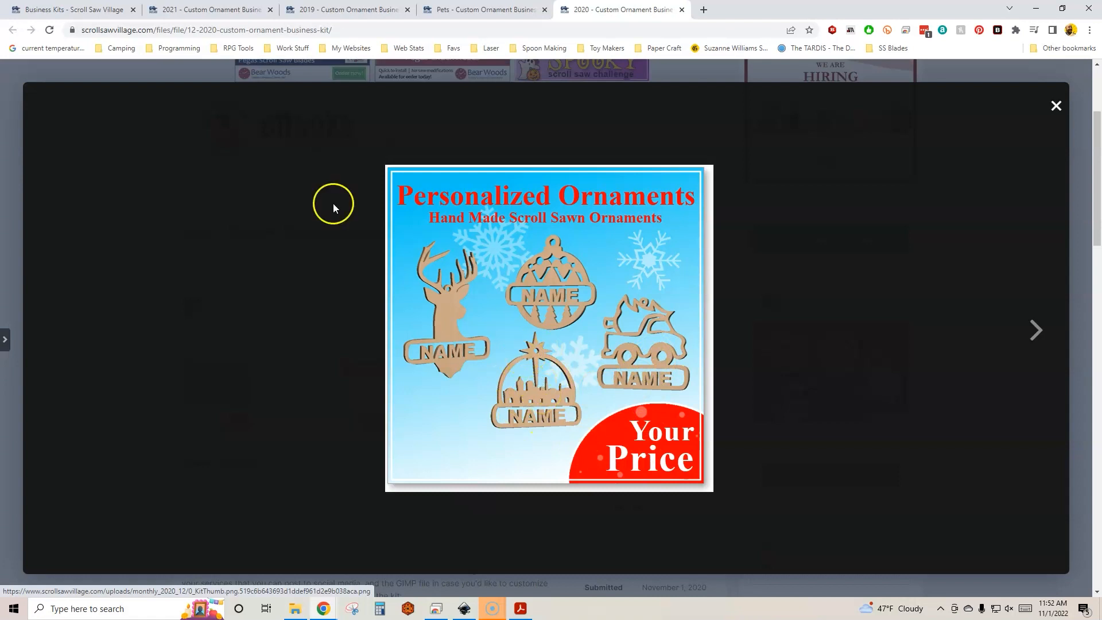
click(344, 9)
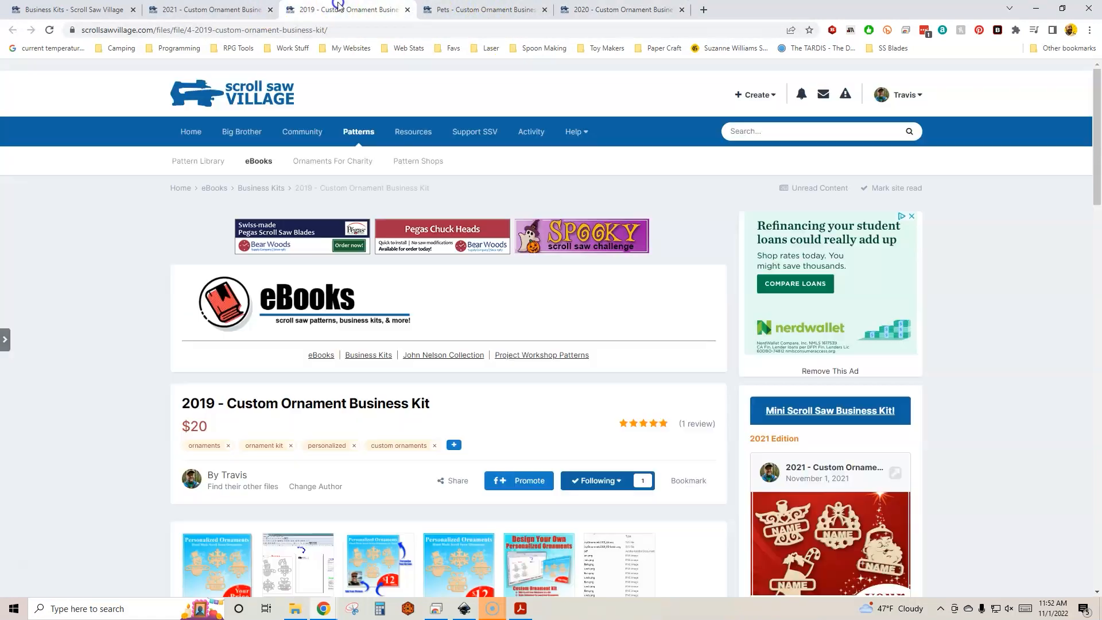
click(217, 563)
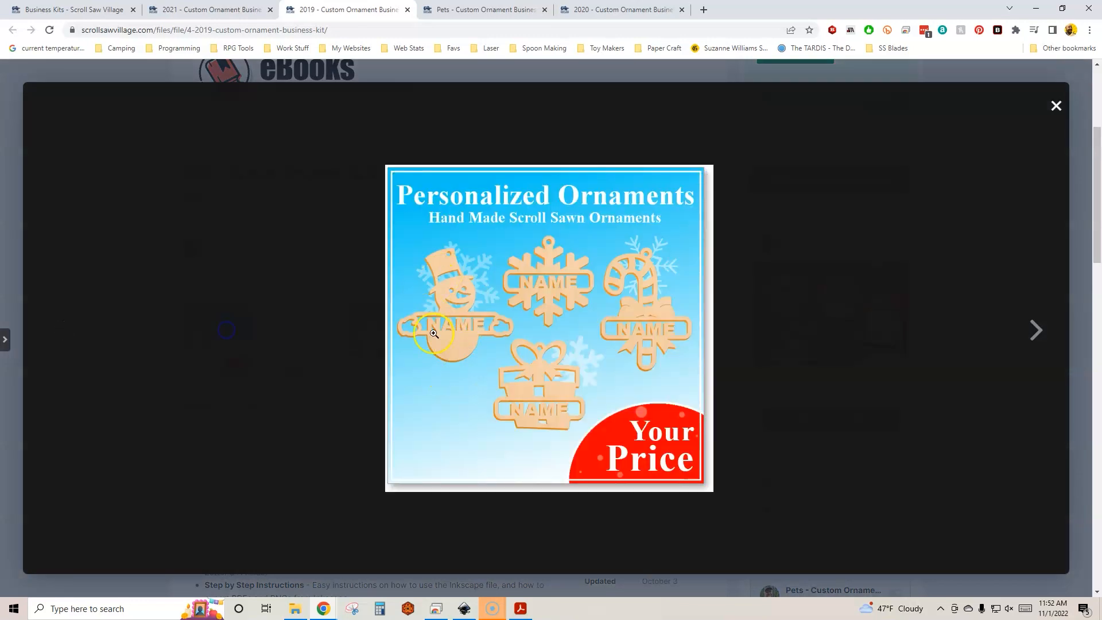
mouse_move(616, 277)
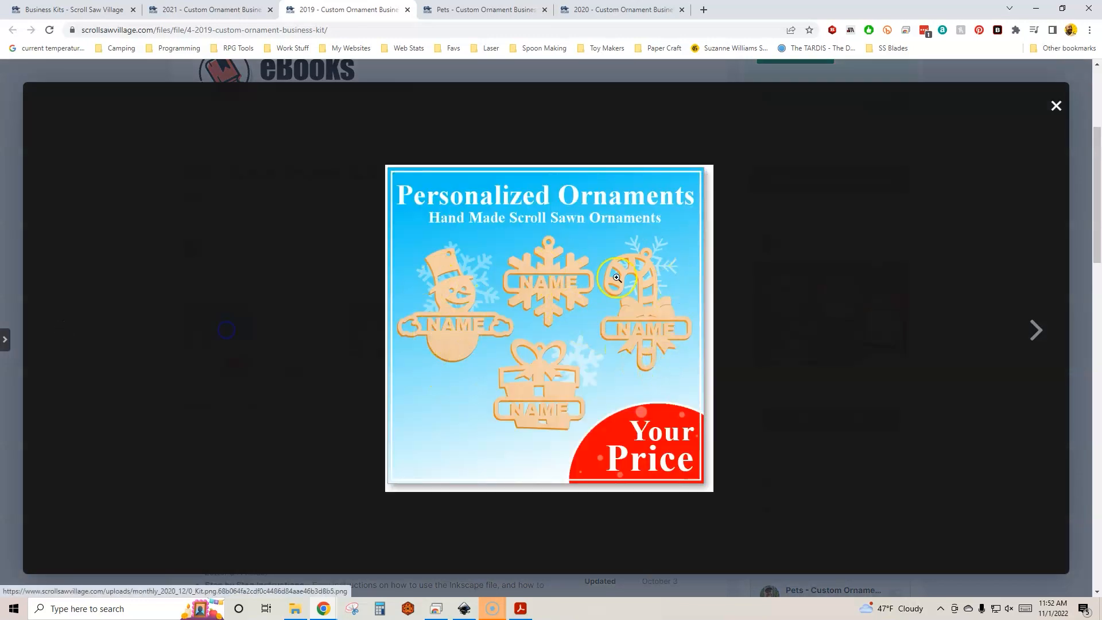
mouse_move(471, 20)
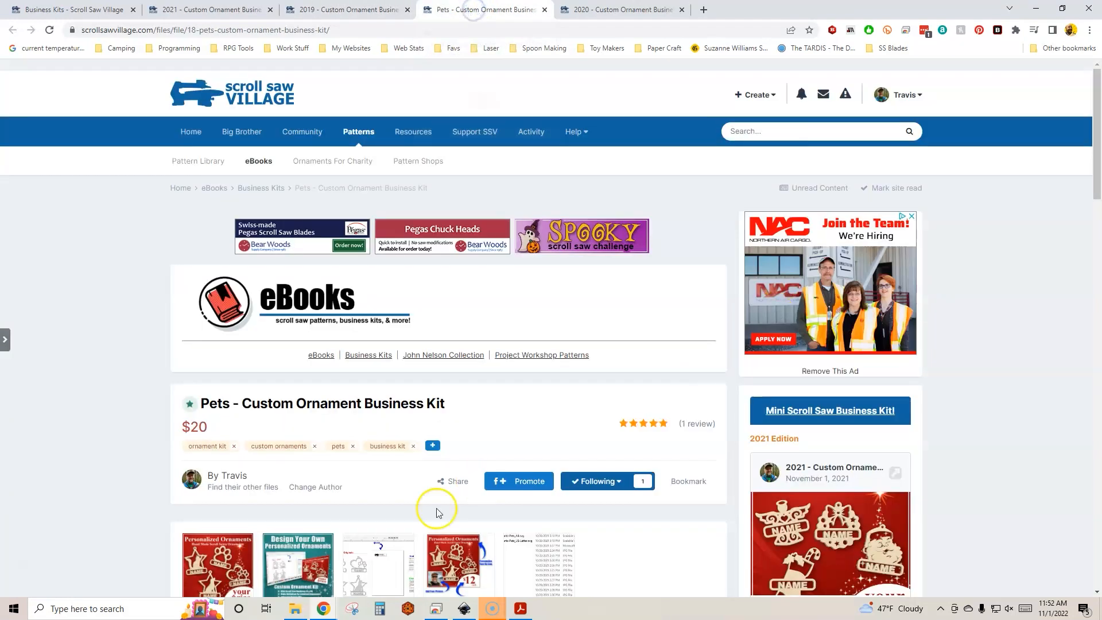
Step: Enlarge the Pets kit's promotional image, then close the lightbox
click(217, 565)
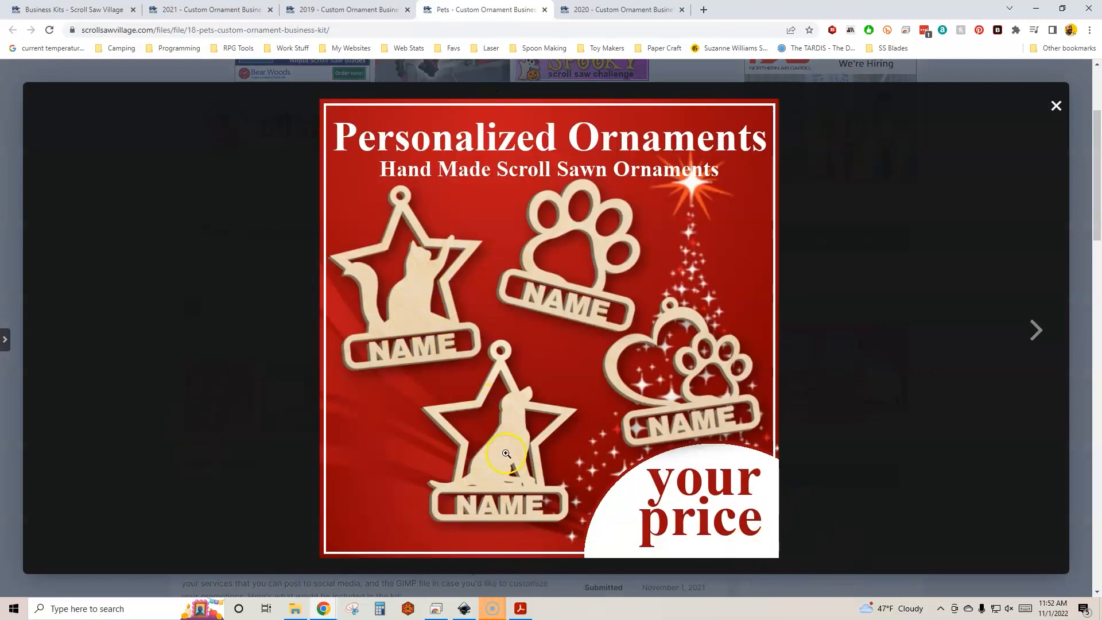
mouse_move(713, 392)
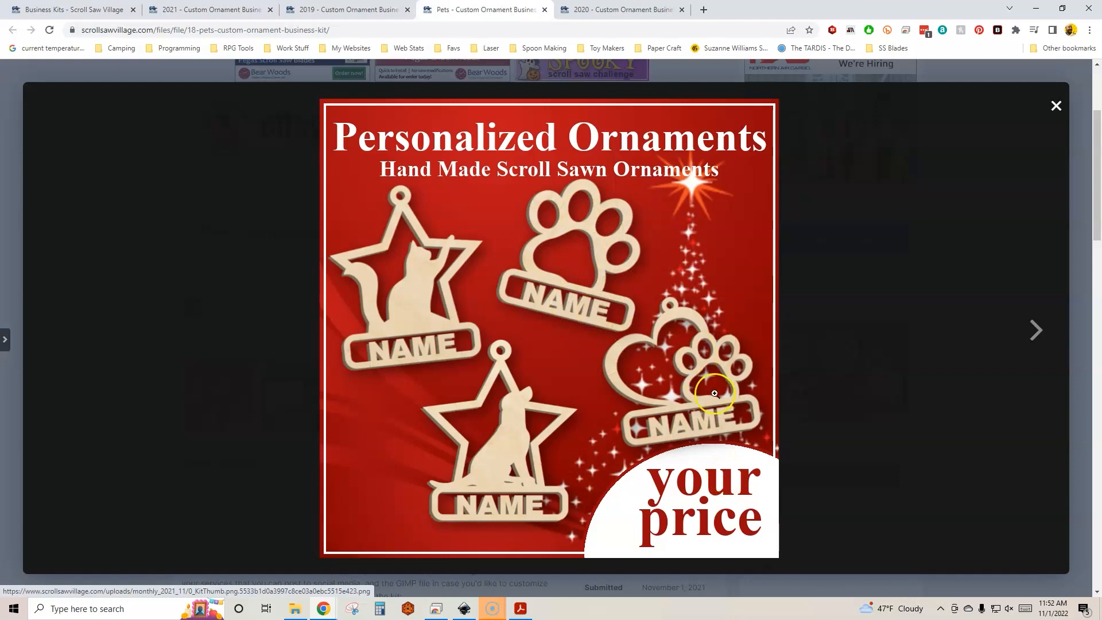
mouse_move(1085, 113)
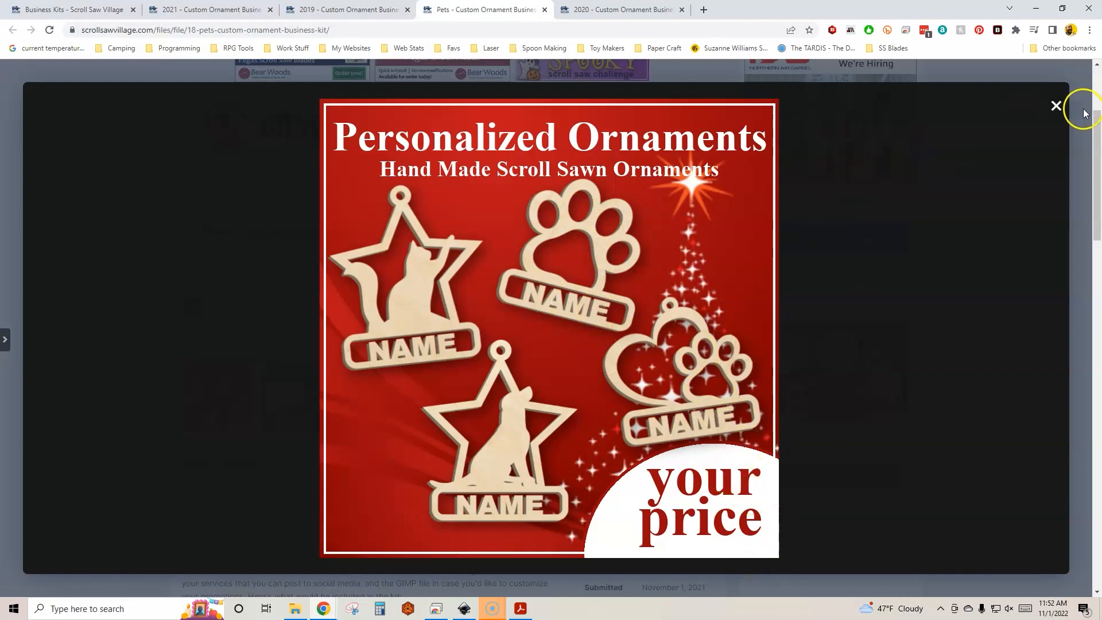
click(1056, 105)
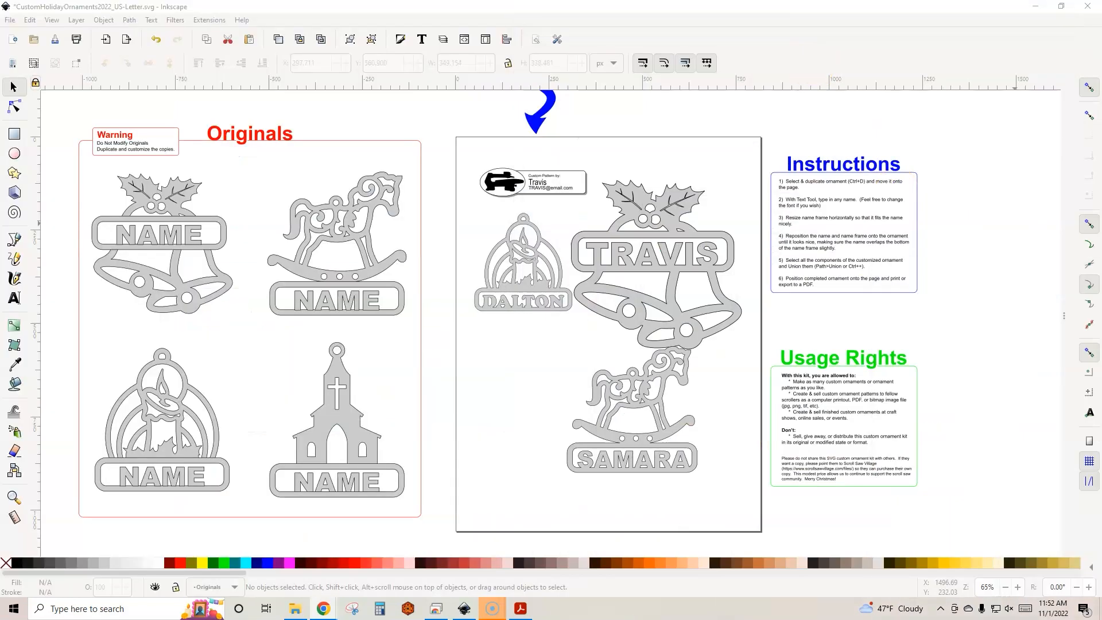
Step: Bring the Instructions.pdf window forward to show page 6, the Usage Rights section
click(518, 608)
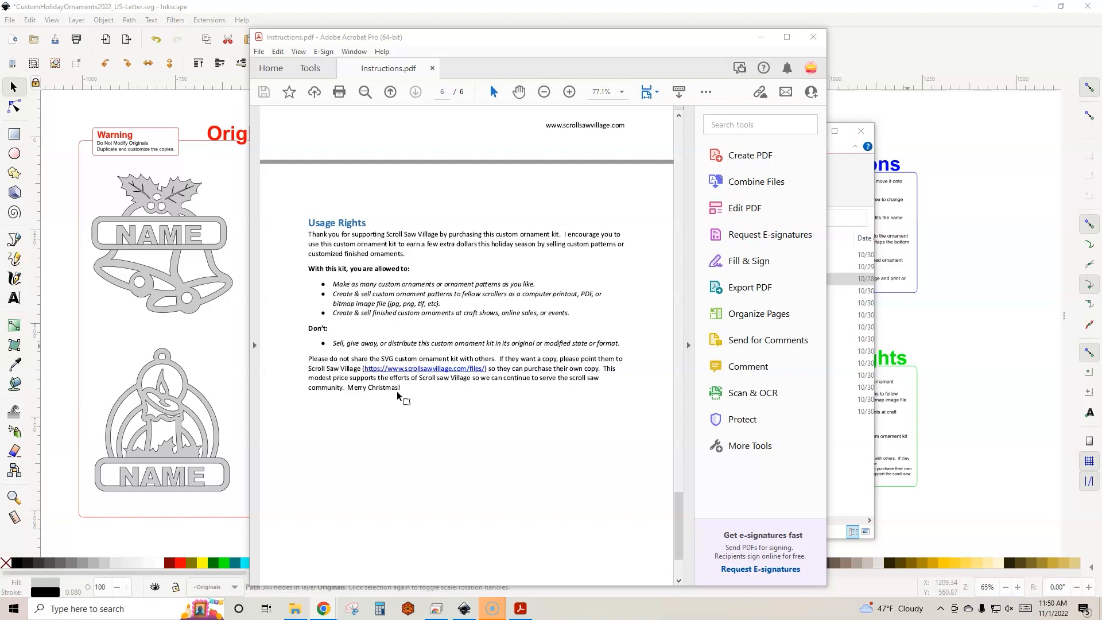
mouse_move(399, 396)
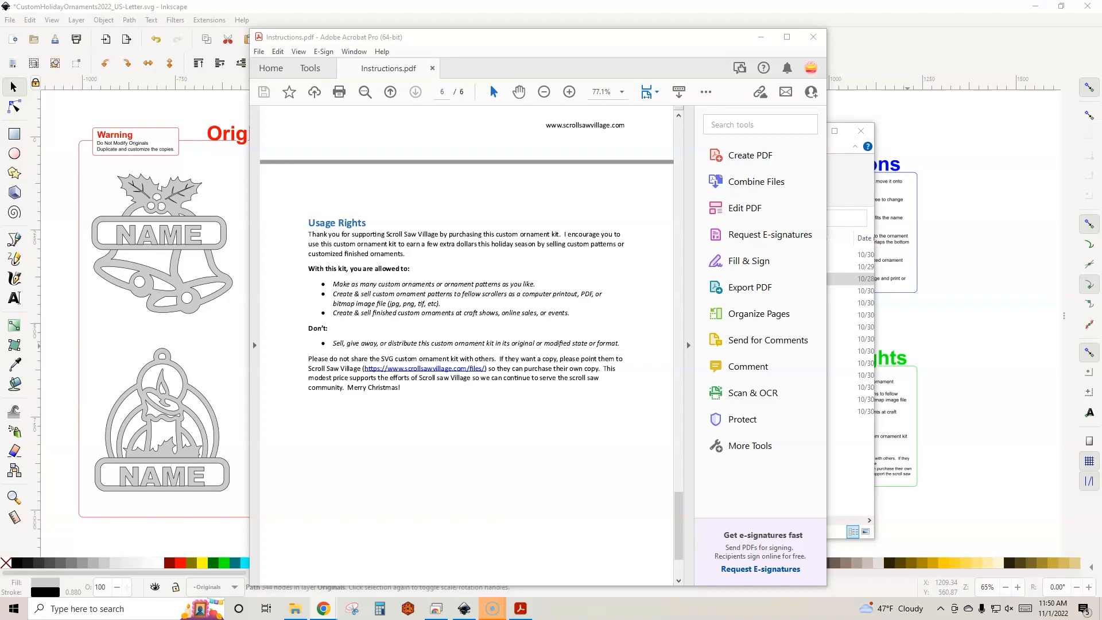